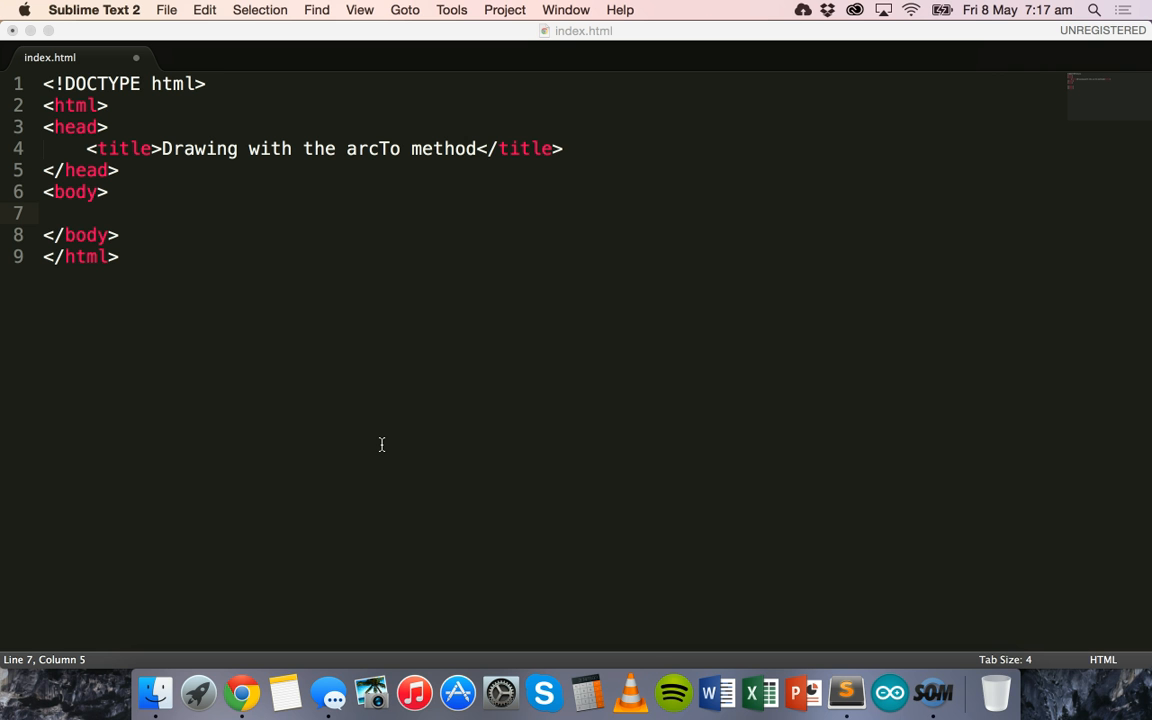
Step: Write <canvas id="myCanvas" width="500" height="500"> in the body of index.html
{"action": "left_click", "coordinate": [134, 218]}
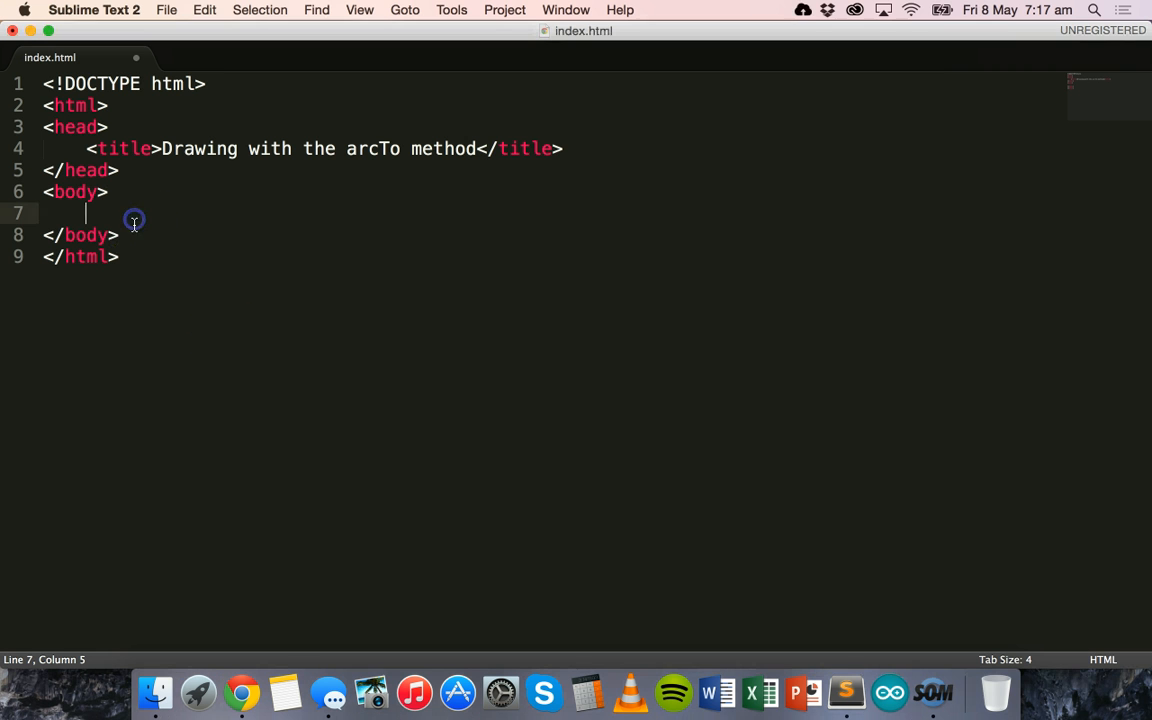
{"action": "key", "text": "Backspace"}
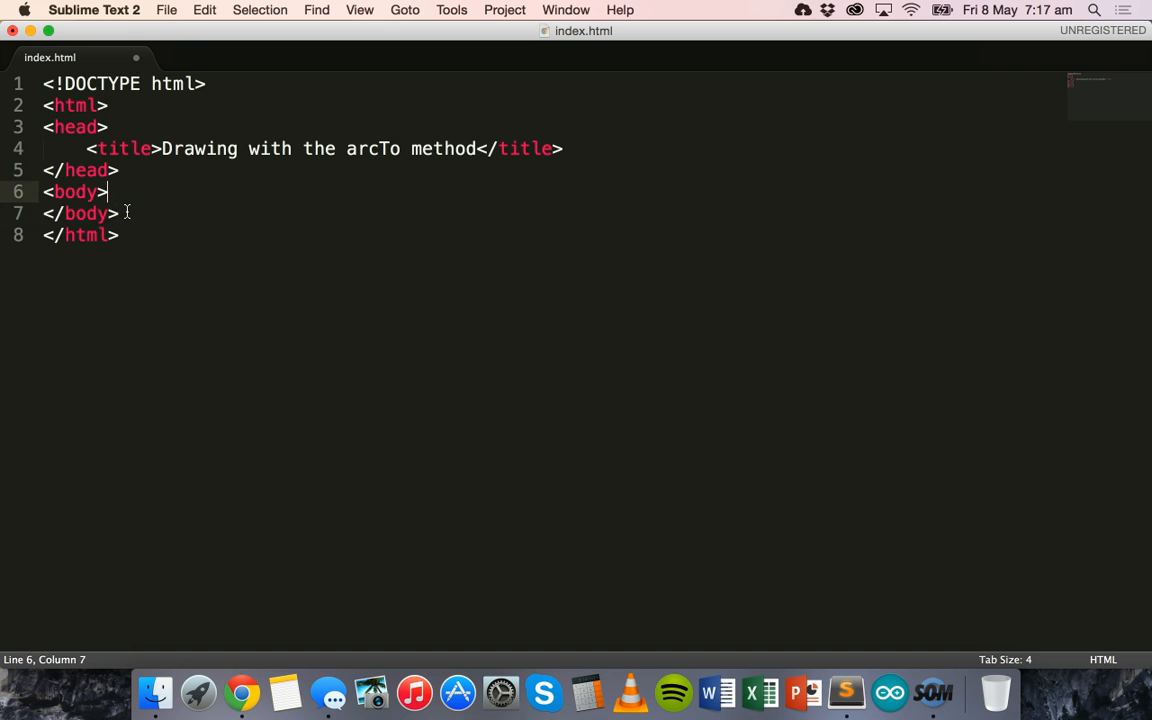
{"action": "type", "text": "<canvas"}
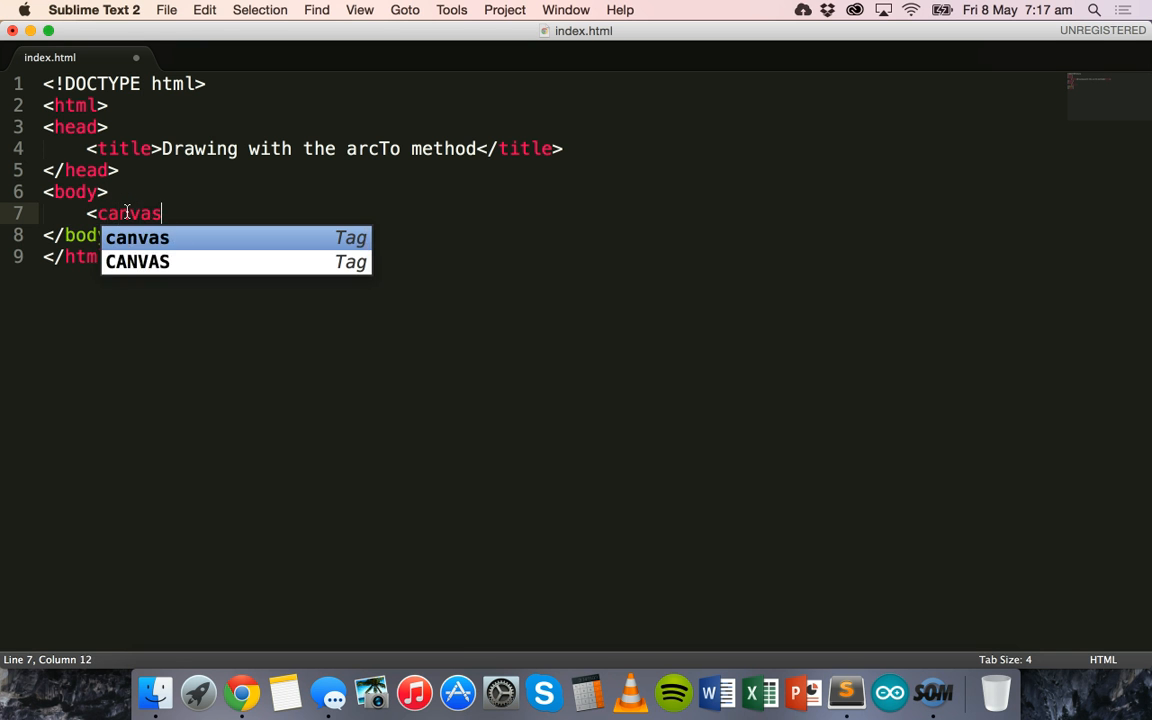
{"action": "type", "text": "id=\"\""}
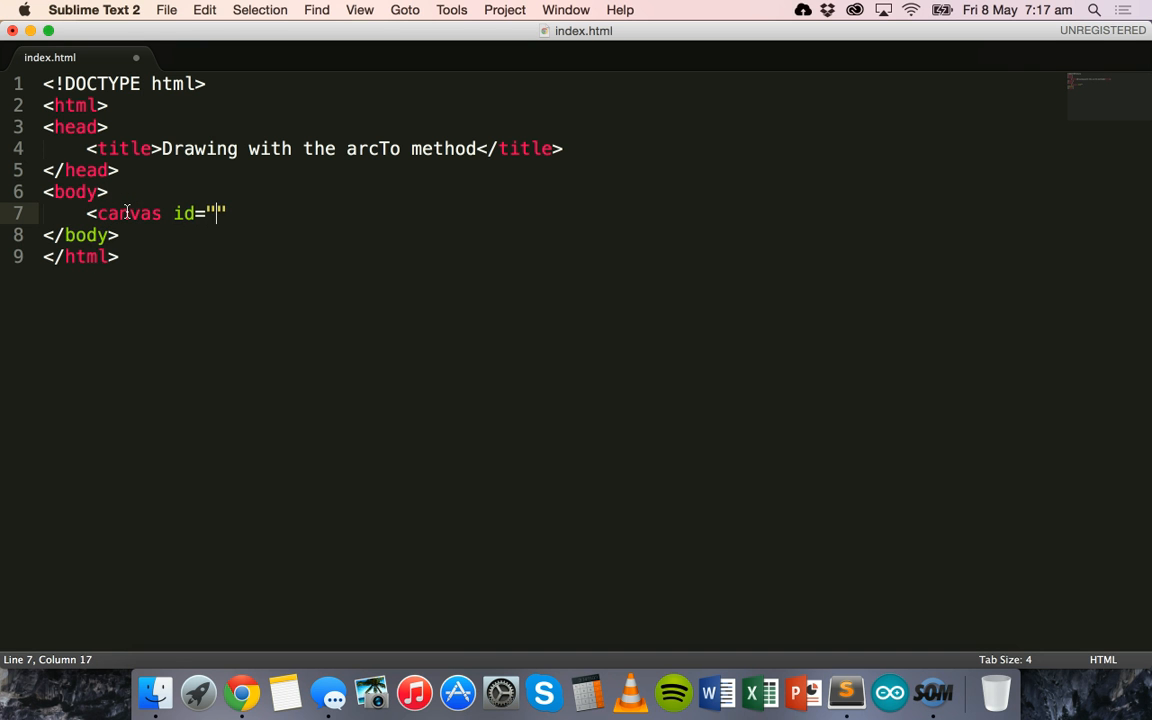
{"action": "type", "text": "myCanvas"}
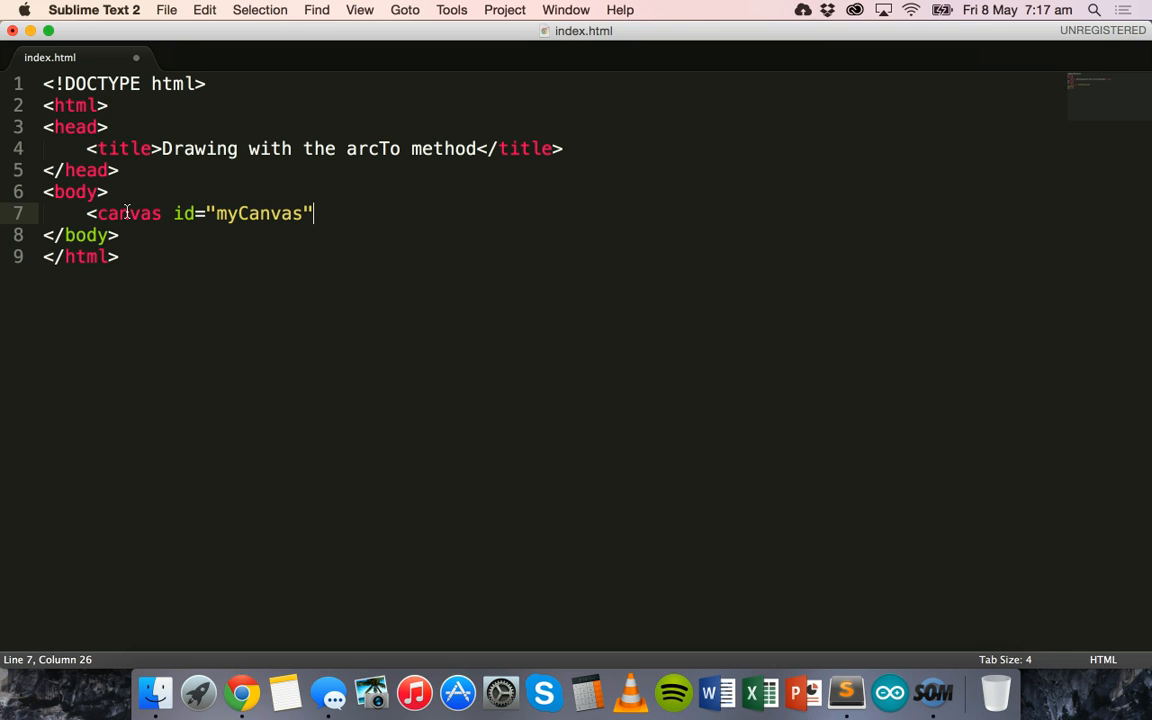
{"action": "type", "text": "width=\""}
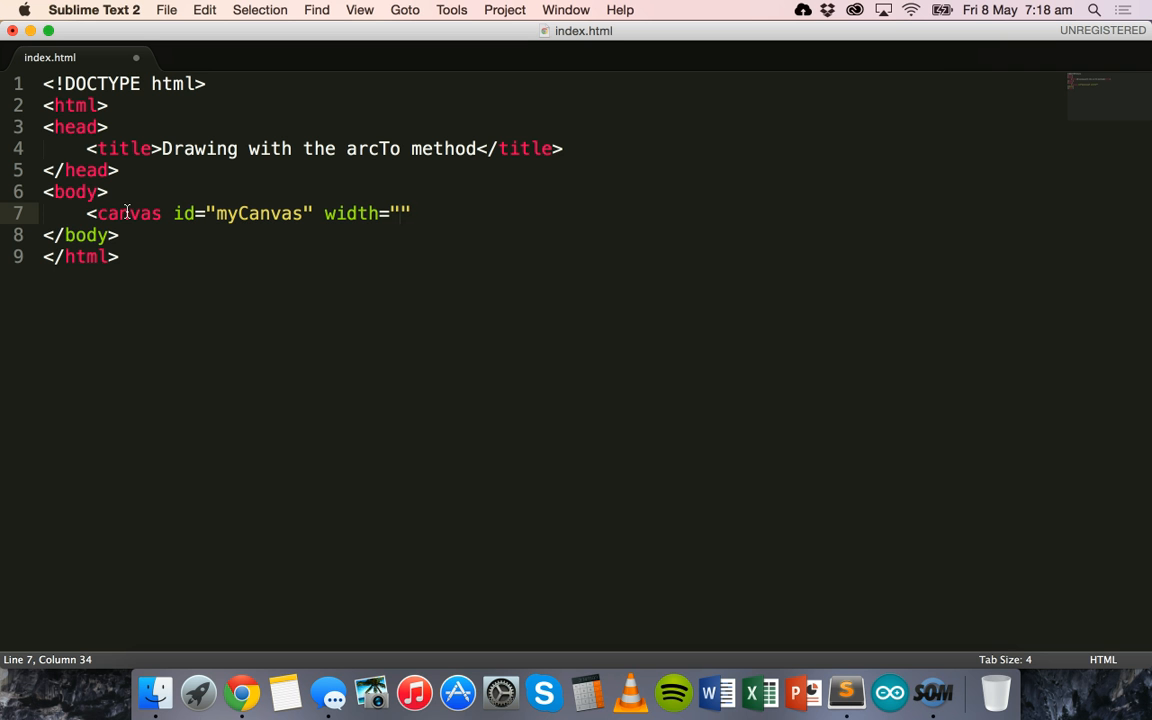
{"action": "type", "text": "500"}
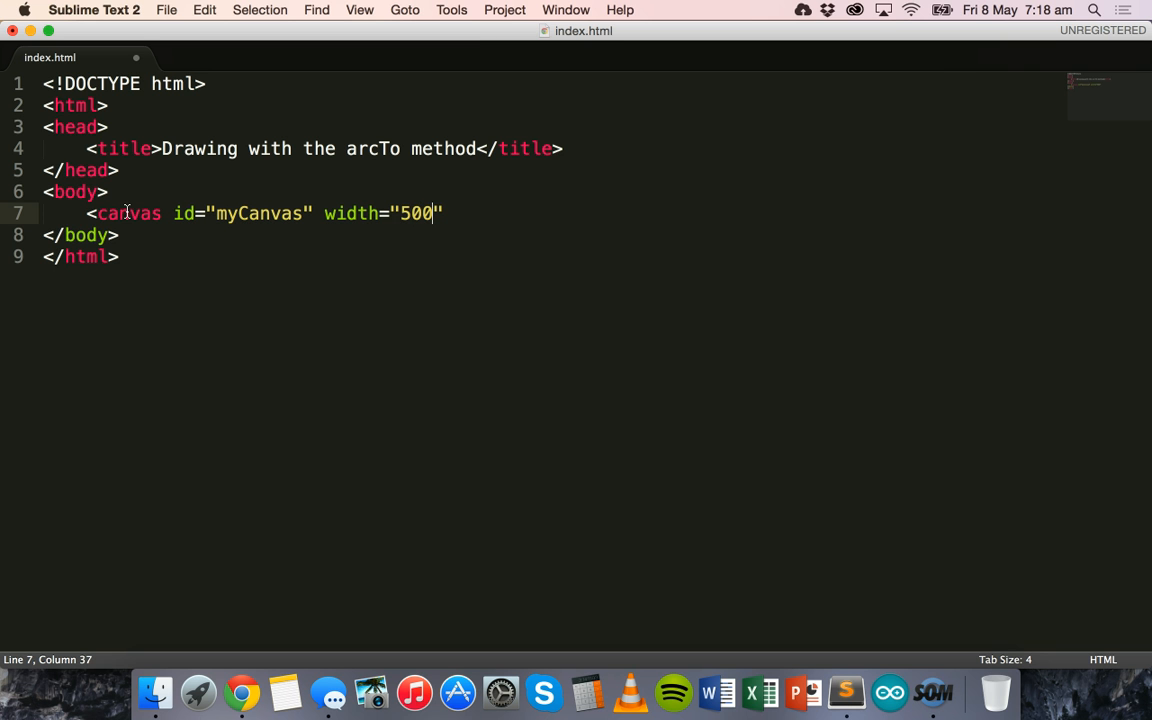
{"action": "type", "text": "\" \""}
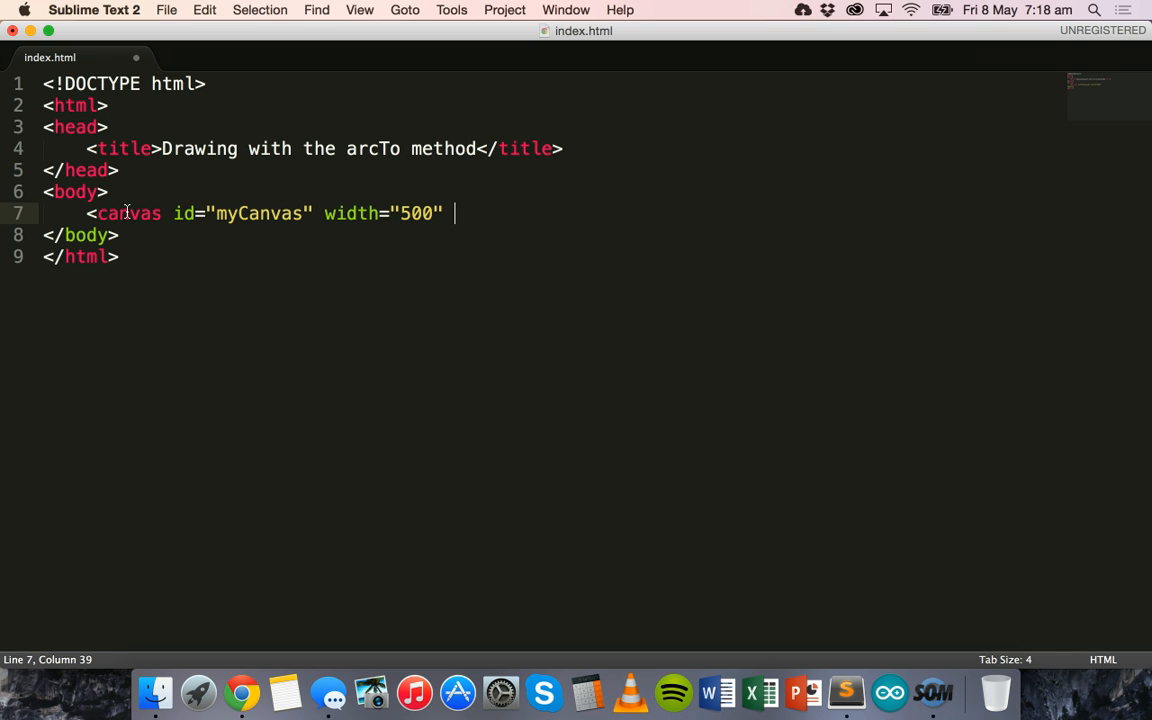
{"action": "type", "text": "height="}
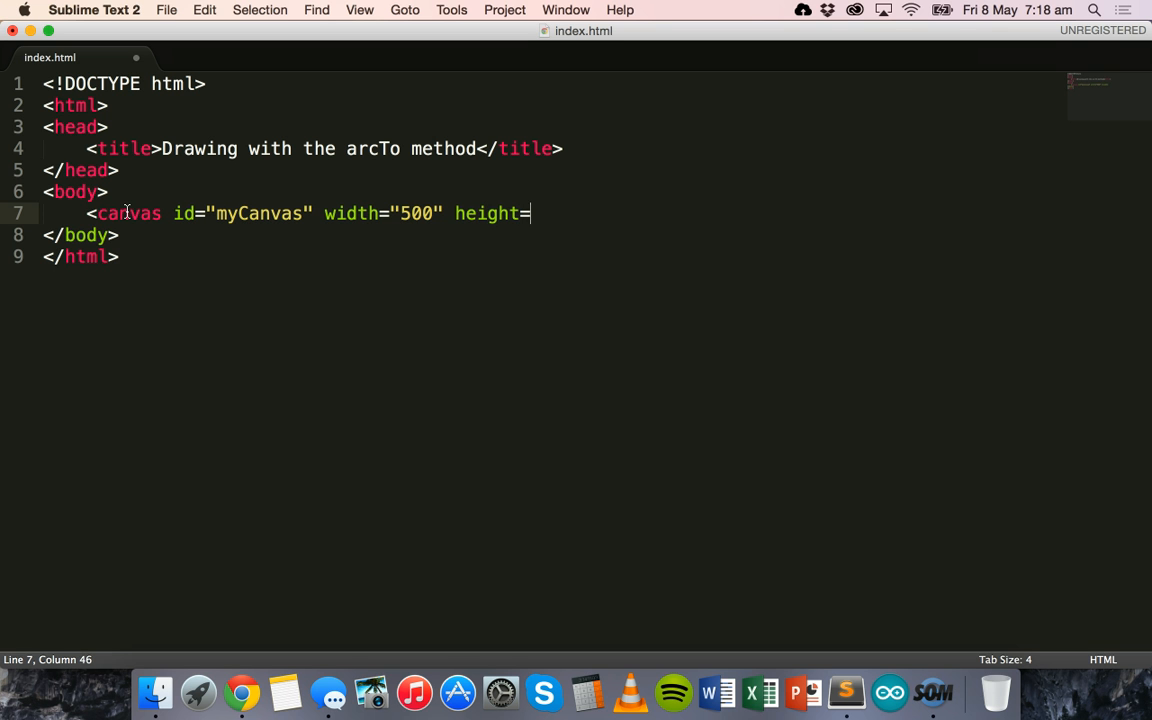
{"action": "type", "text": "\"500\""}
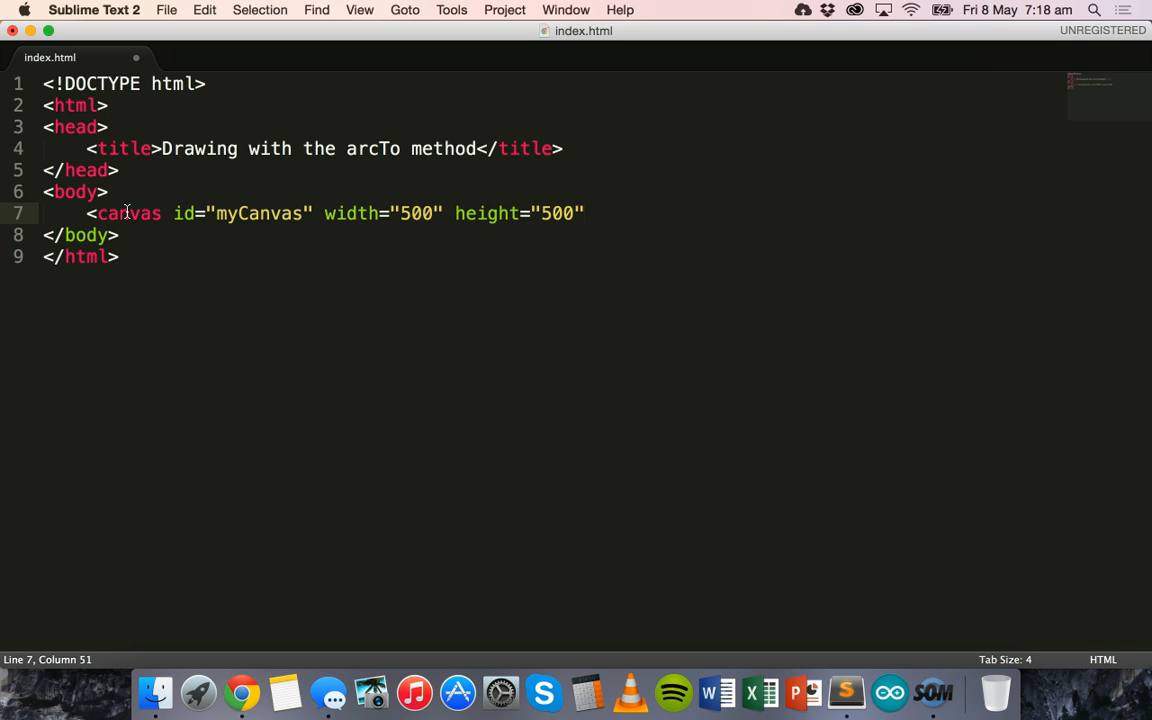
{"action": "type", "text": ">"}
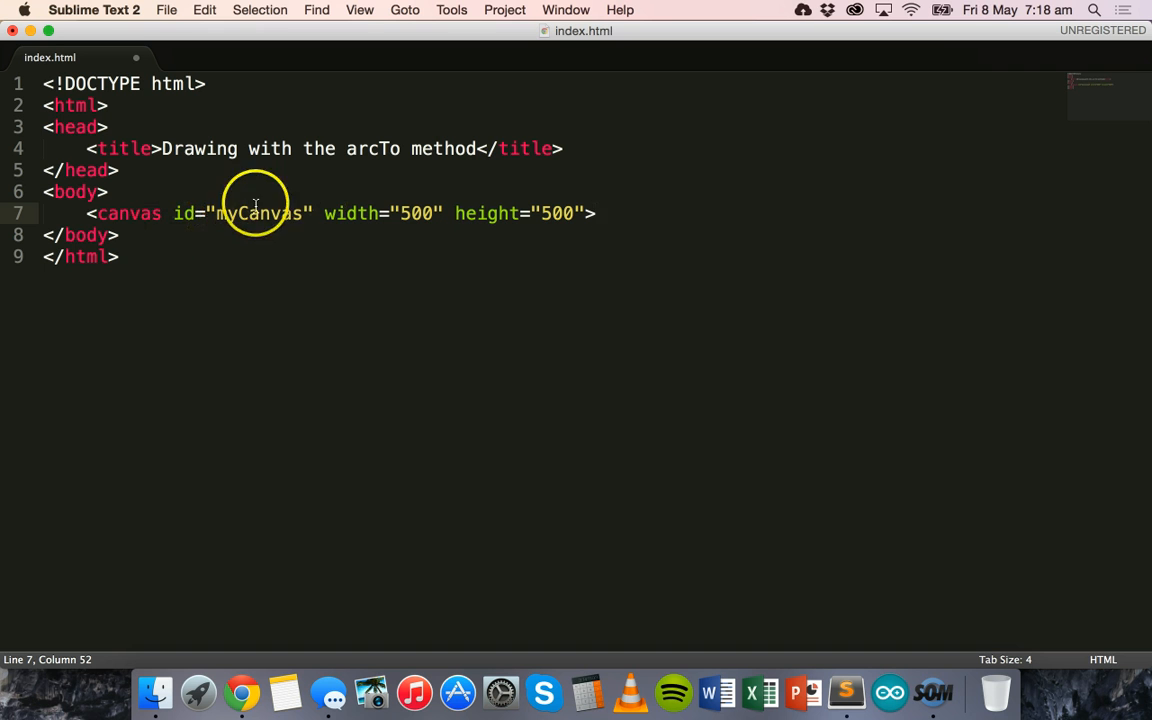
{"action": "mouse_move", "coordinate": [396, 192]}
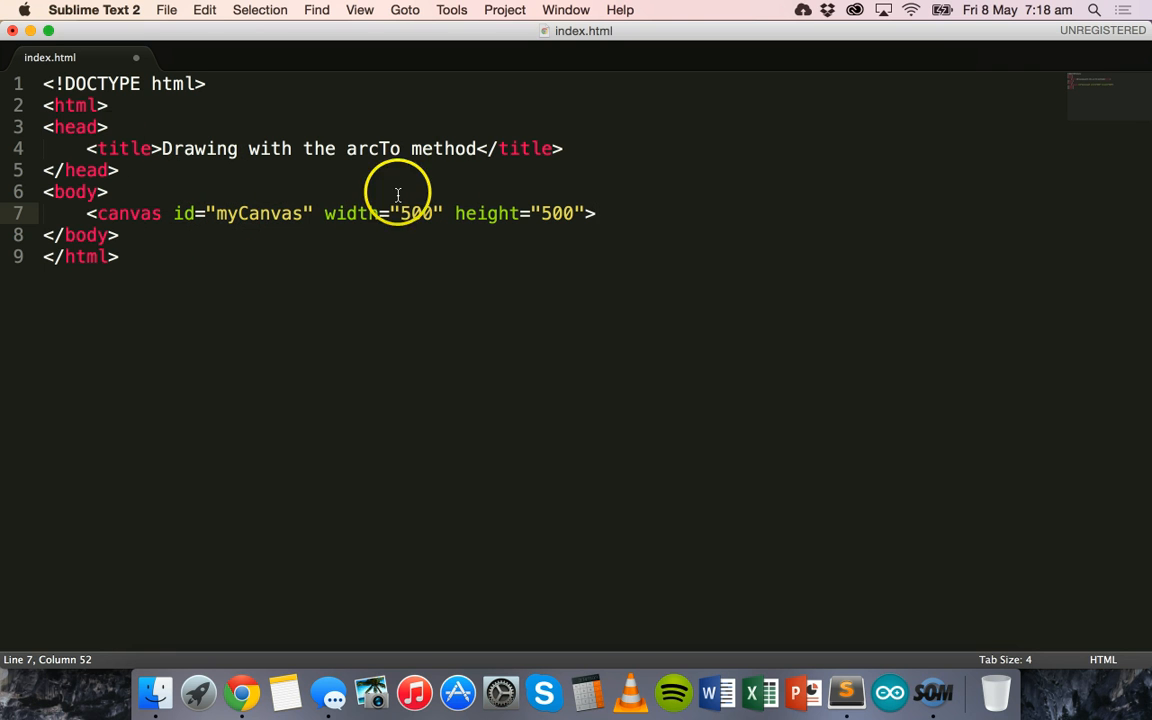
Step: Add an empty <style></style> block in the head after the title
{"action": "left_click", "coordinate": [568, 148]}
{"action": "type", "text": "<"}
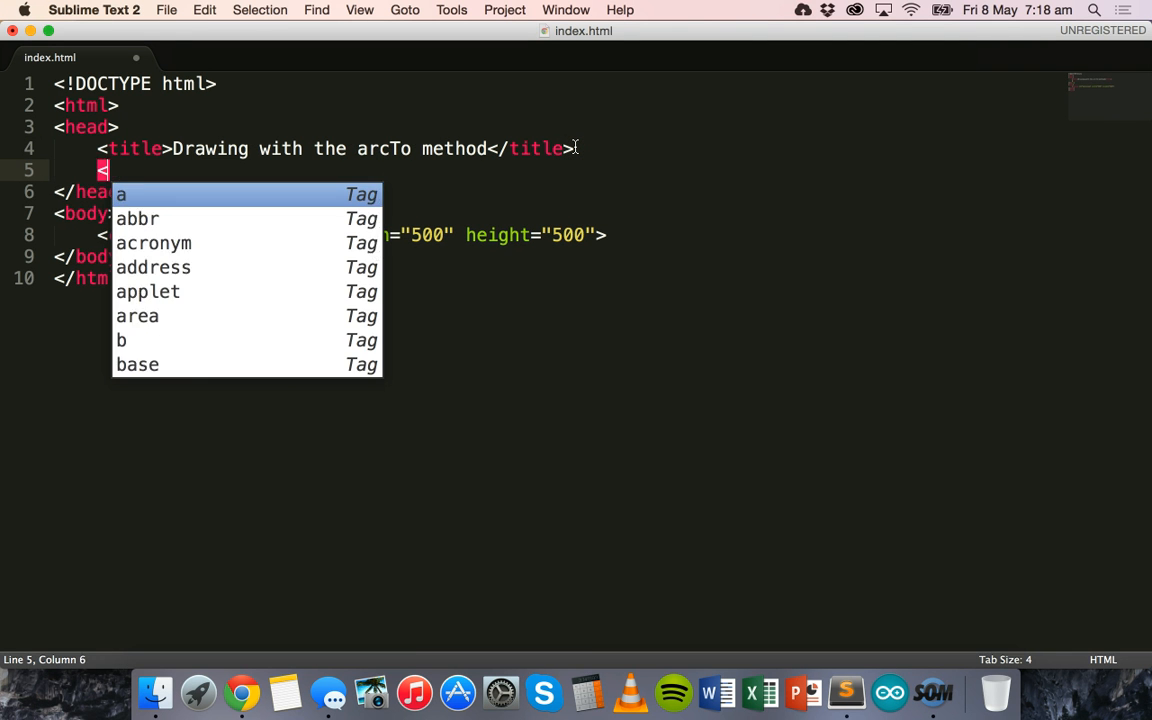
{"action": "type", "text": "style>"}
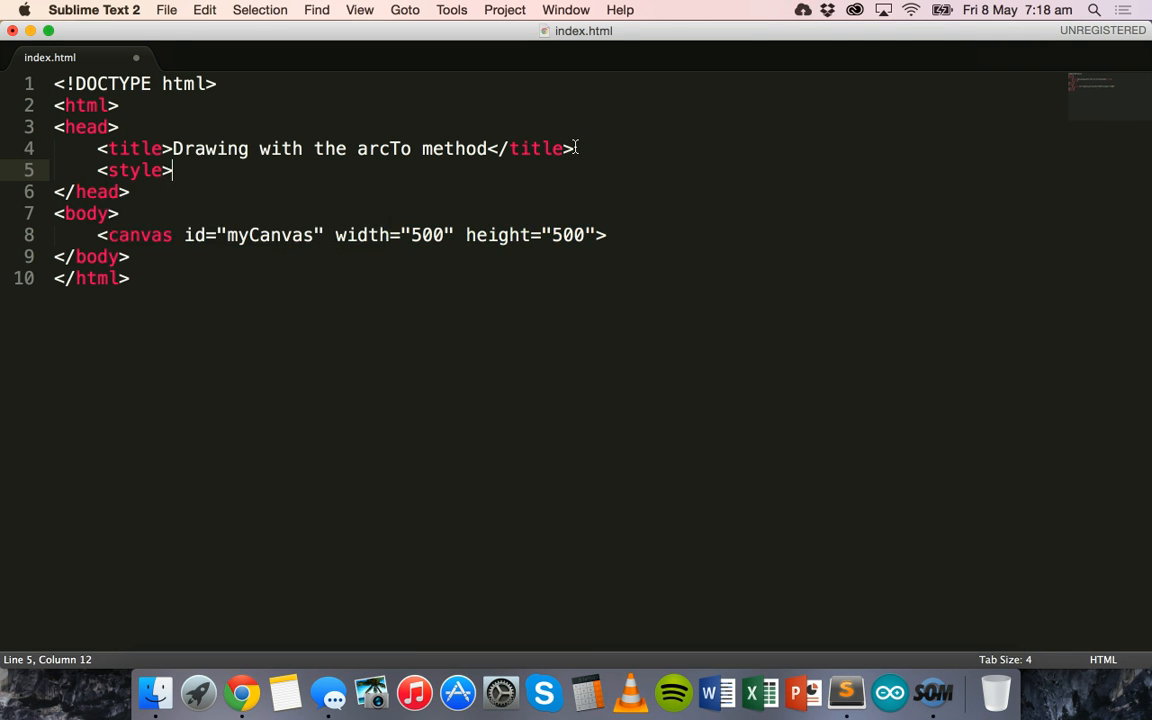
{"action": "type", "text": "</style>"}
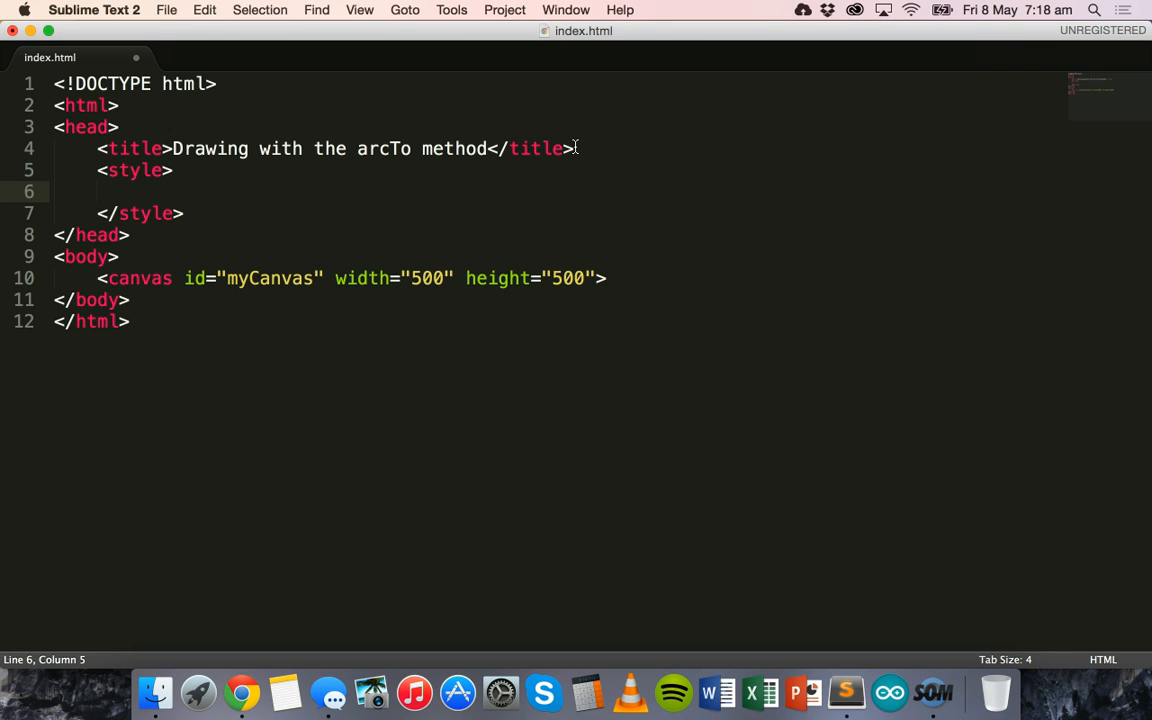
Step: Write the rule #myCanvas{ border: 1px solid black; } inside the style block
{"action": "type", "text": "#can"}
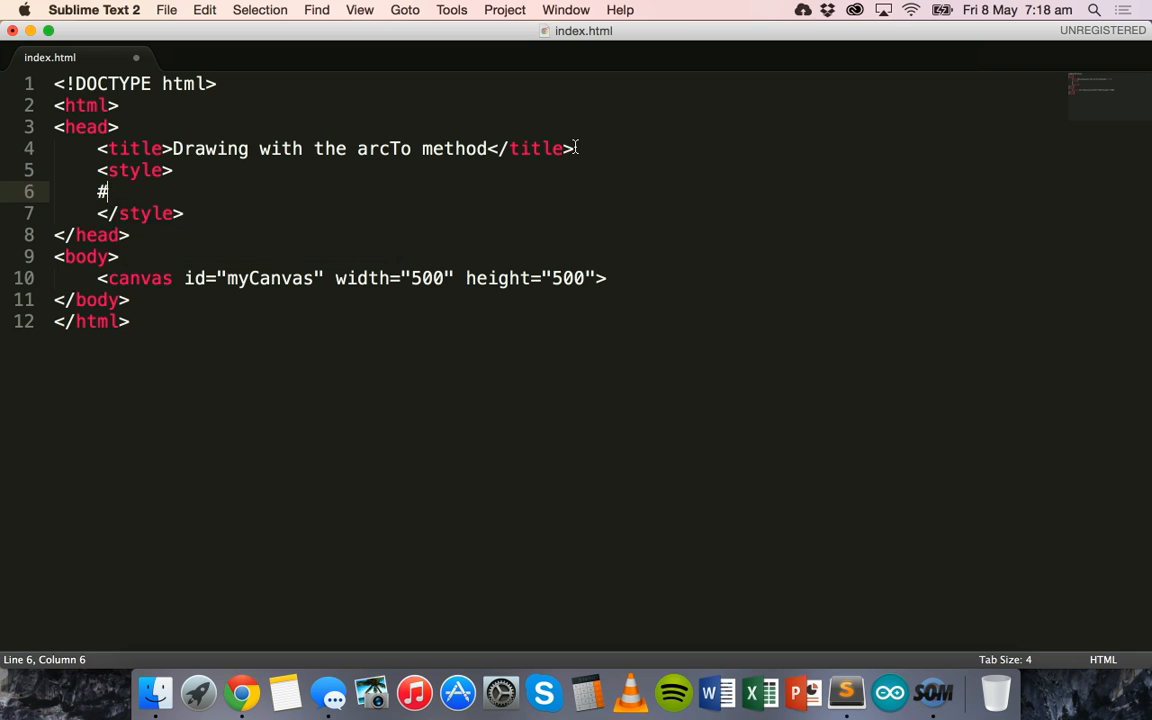
{"action": "type", "text": "myCanvas"}
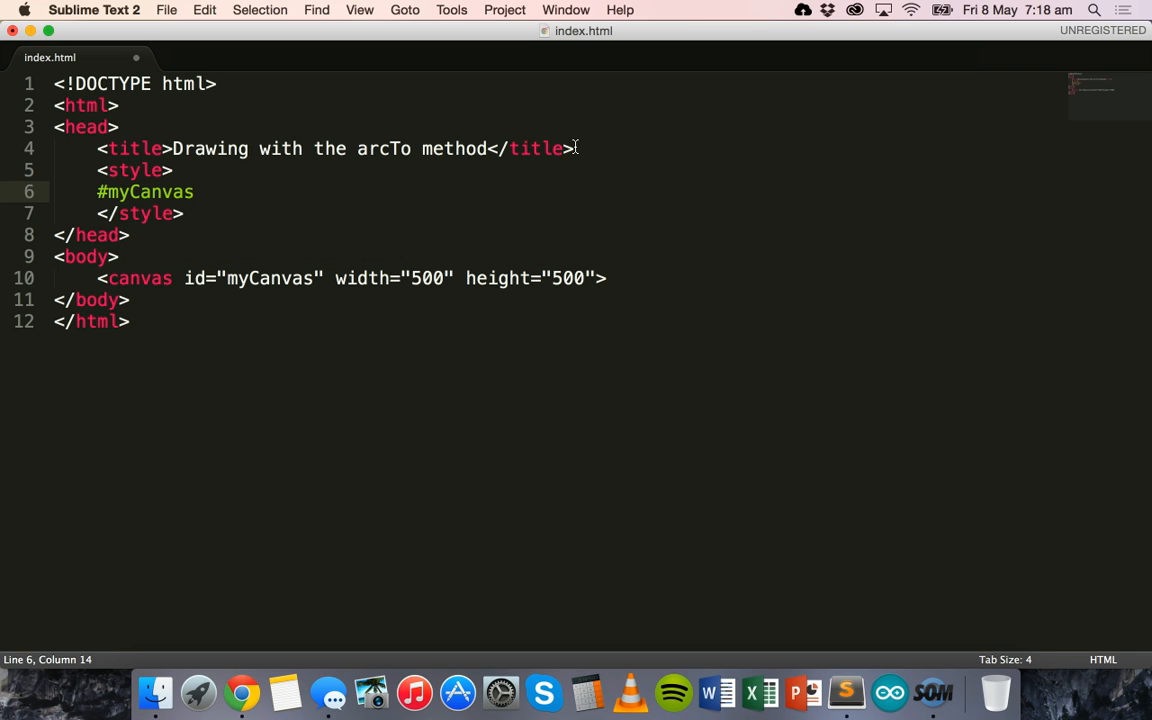
{"action": "type", "text": "{"}
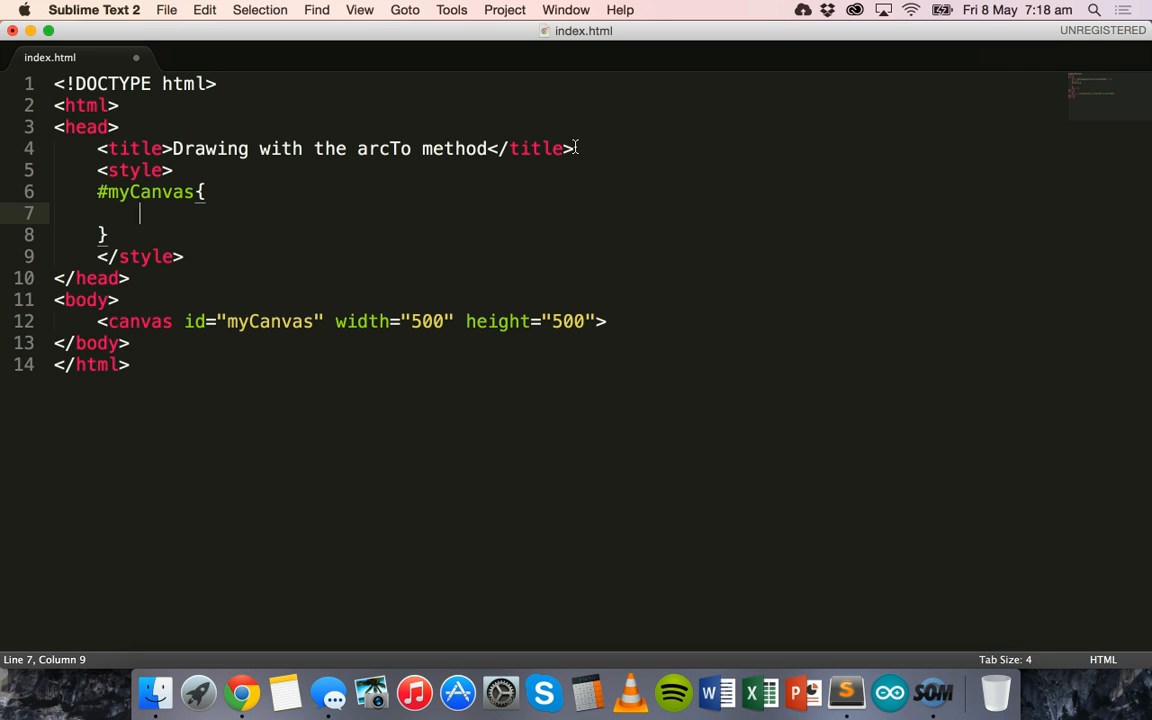
{"action": "type", "text": "bor"}
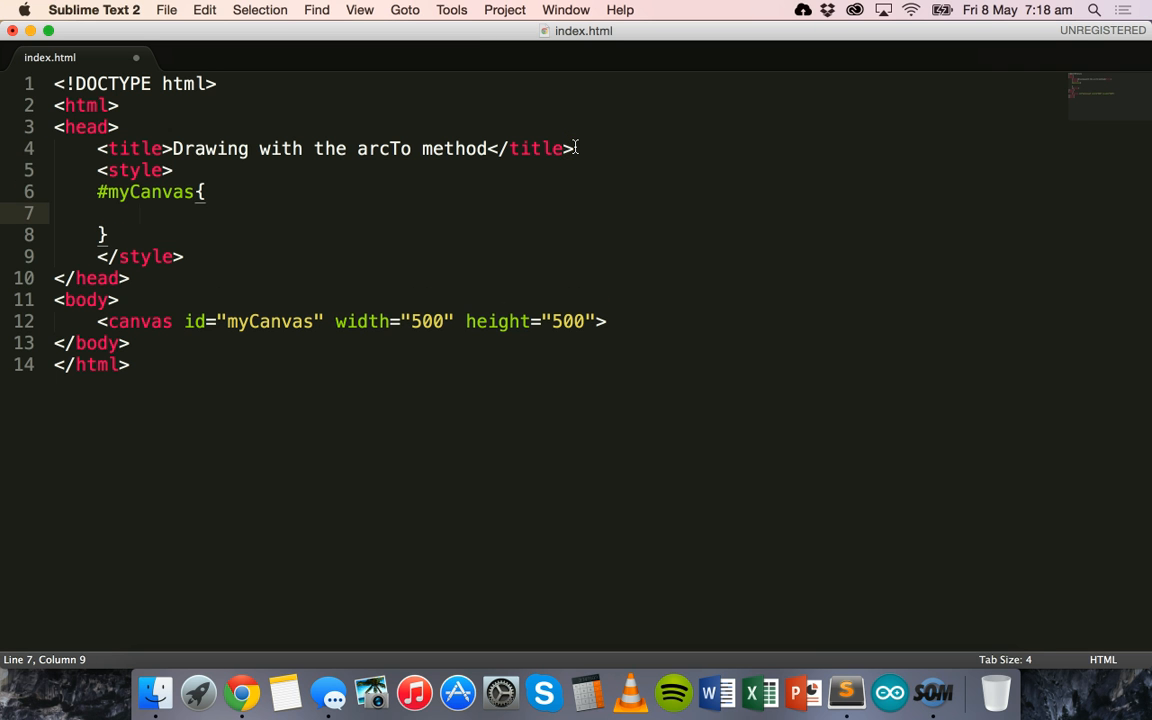
{"action": "type", "text": "border: ;"}
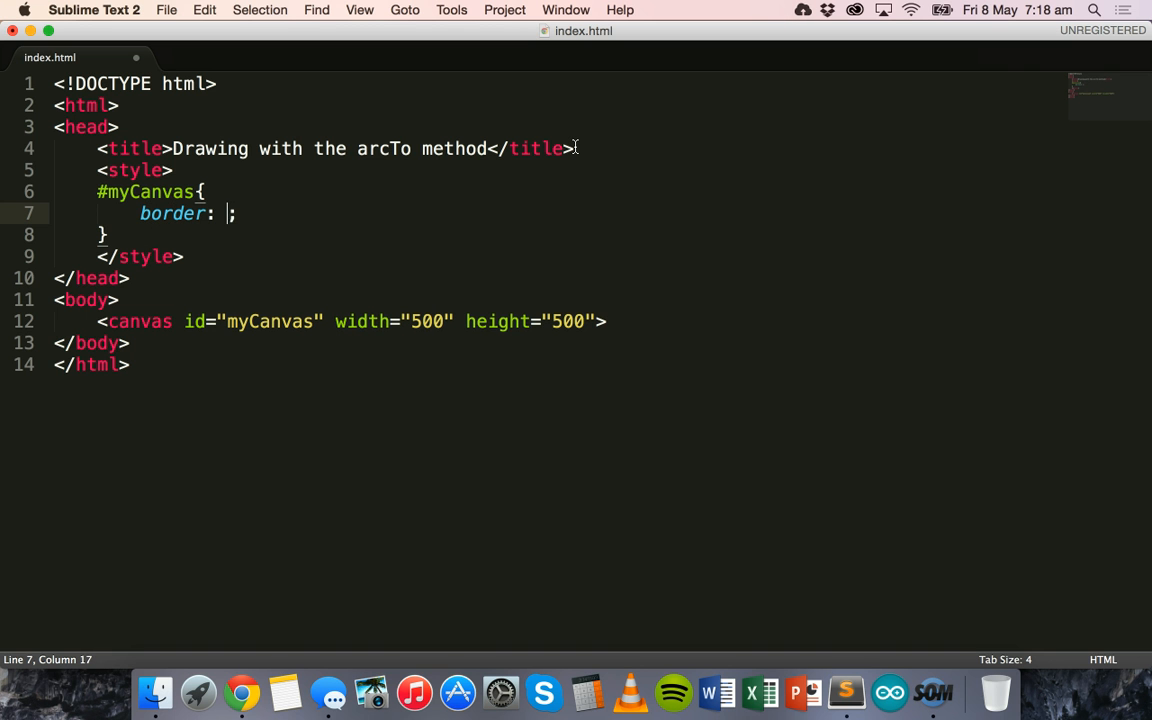
{"action": "type", "text": "1px solid b"}
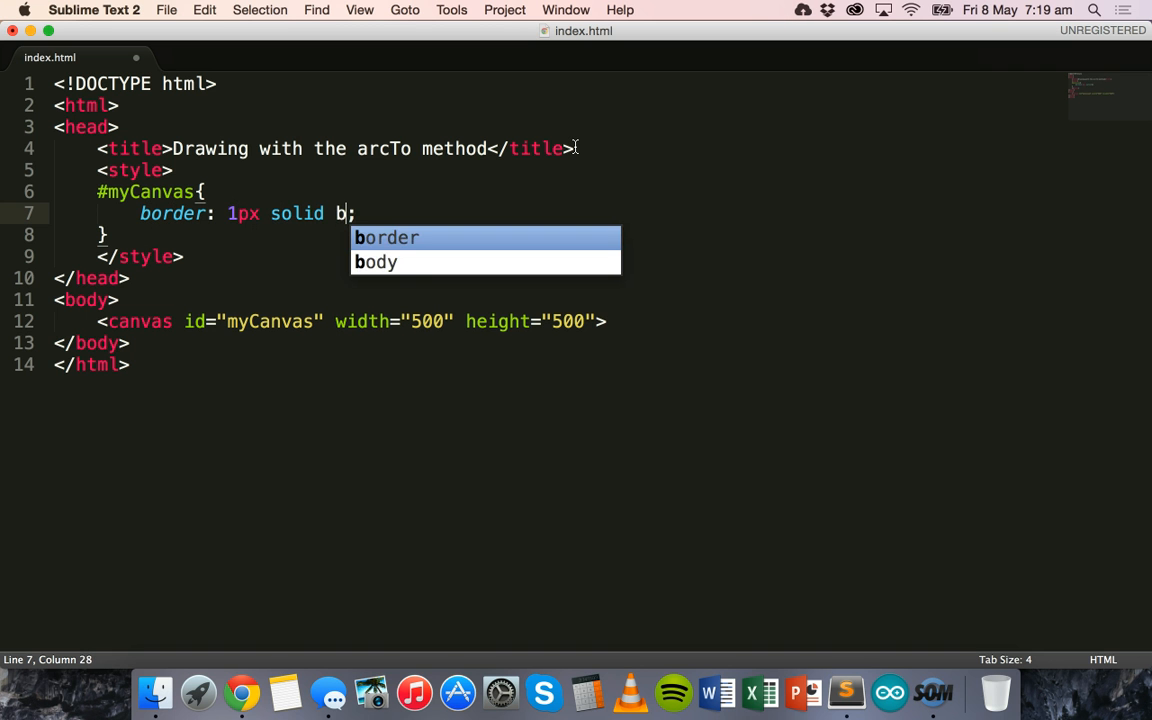
{"action": "type", "text": "lack"}
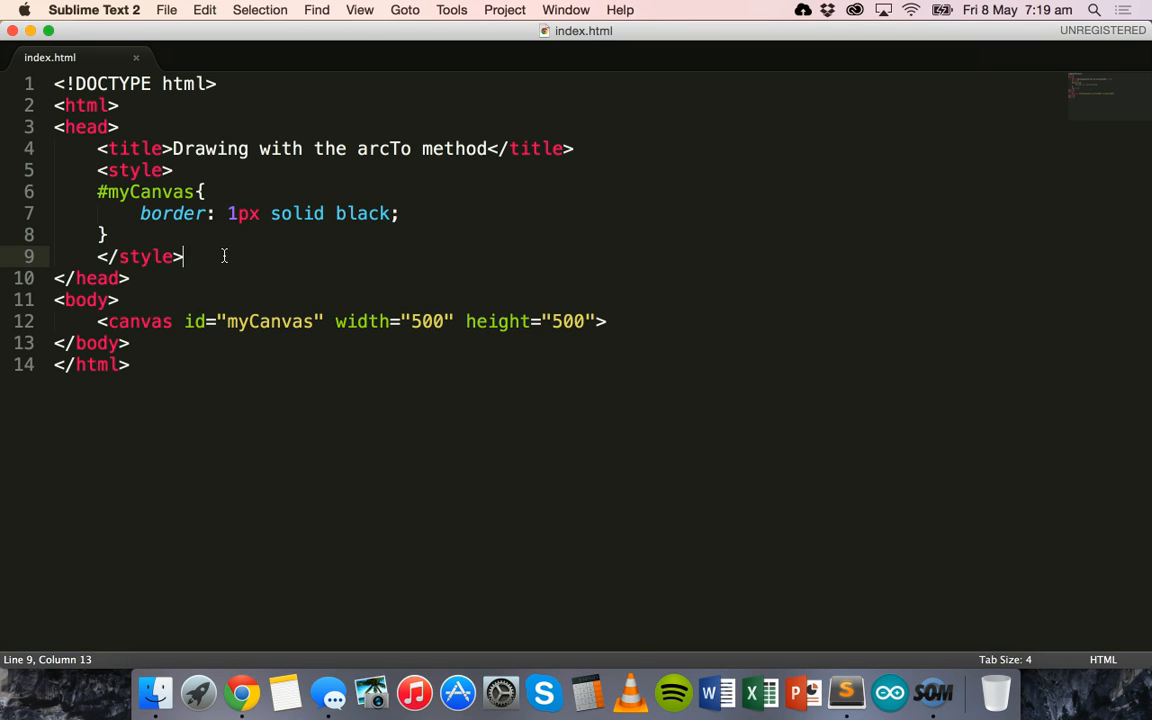
Step: Add a script tag in the body and start an empty function draw(){
{"action": "left_click", "coordinate": [188, 294]}
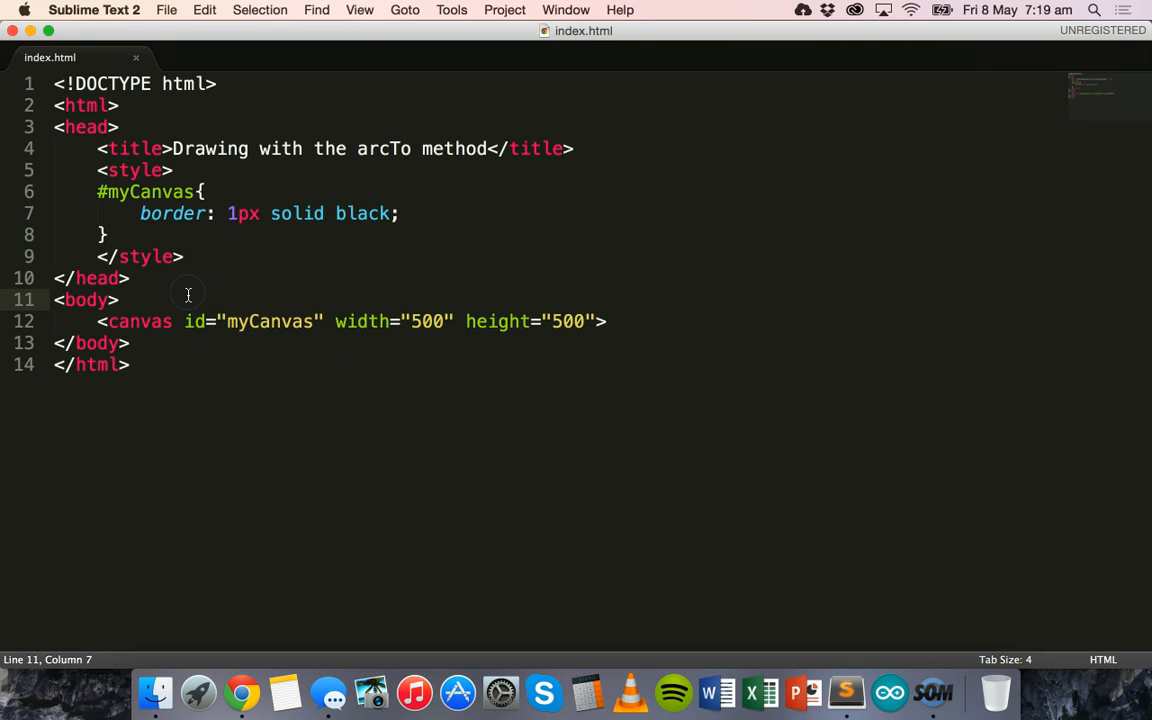
{"action": "type", "text": "<script>"}
{"action": "type", "text": "</s"}
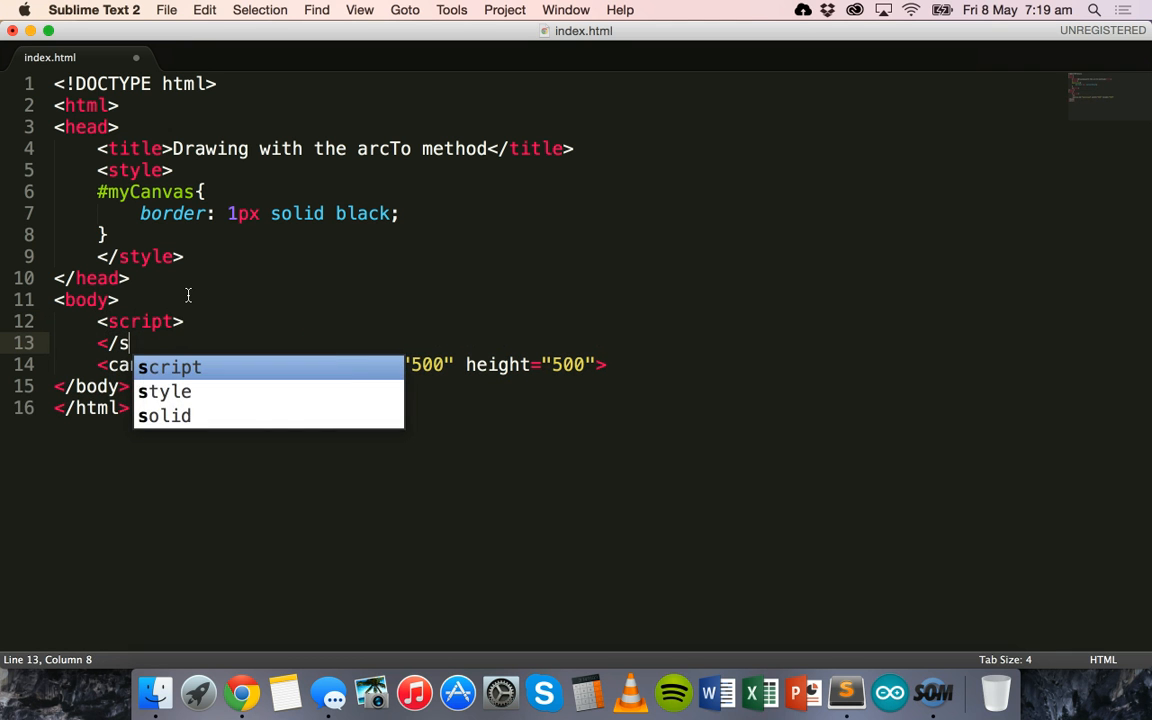
{"action": "key", "text": "Tab"}
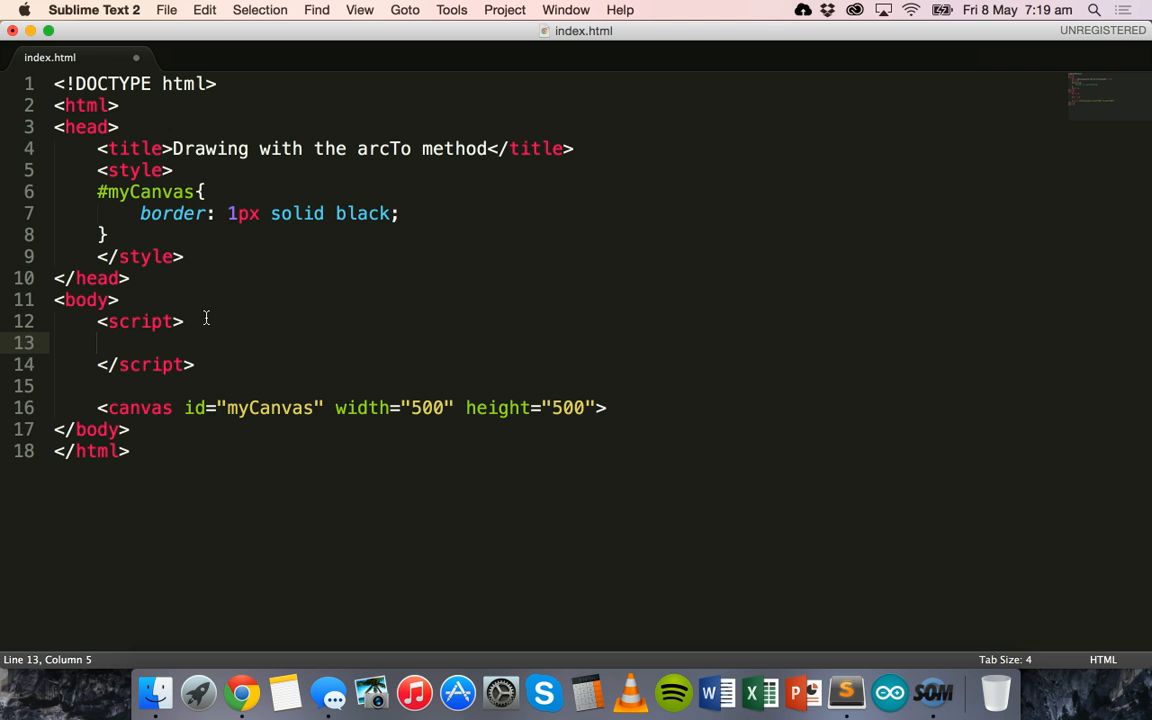
{"action": "type", "text": "function draw"}
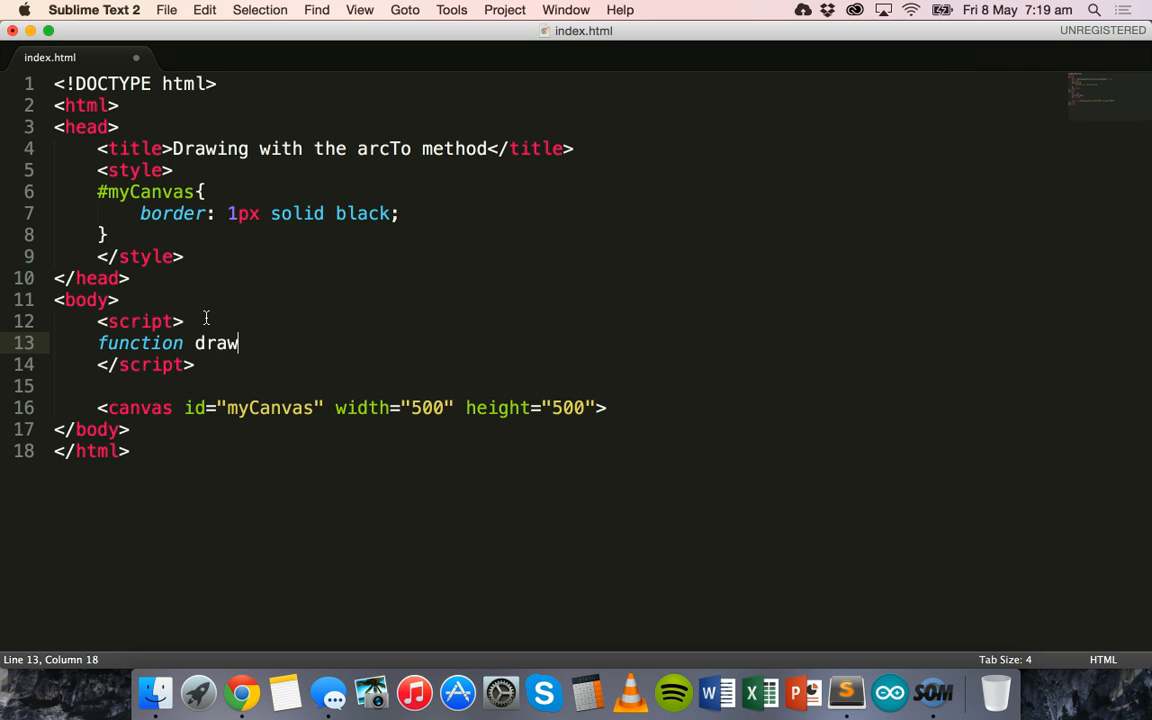
{"action": "type", "text": "(){"}
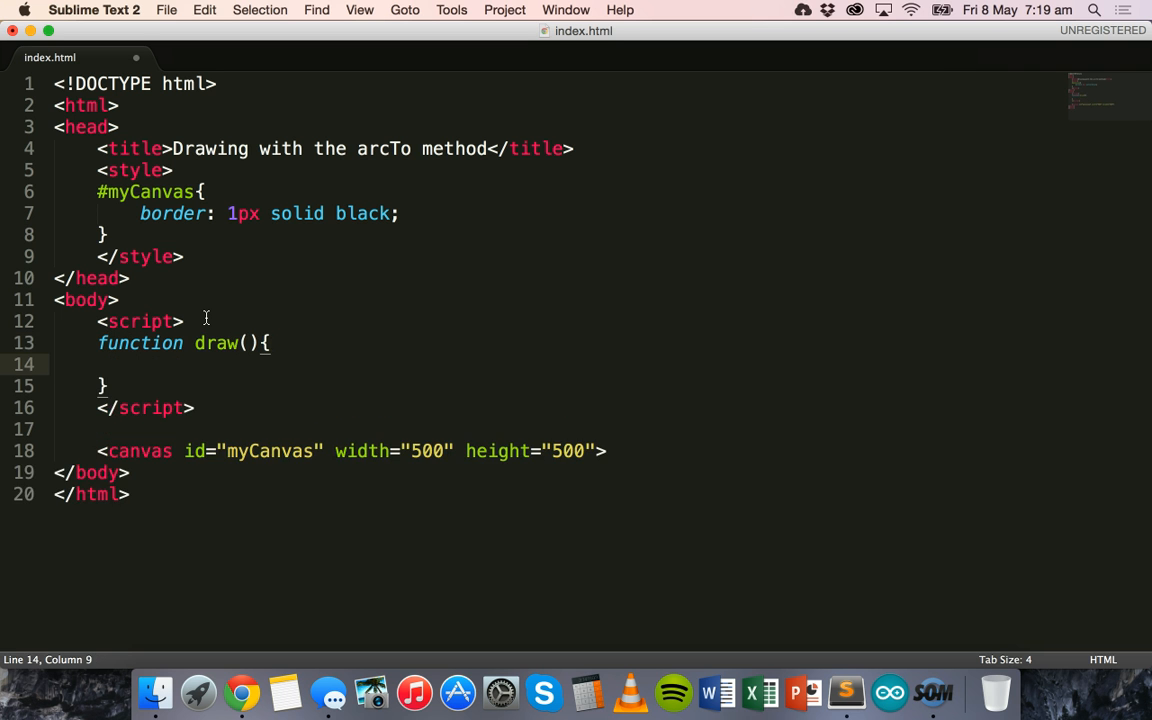
Step: Write var ctx = document.getElementById("myCanvas").getContext("2d") as draw's first line
{"action": "type", "text": "var ctx ="}
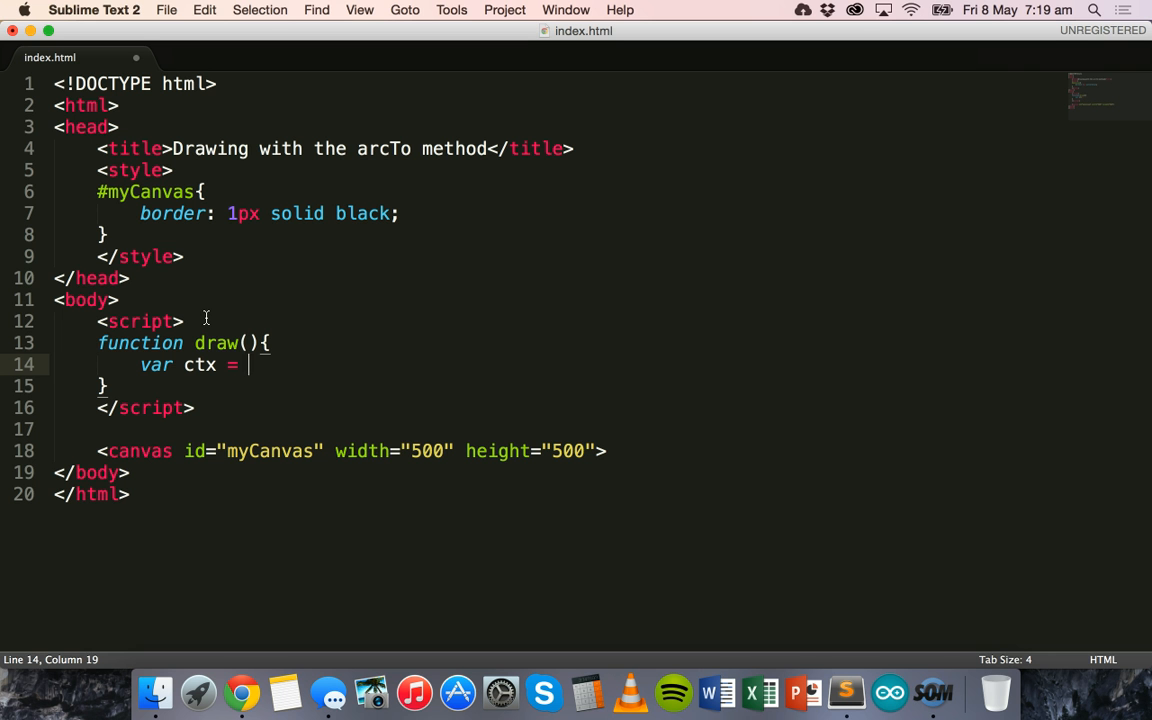
{"action": "type", "text": "document.getEl"}
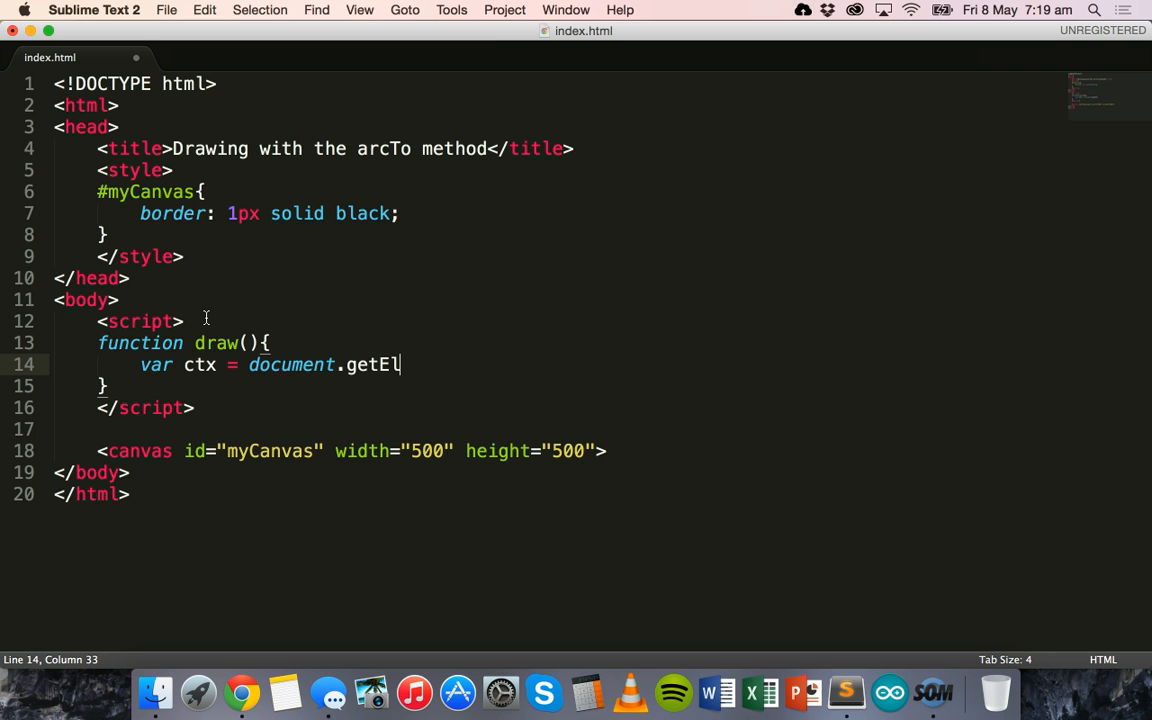
{"action": "type", "text": "ementBy"}
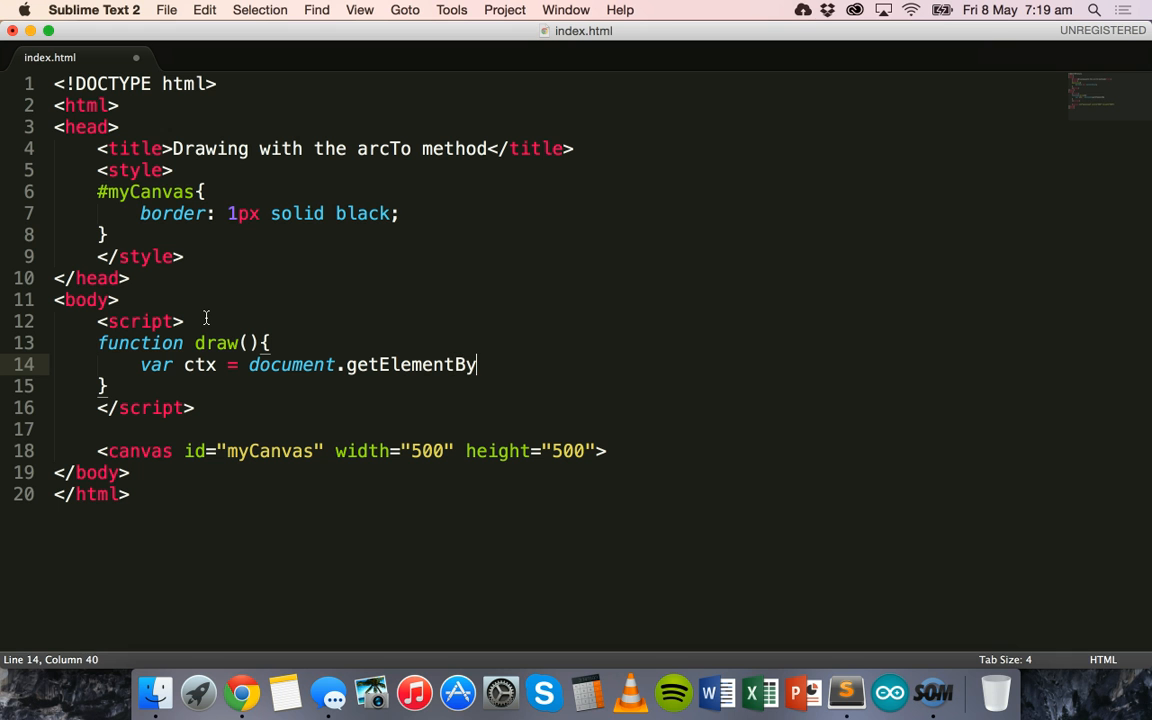
{"action": "type", "text": "Id(\"my"}
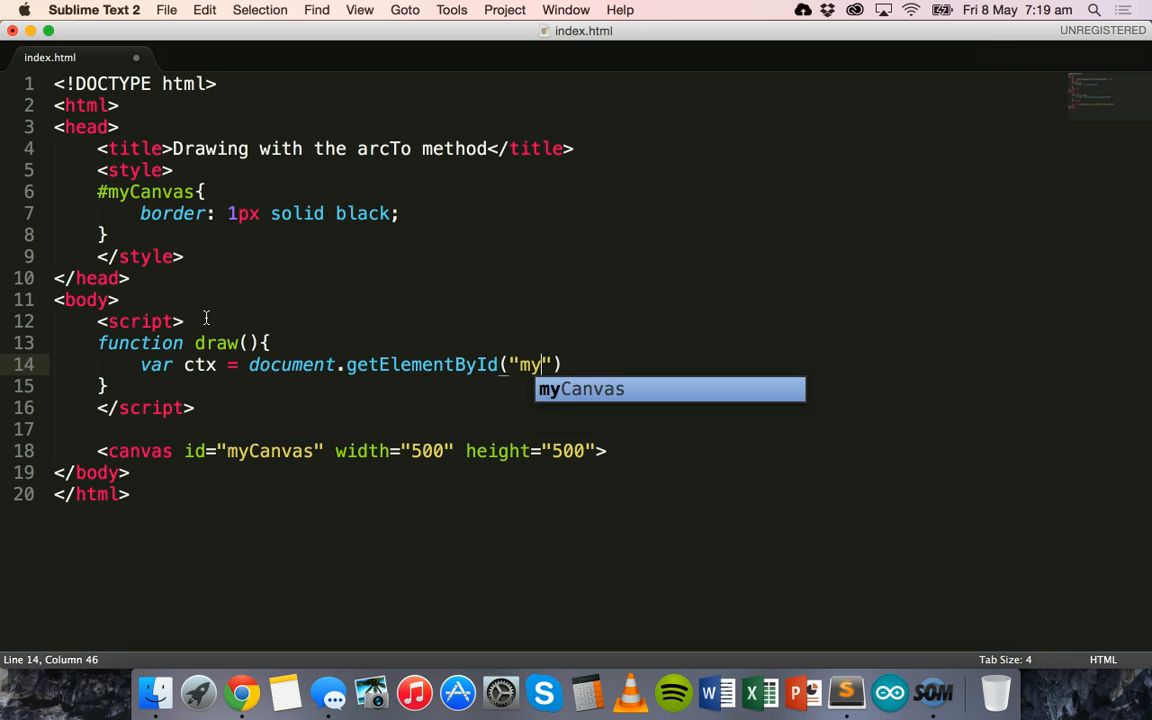
{"action": "key", "text": "Tab"}
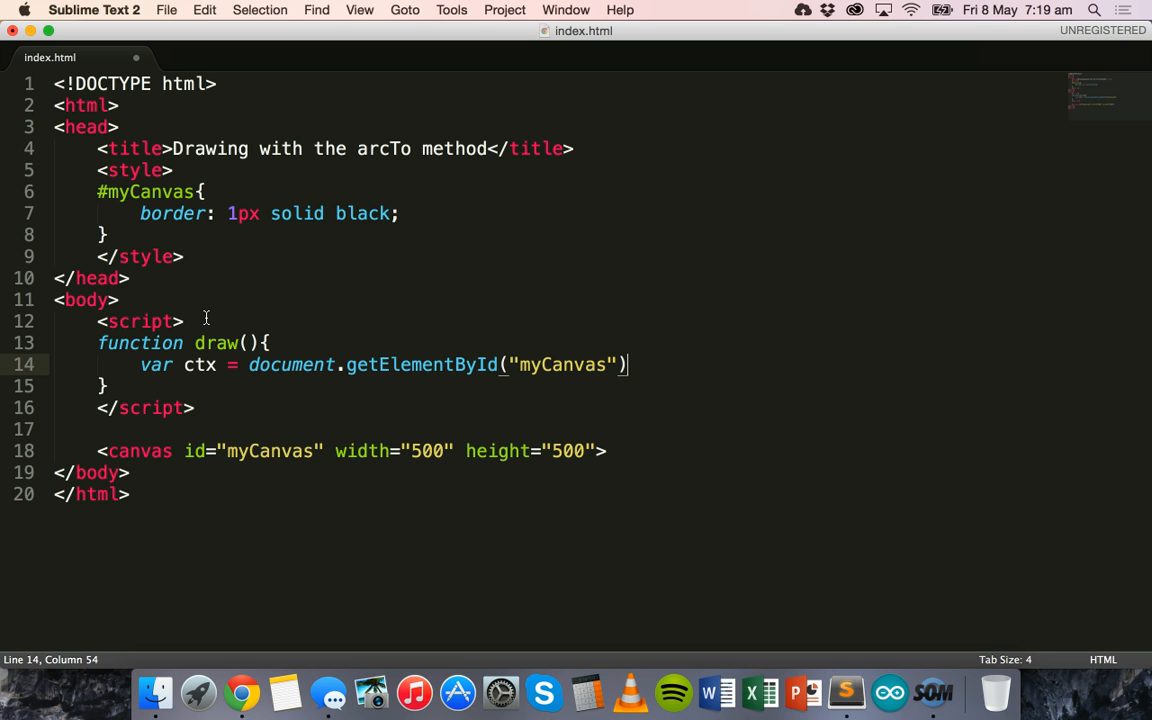
{"action": "type", "text": ".getContext("}
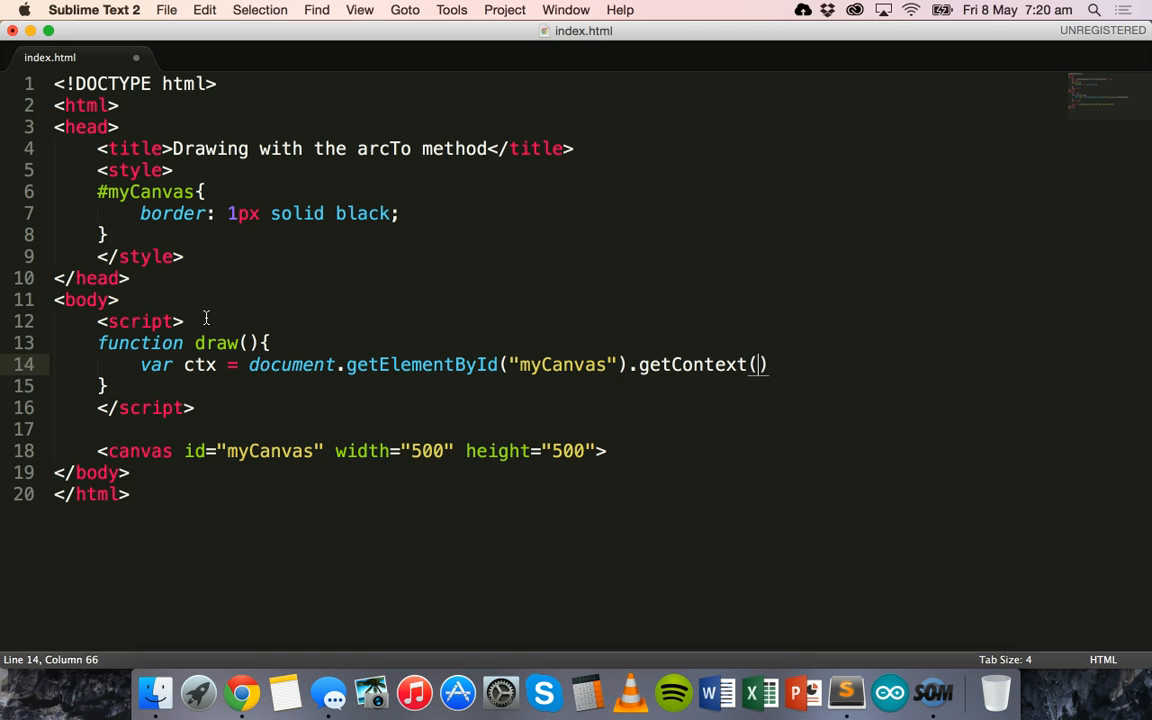
{"action": "type", "text": "\"2d\""}
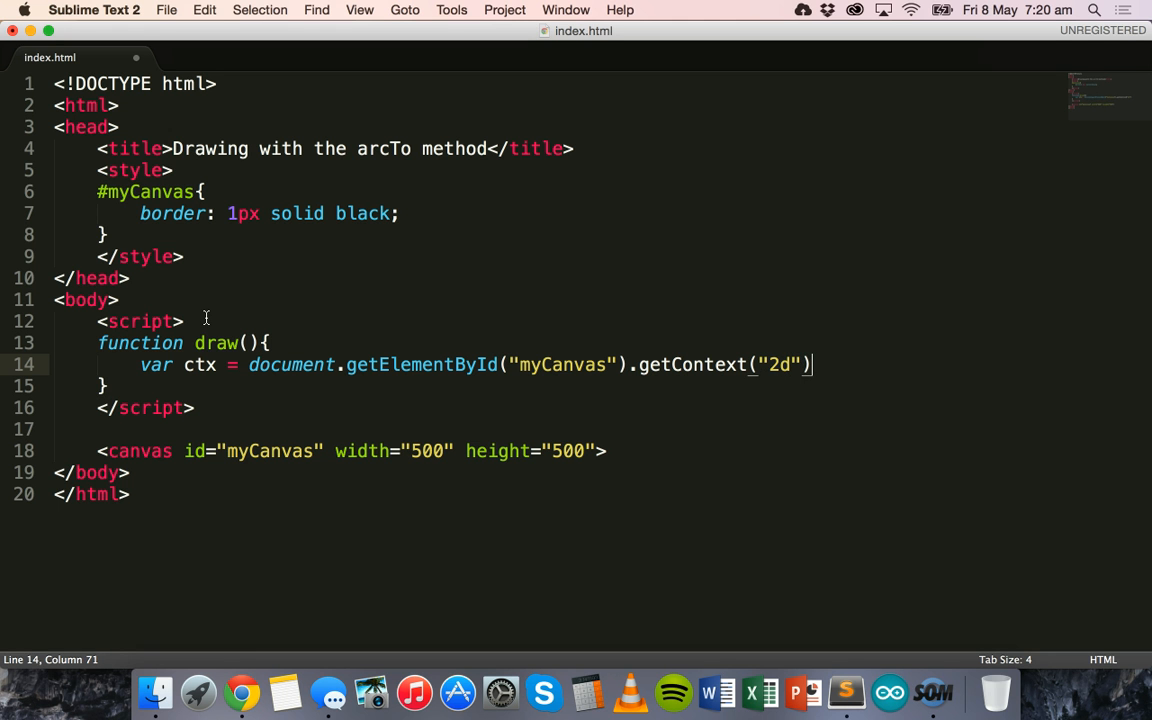
{"action": "type", "text": ";"}
{"action": "key", "text": "Enter"}
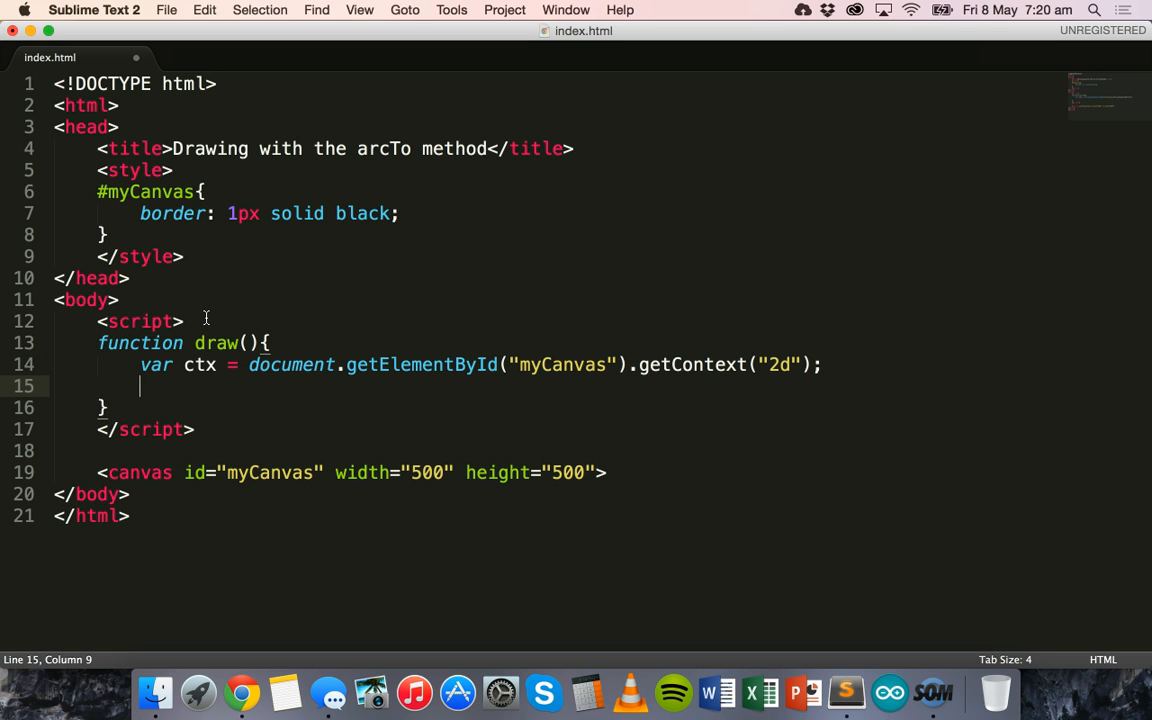
Step: Make draw call ctx.moveTo(50,50), ctx.lineTo(200,50) and ctx.stroke()
{"action": "type", "text": "c"}
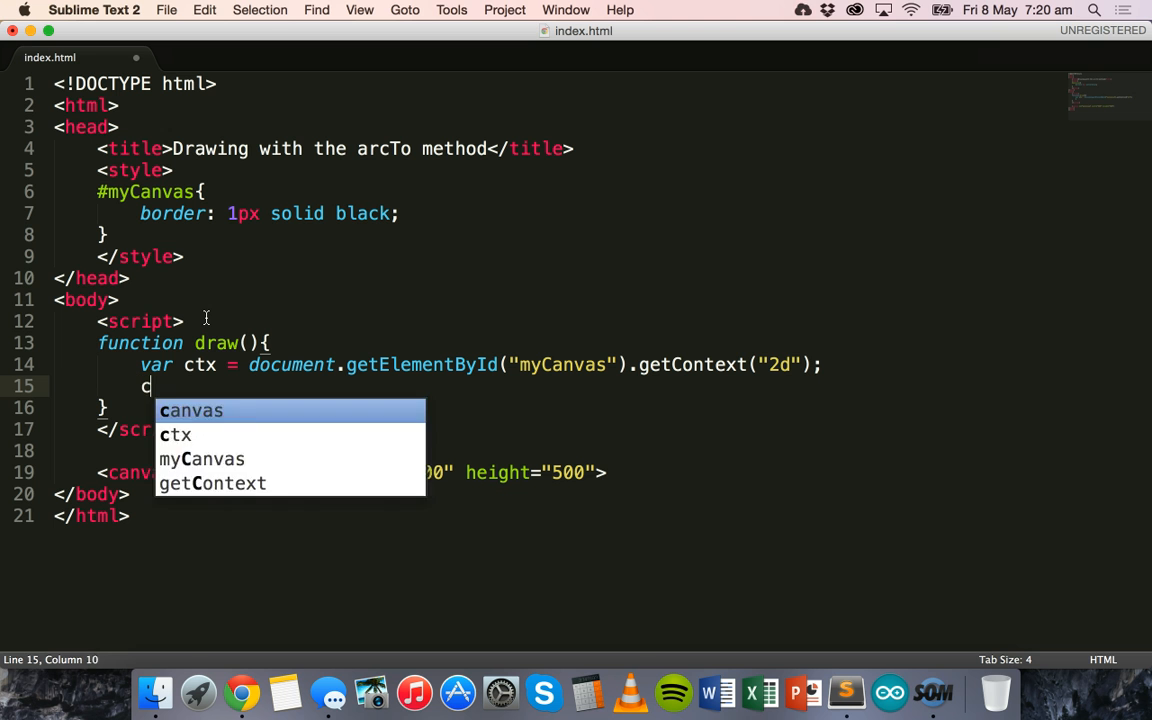
{"action": "type", "text": "tx.move"}
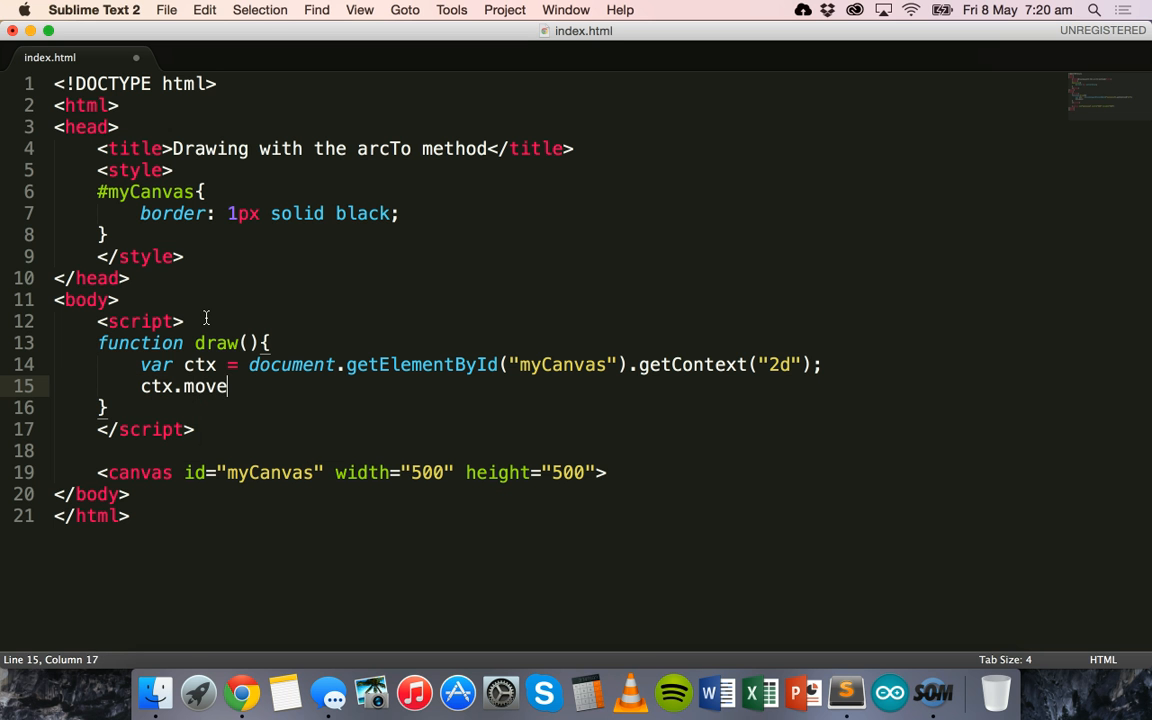
{"action": "type", "text": "To()"}
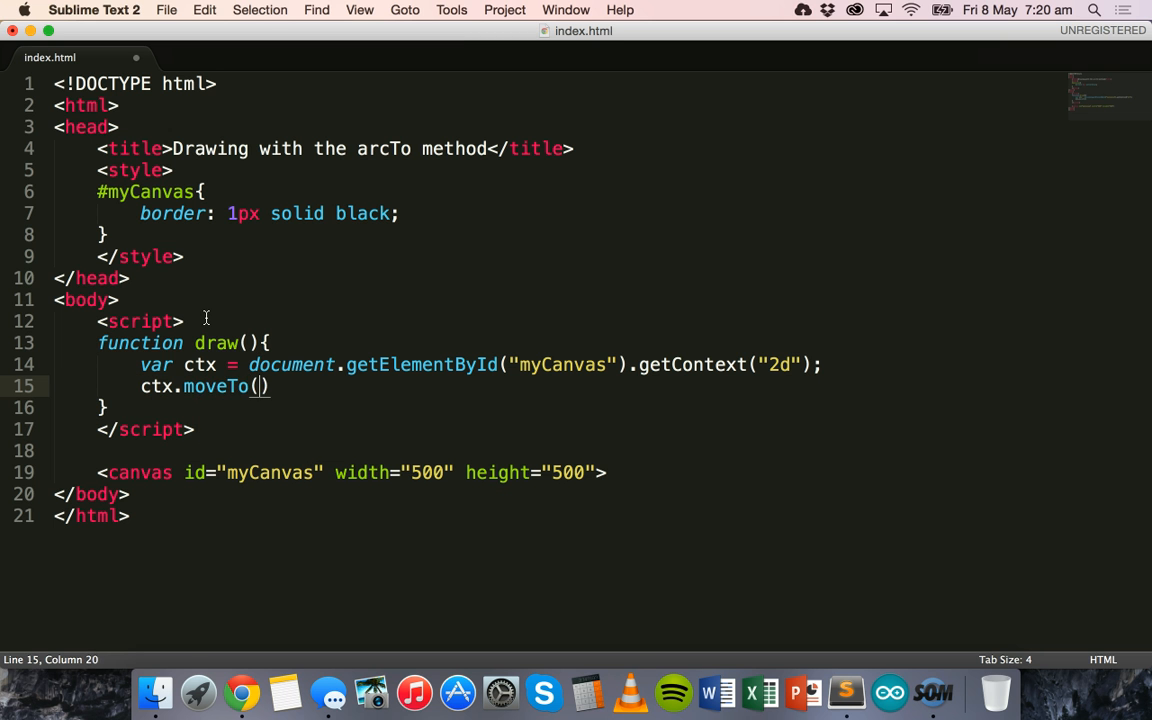
{"action": "type", "text": "5"}
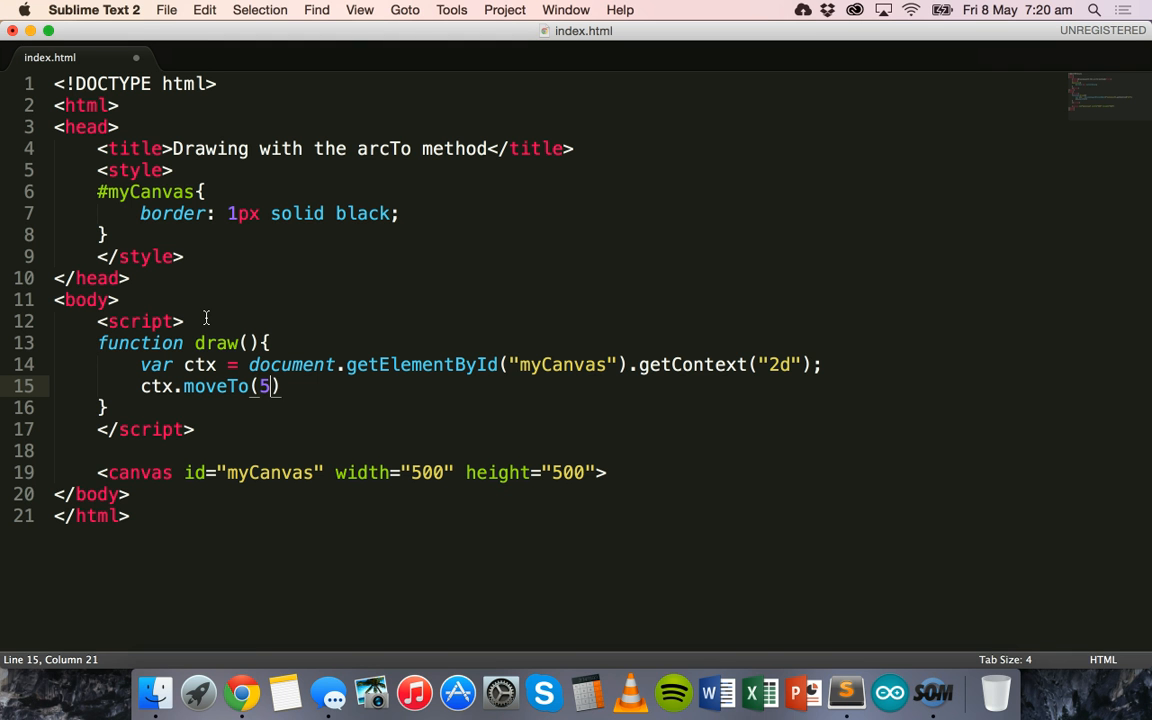
{"action": "type", "text": "0,50"}
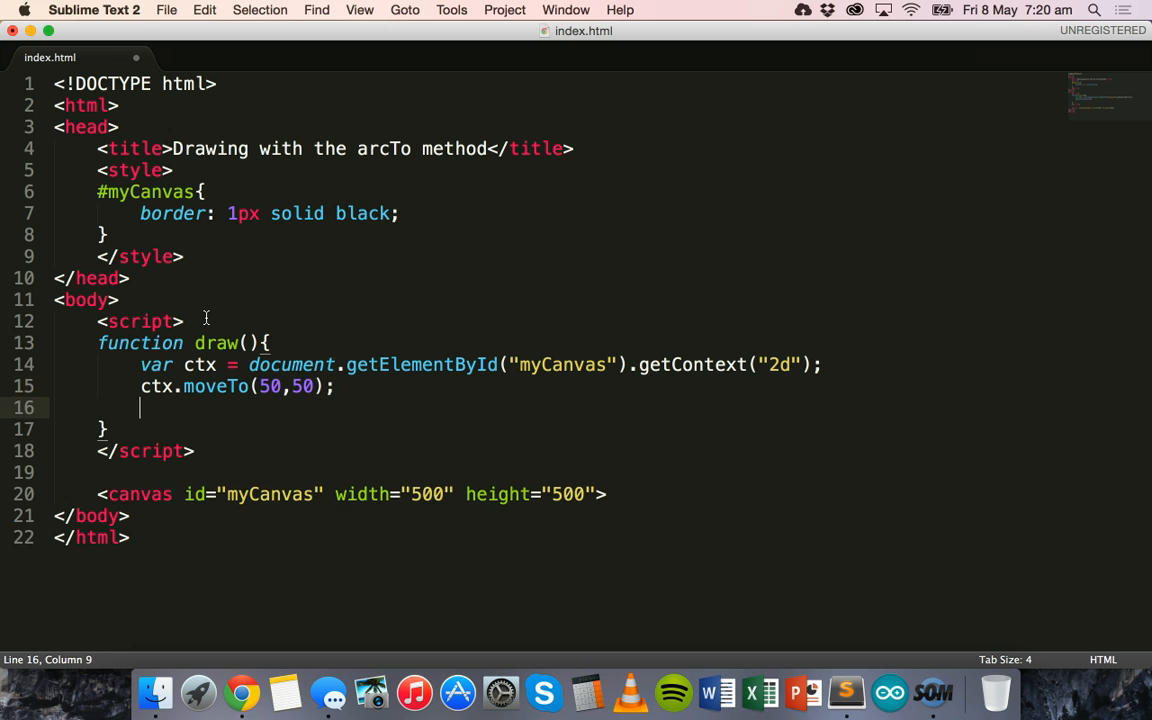
{"action": "type", "text": "ctx."}
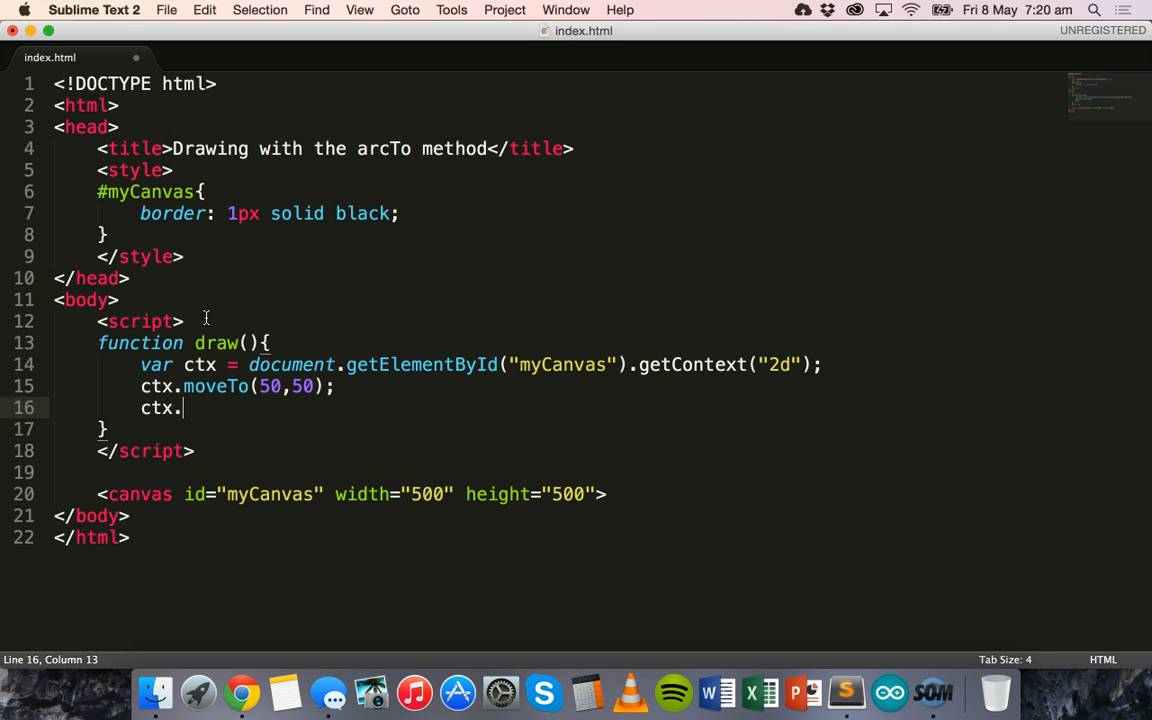
{"action": "type", "text": "line"}
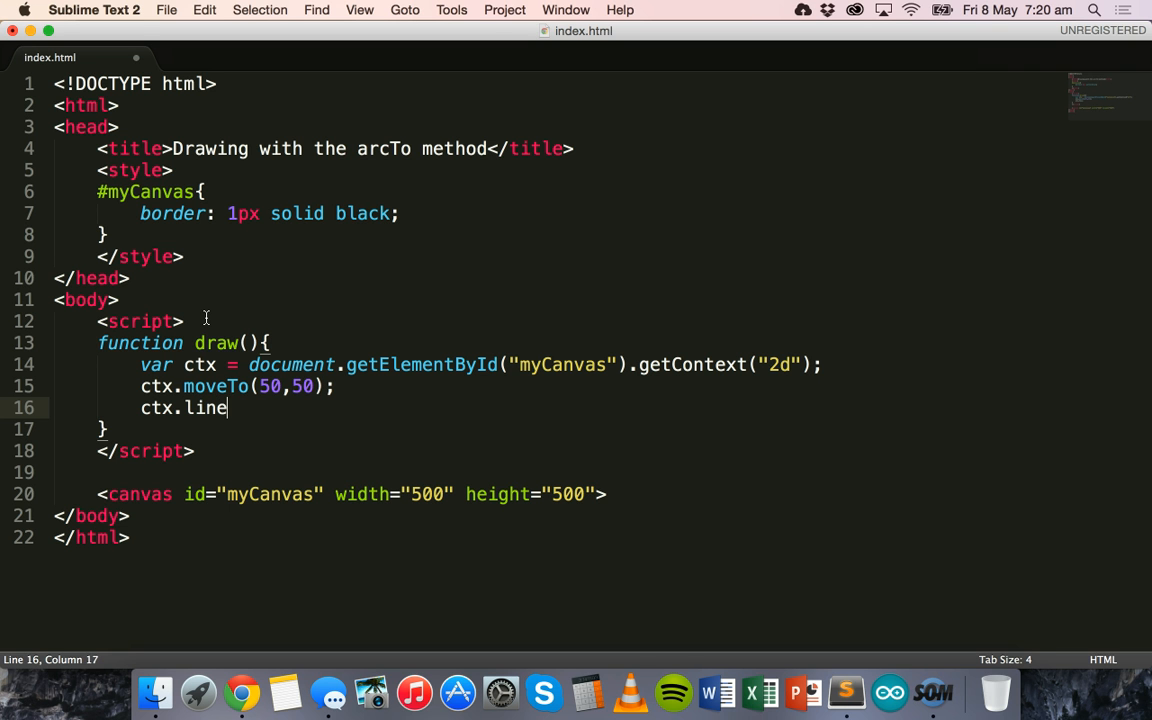
{"action": "type", "text": "To()"}
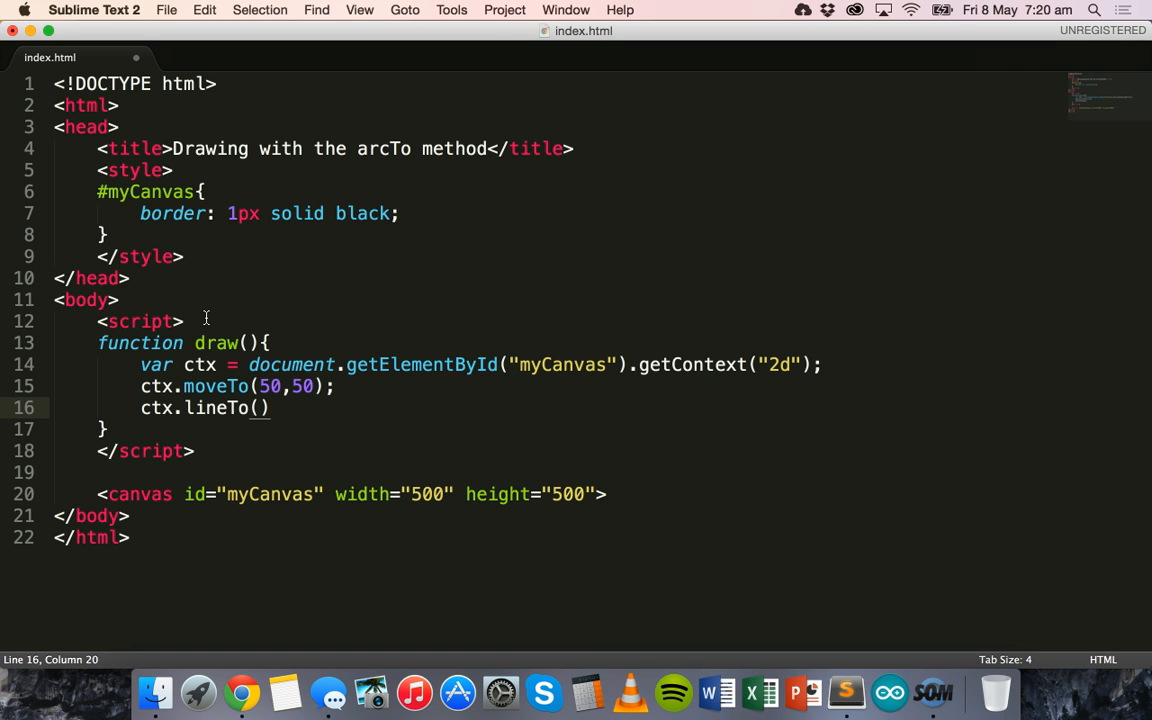
{"action": "type", "text": "2"}
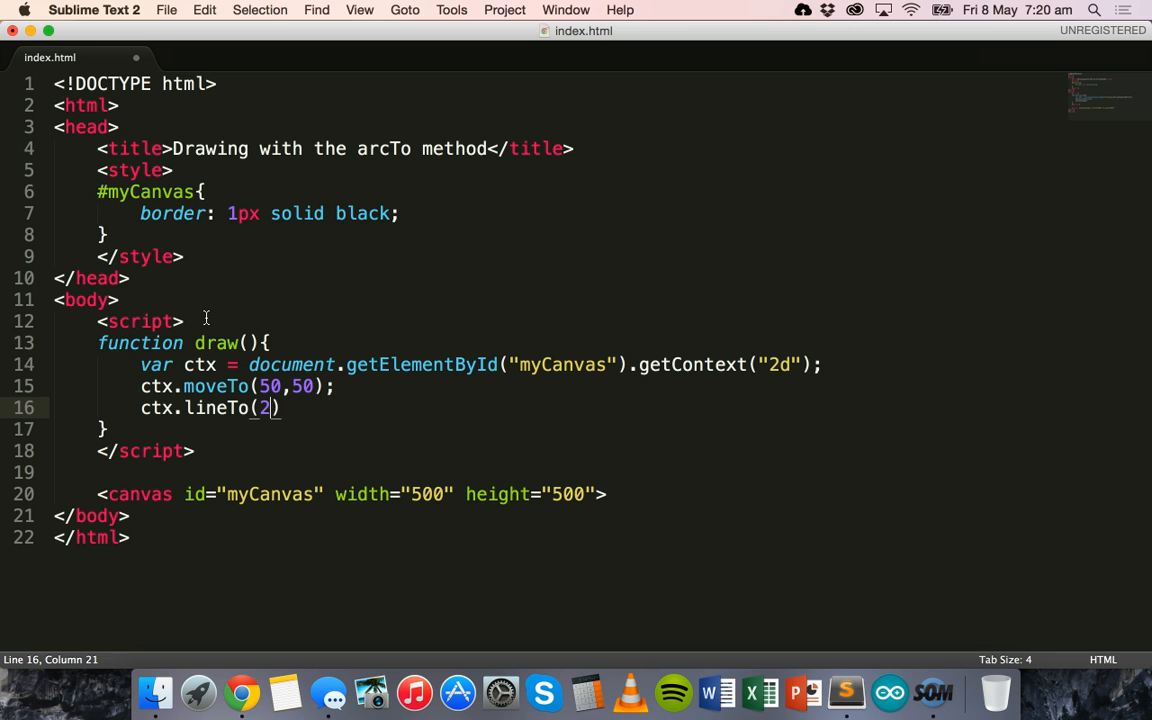
{"action": "type", "text": "00,50"}
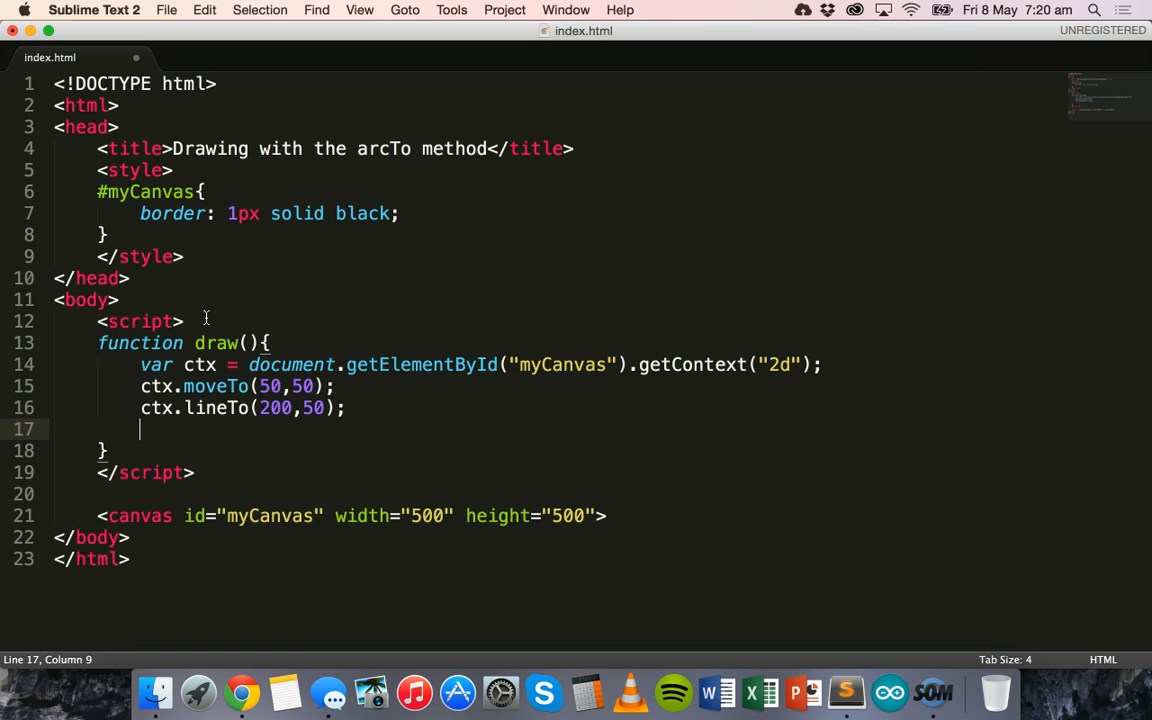
{"action": "type", "text": "c"}
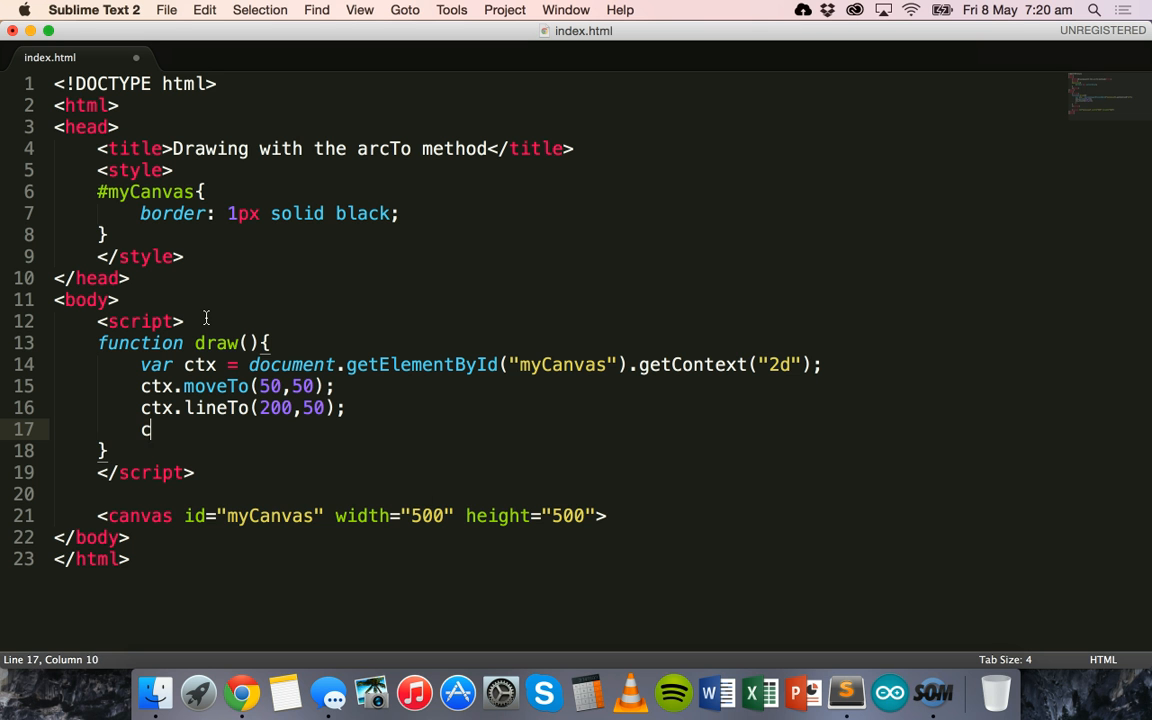
{"action": "type", "text": "tx.stroke();"}
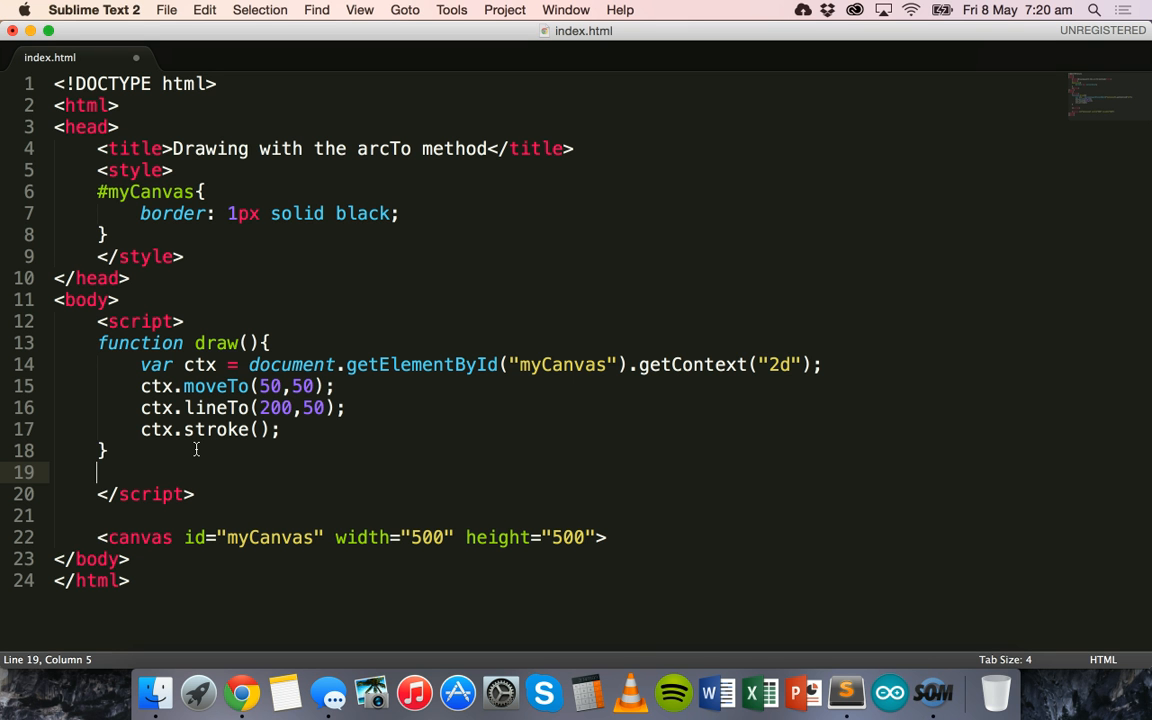
Step: Set window.onload = draw; after the function so it runs on load
{"action": "type", "text": "window"}
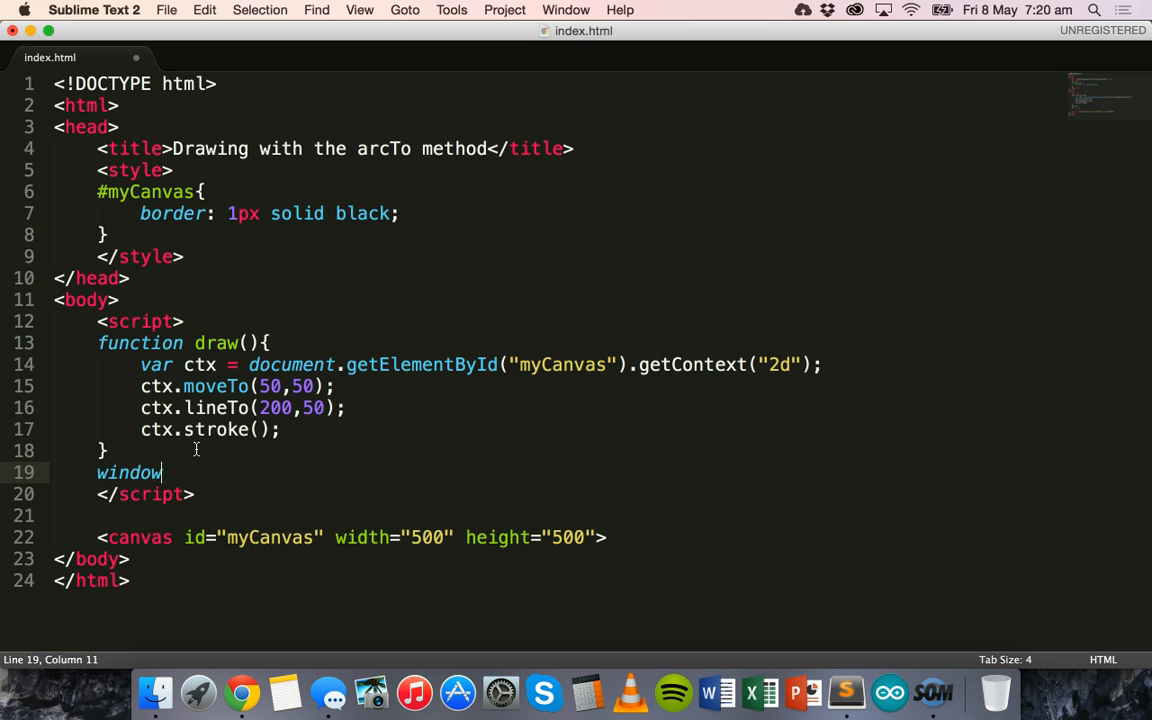
{"action": "type", "text": ".onload ="}
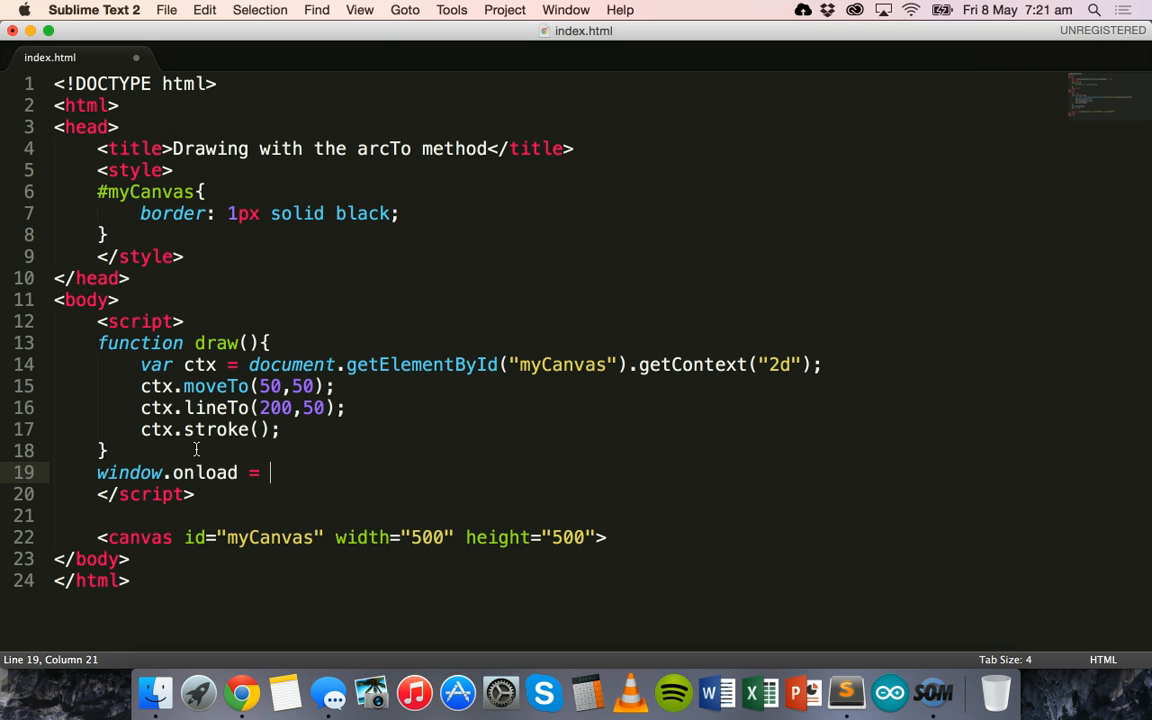
{"action": "type", "text": "draw;"}
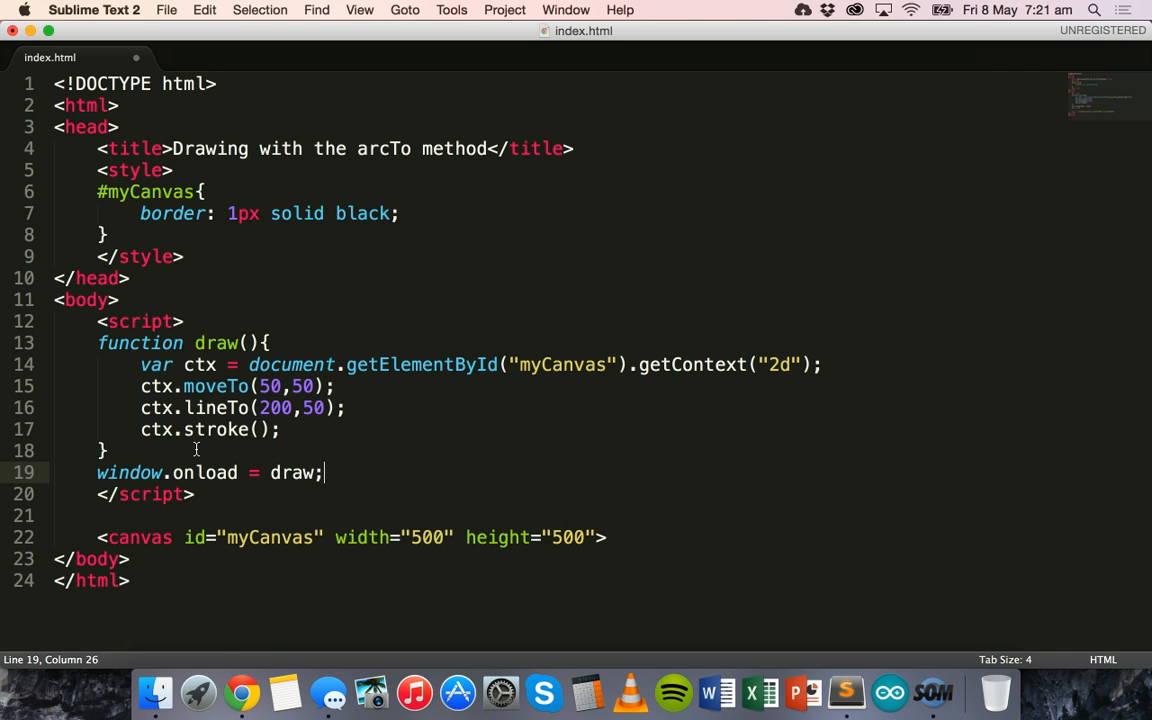
Step: Switch to Chrome to see the bordered canvas with its short horizontal line
{"action": "left_click", "coordinate": [242, 692]}
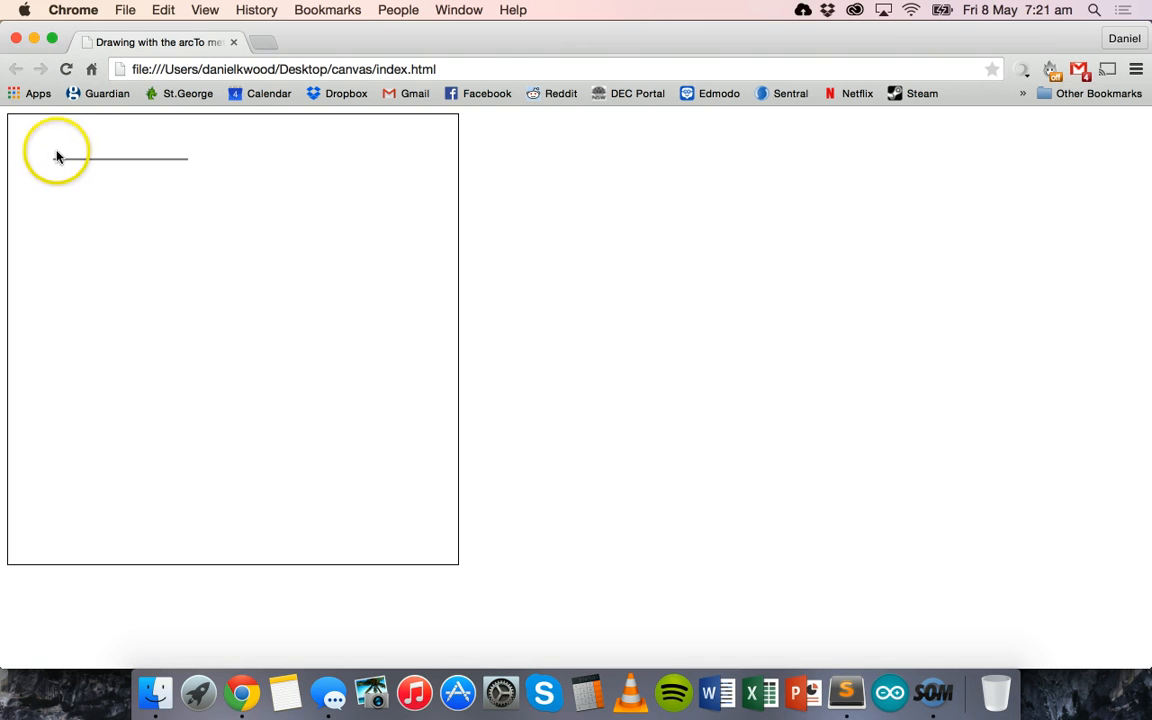
{"action": "mouse_move", "coordinate": [166, 164]}
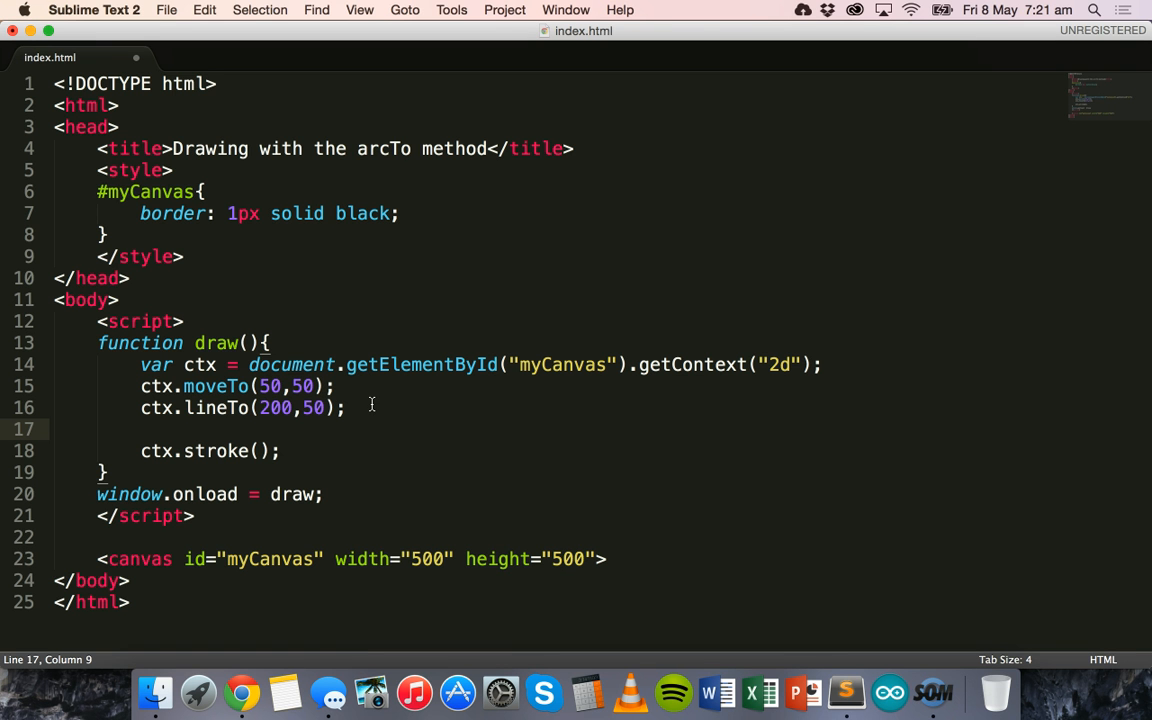
Step: Add an empty ctx.arcTo(); call before the stroke line
{"action": "type", "text": "ctx"}
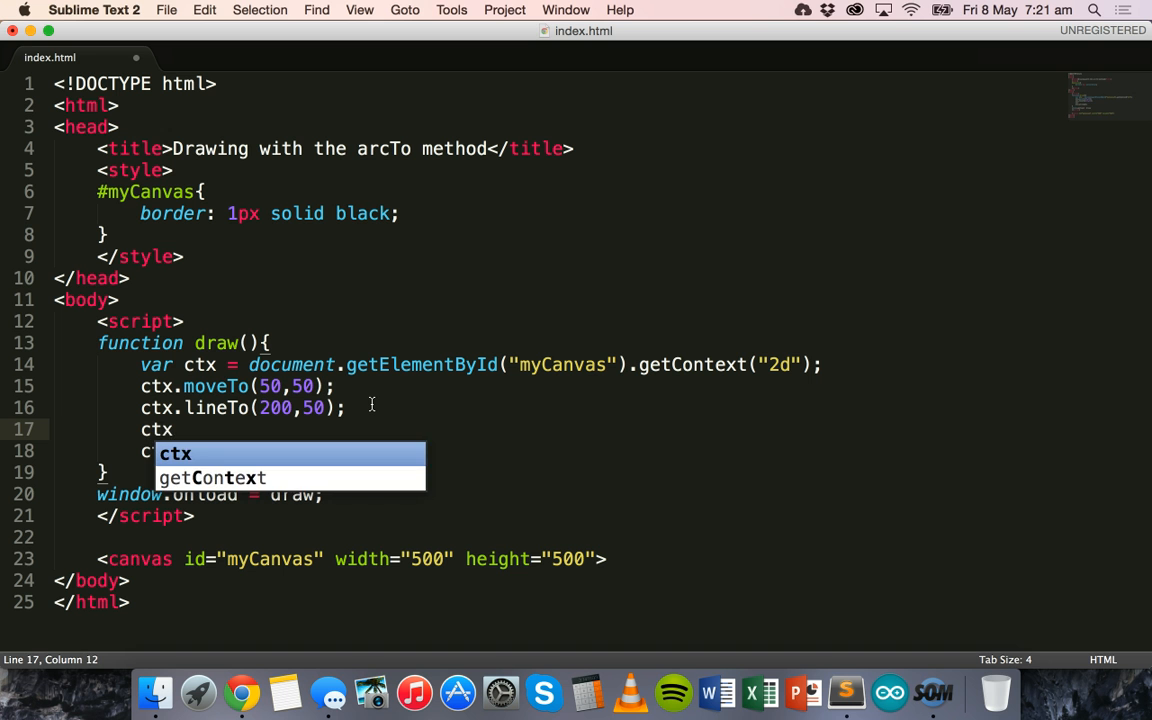
{"action": "type", "text": ".a"}
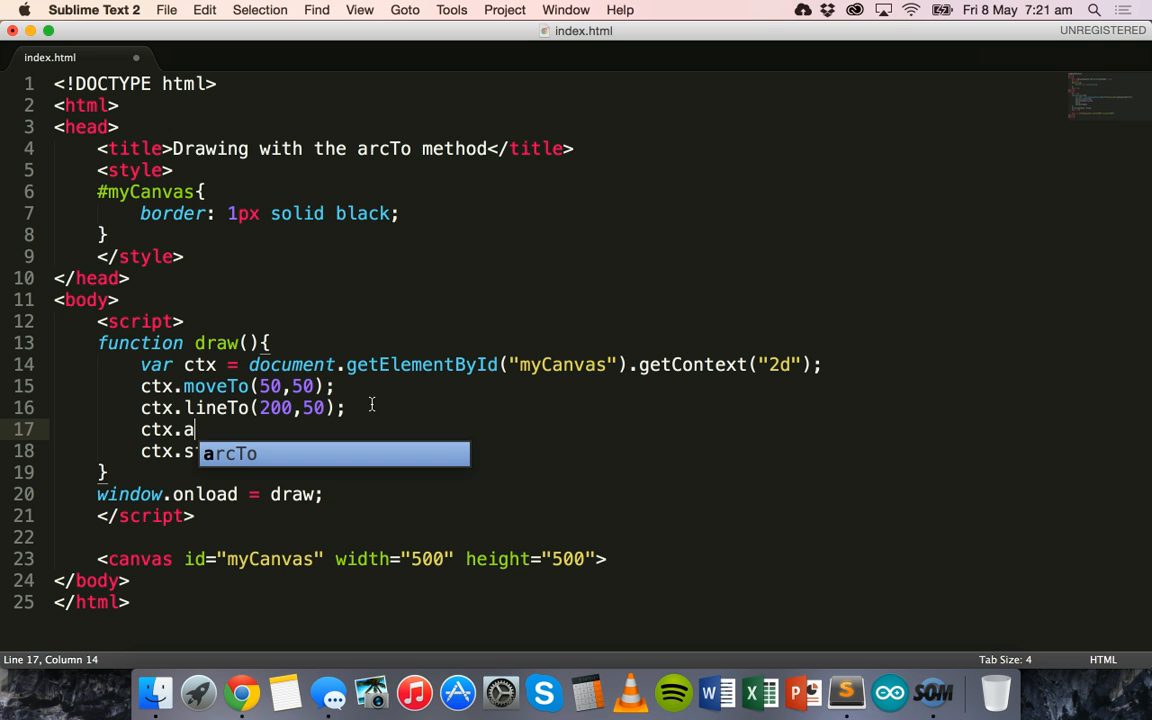
{"action": "key", "text": "Tab"}
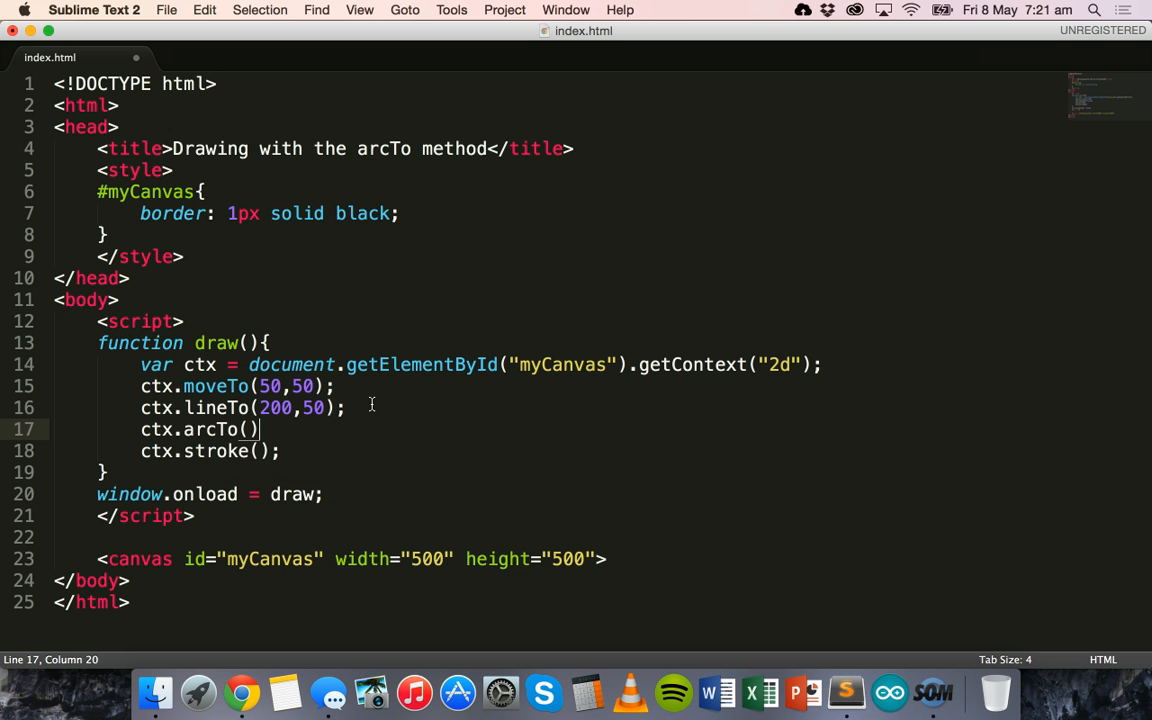
{"action": "type", "text": ";"}
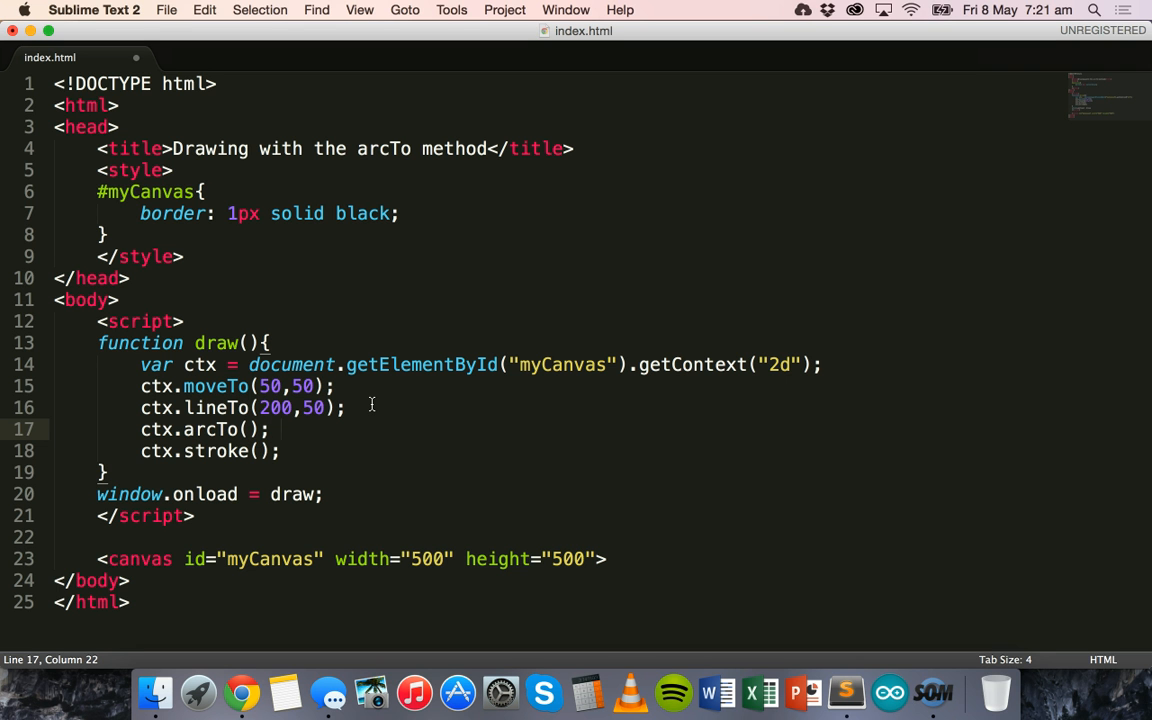
Step: Comment the arcTo call with // x1 position, y1 position, x2 position, y2 position
{"action": "type", "text": "//"}
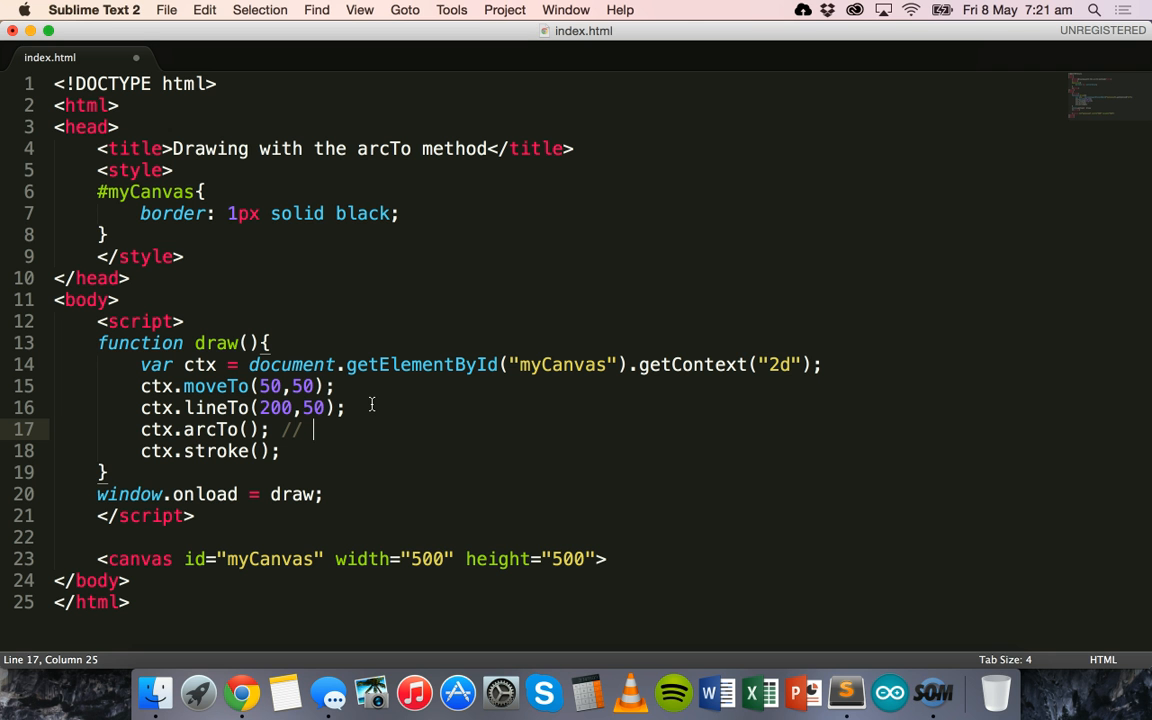
{"action": "type", "text": "x1 position,"}
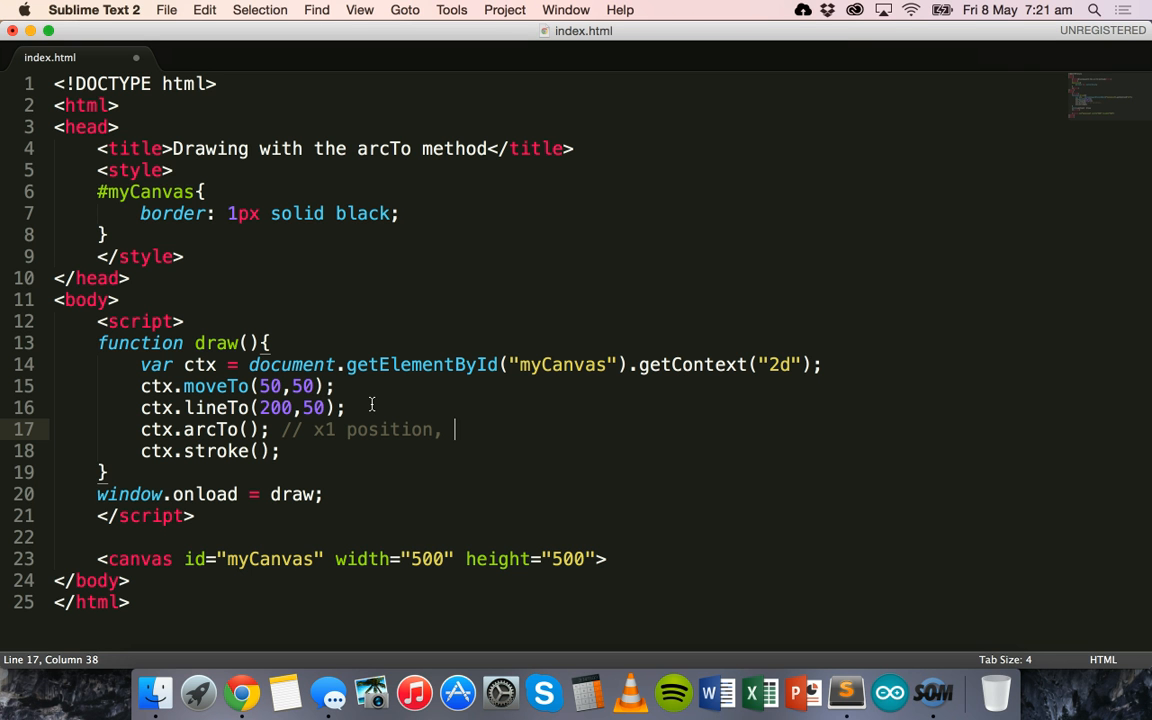
{"action": "type", "text": "y1 position"}
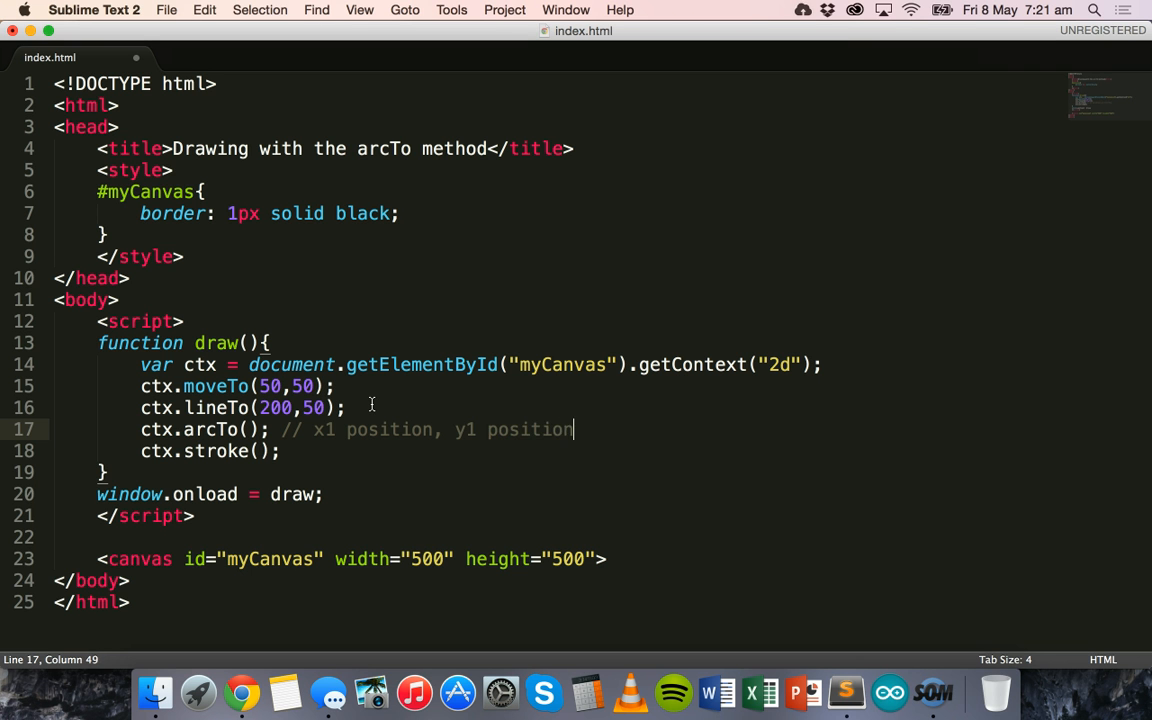
{"action": "type", "text": ", x2"}
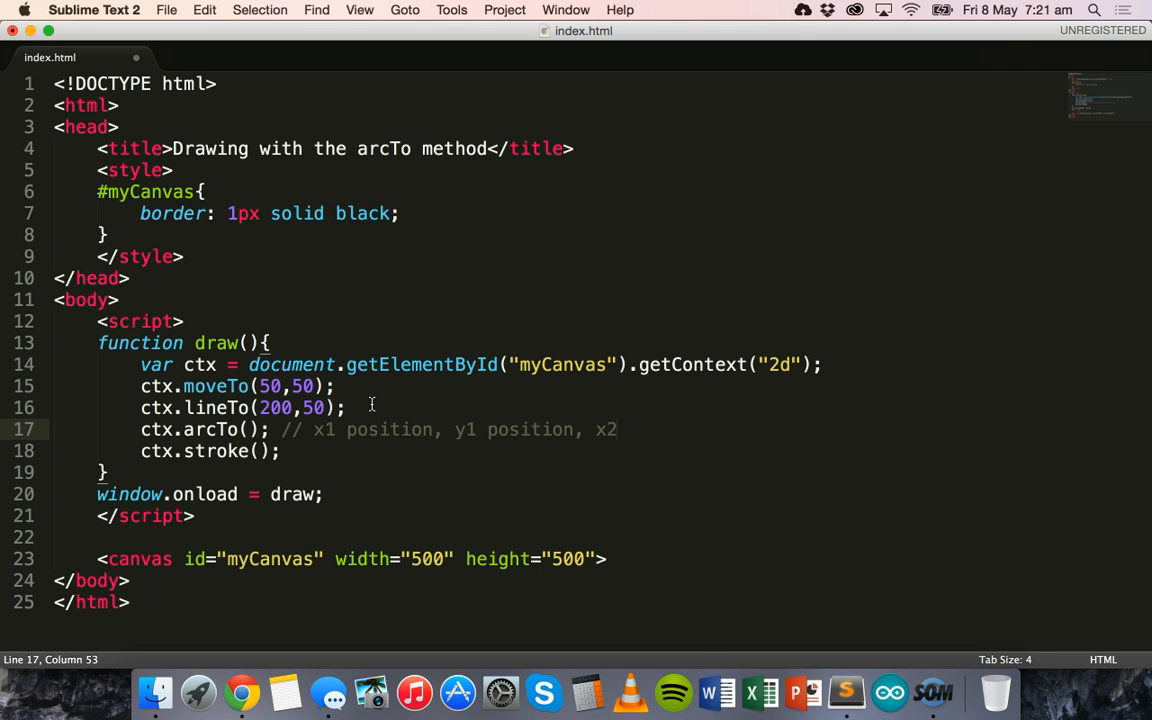
{"action": "type", "text": "position,"}
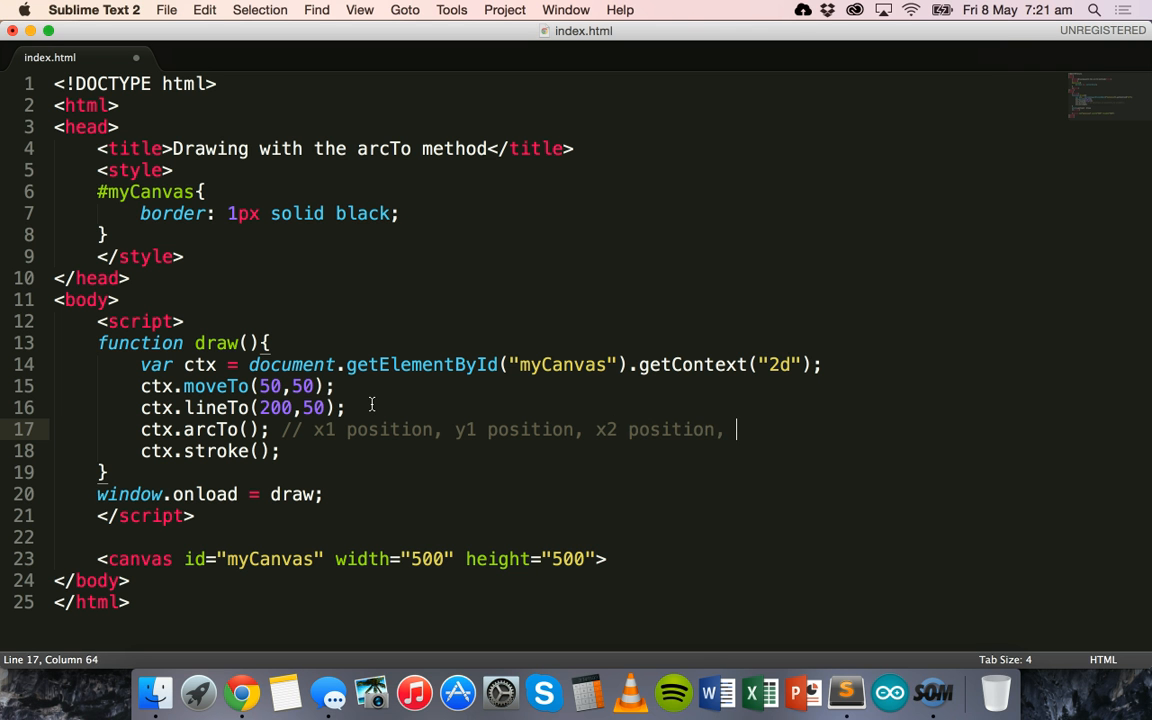
{"action": "type", "text": "y2 position"}
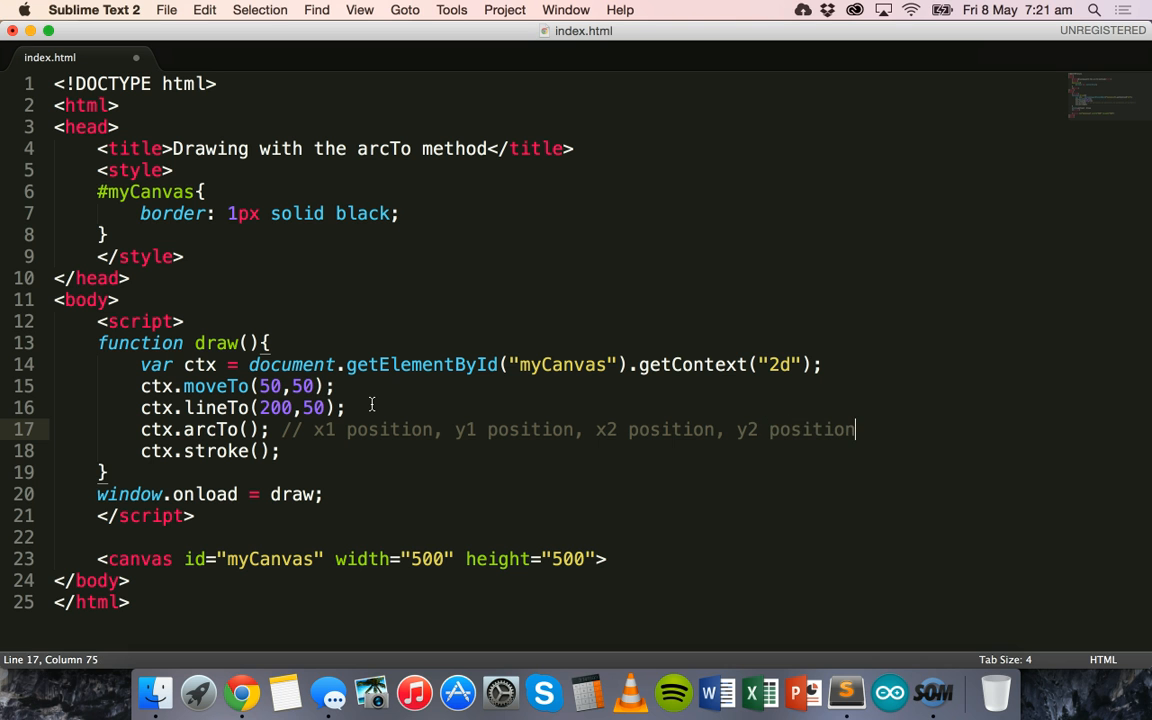
Step: Extend the arcTo comment with radius and note the lineTo y value 50
{"action": "type", "text": ","}
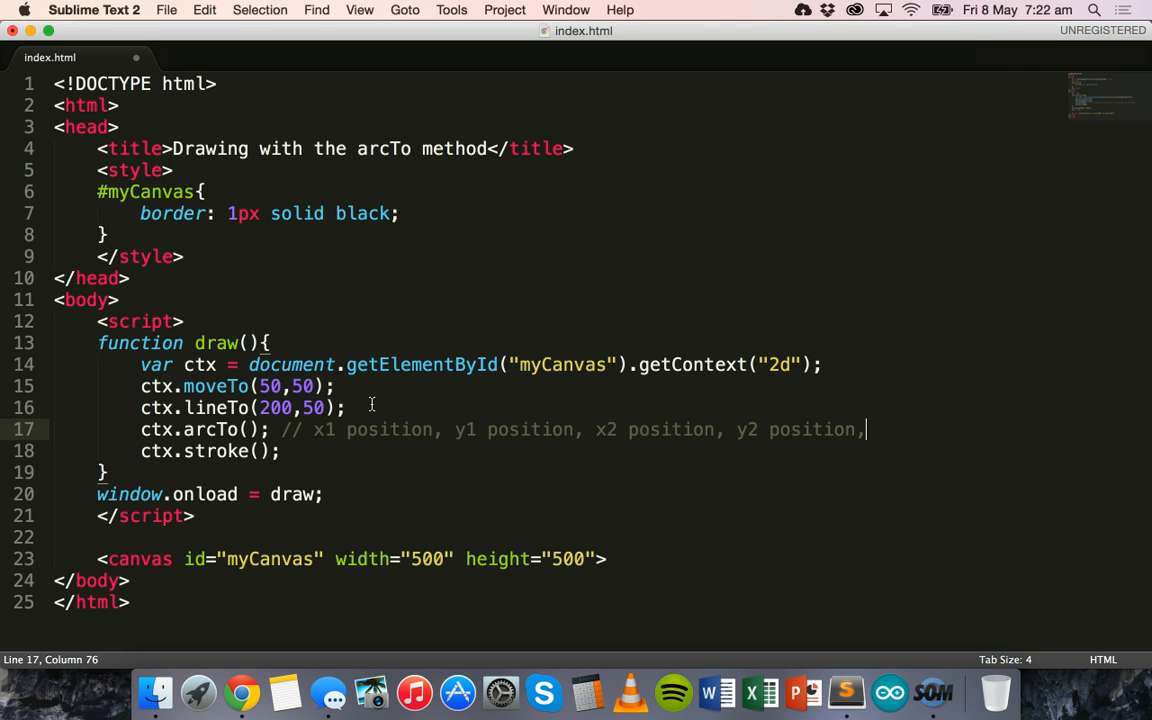
{"action": "type", "text": "radius"}
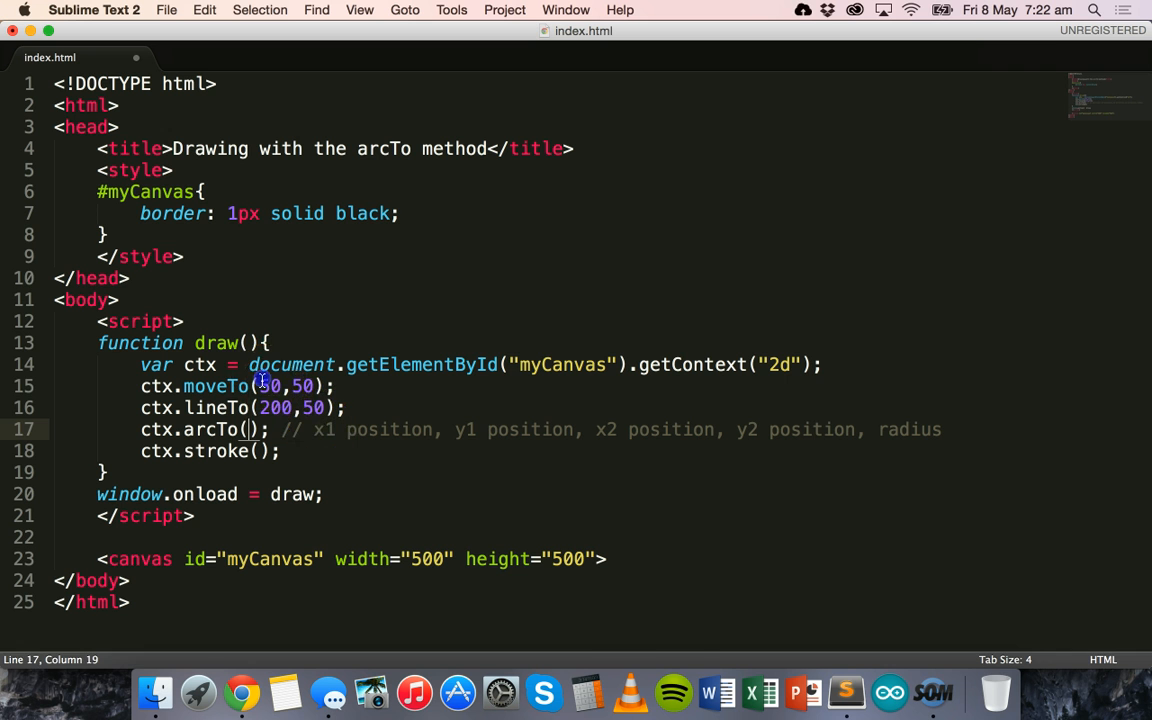
{"action": "left_click_drag", "start_coordinate": [280, 384], "coordinate": [330, 364]}
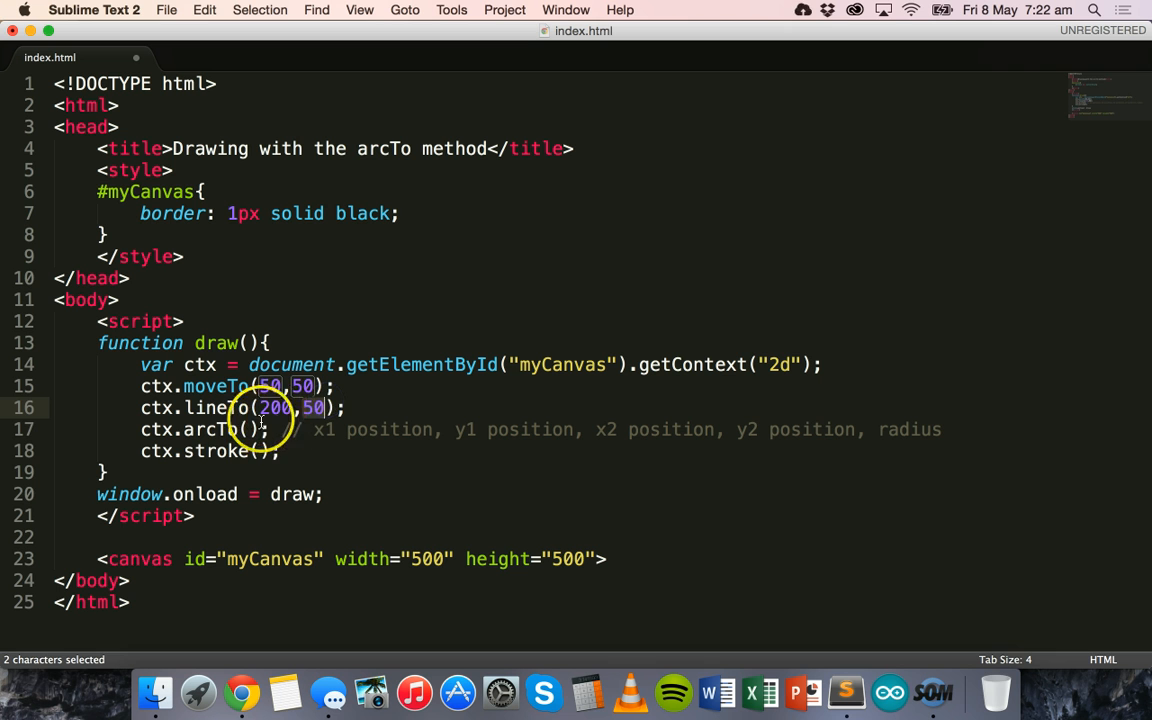
{"action": "left_click", "coordinate": [338, 440]}
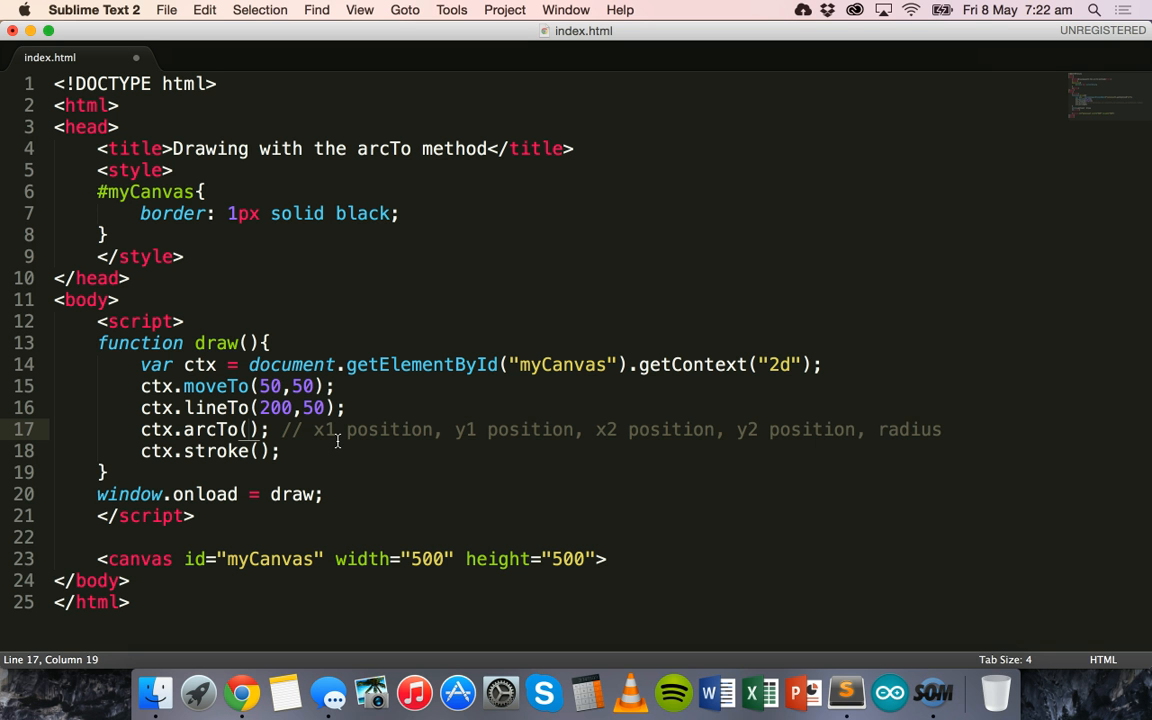
Step: Fill the call in as ctx.arcTo(250,50,250,100,50)
{"action": "type", "text": "250"}
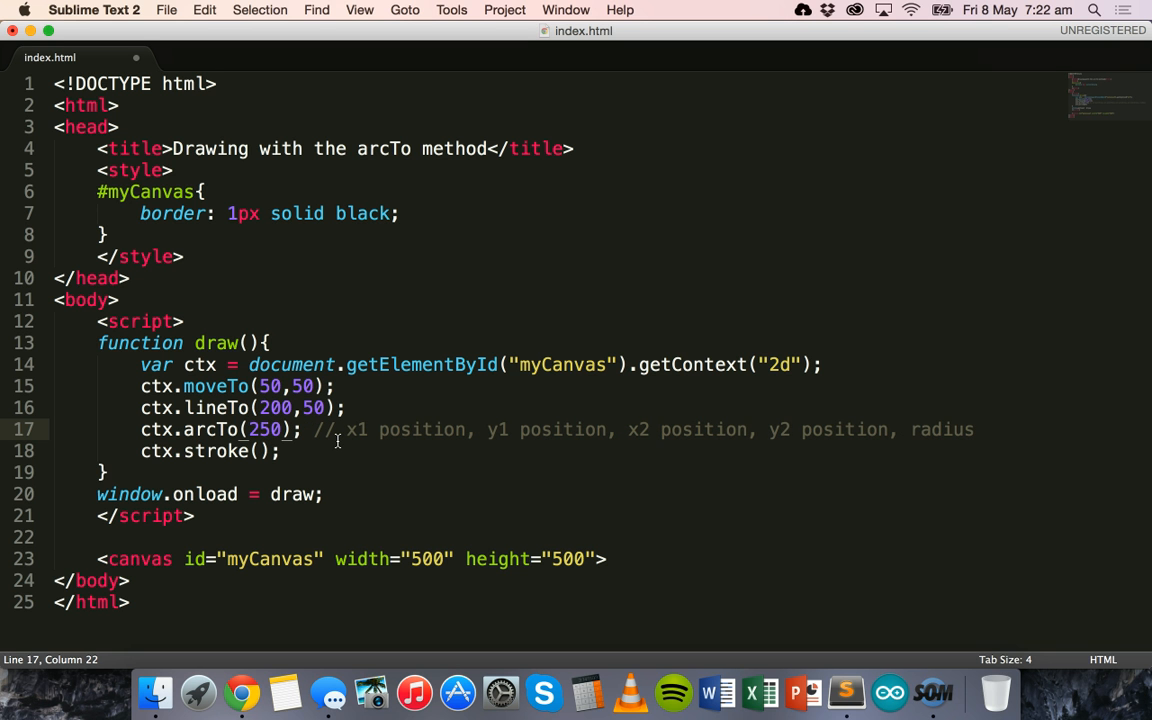
{"action": "type", "text": ","}
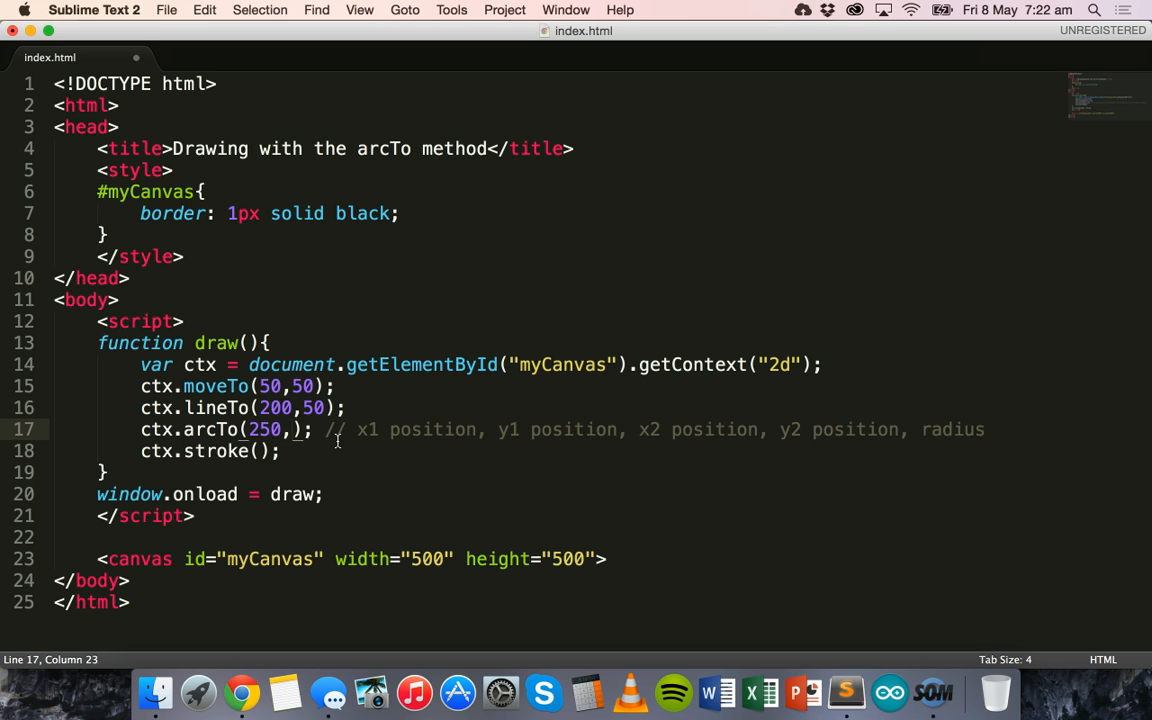
{"action": "type", "text": "50"}
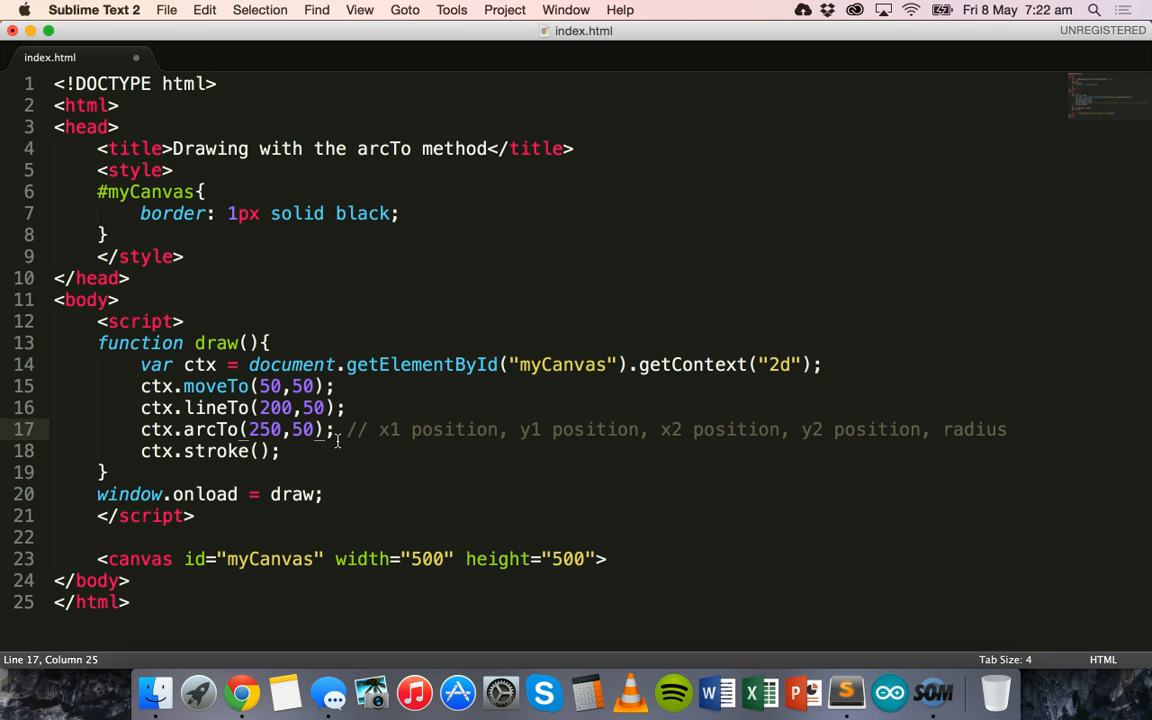
{"action": "type", "text": ","}
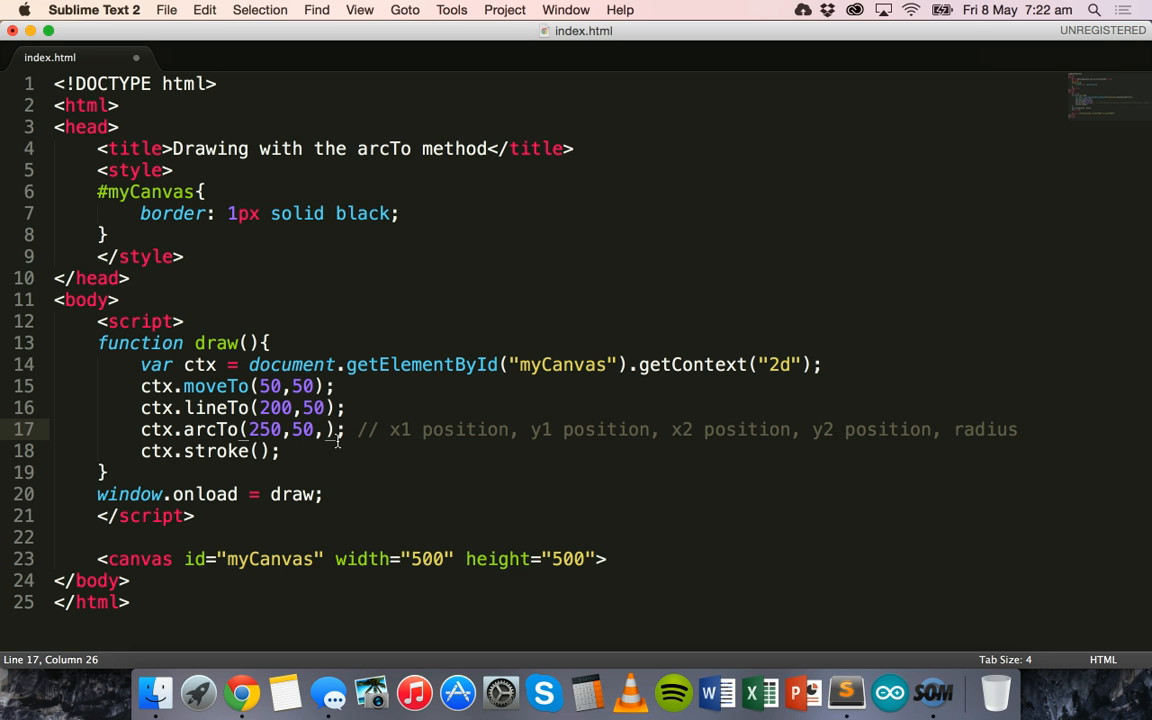
{"action": "type", "text": "250"}
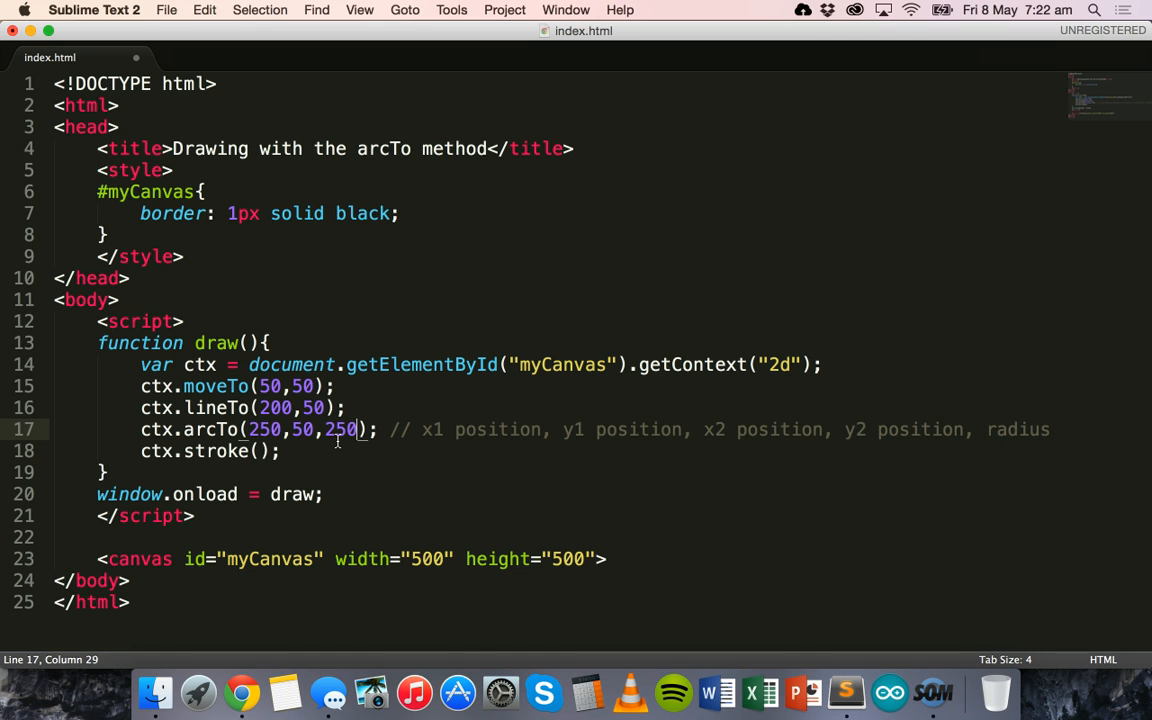
{"action": "type", "text": ","}
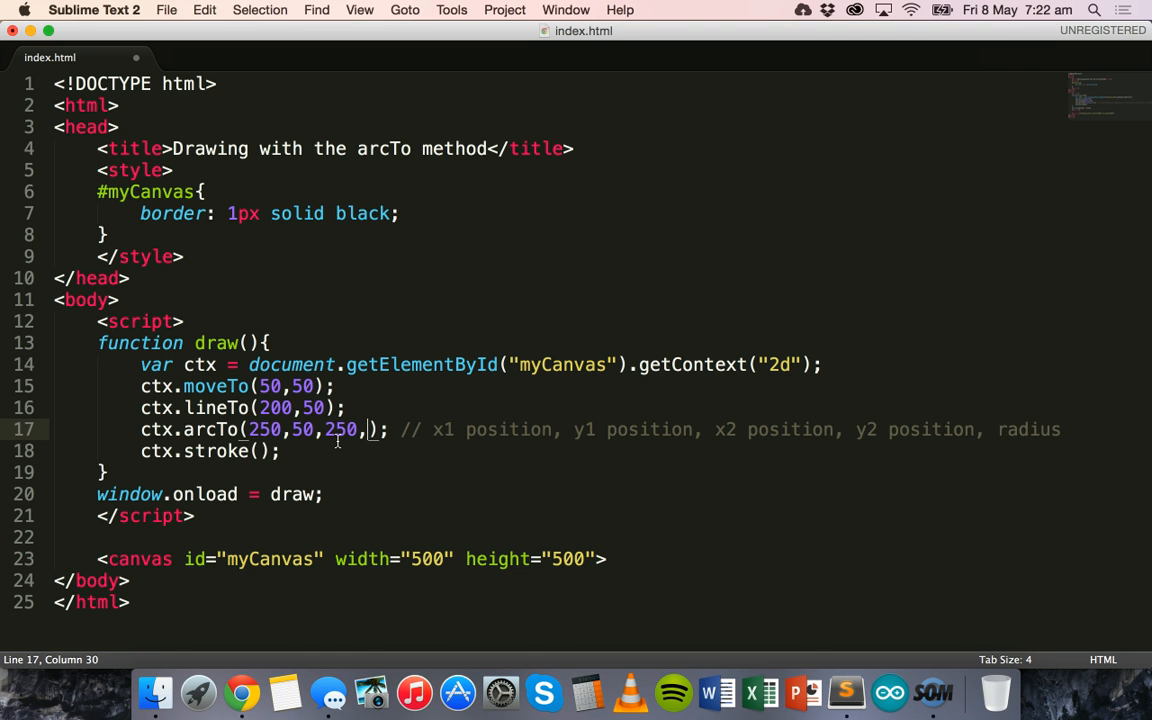
{"action": "type", "text": "100"}
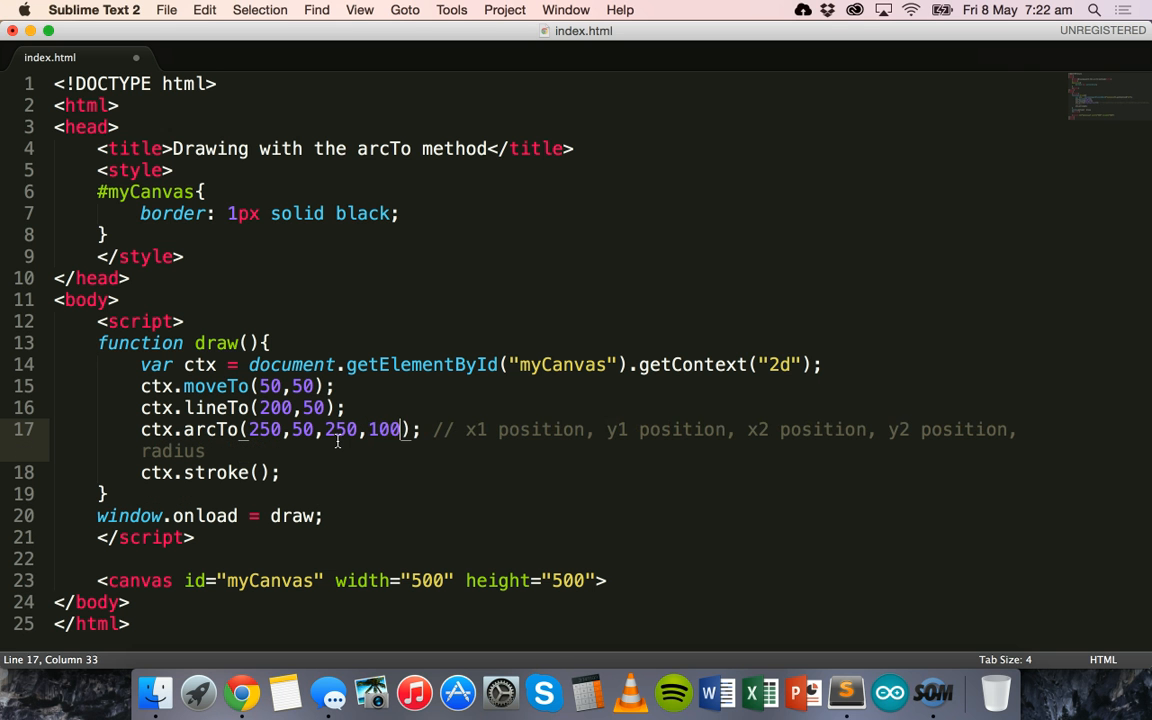
{"action": "type", "text": ",50"}
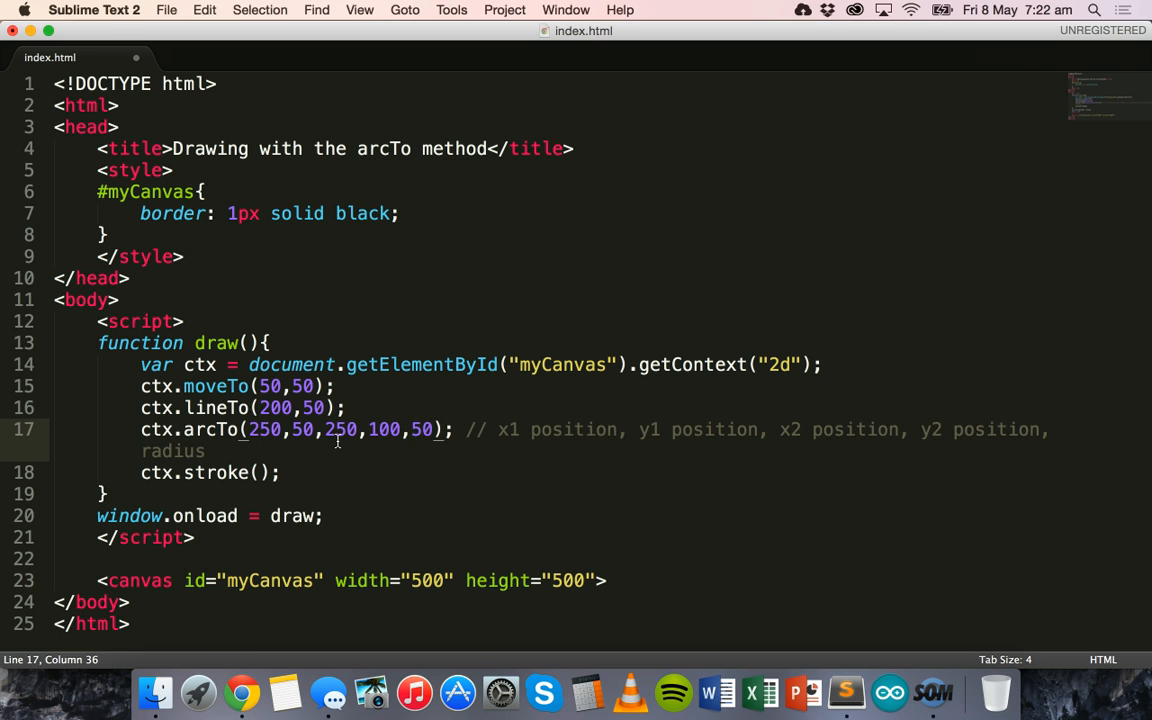
Step: Switch to Chrome, where the canvas still shows only the horizontal line
{"action": "left_click", "coordinate": [242, 688]}
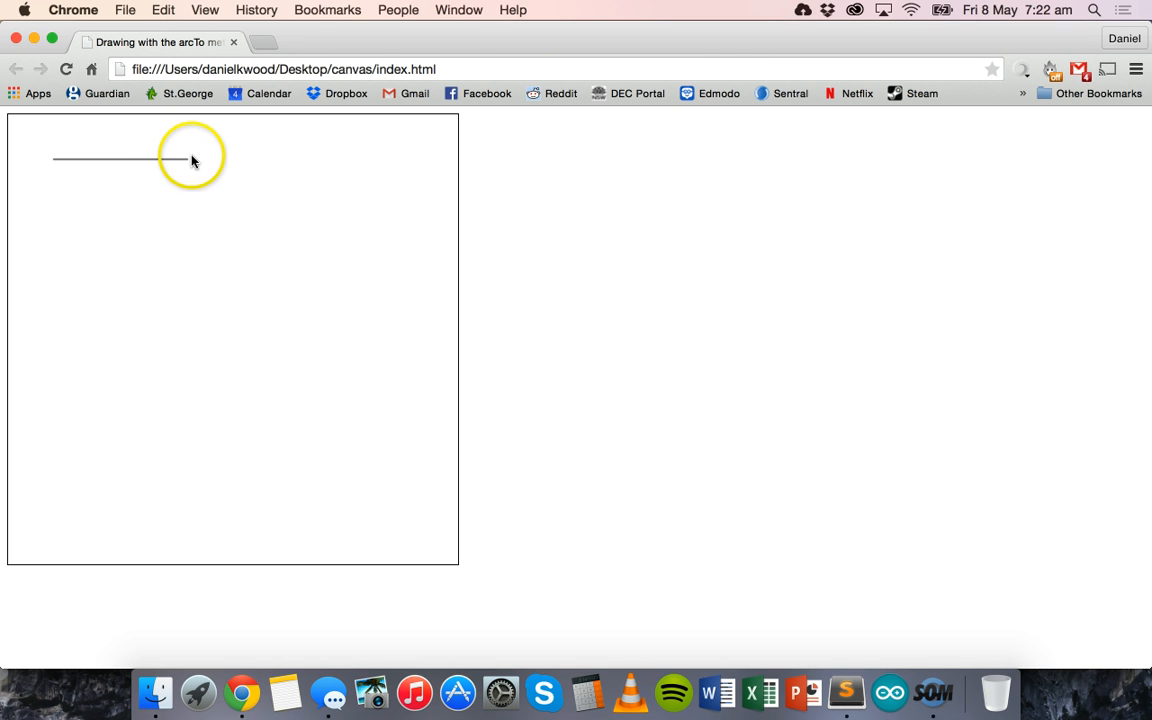
{"action": "mouse_move", "coordinate": [204, 160]}
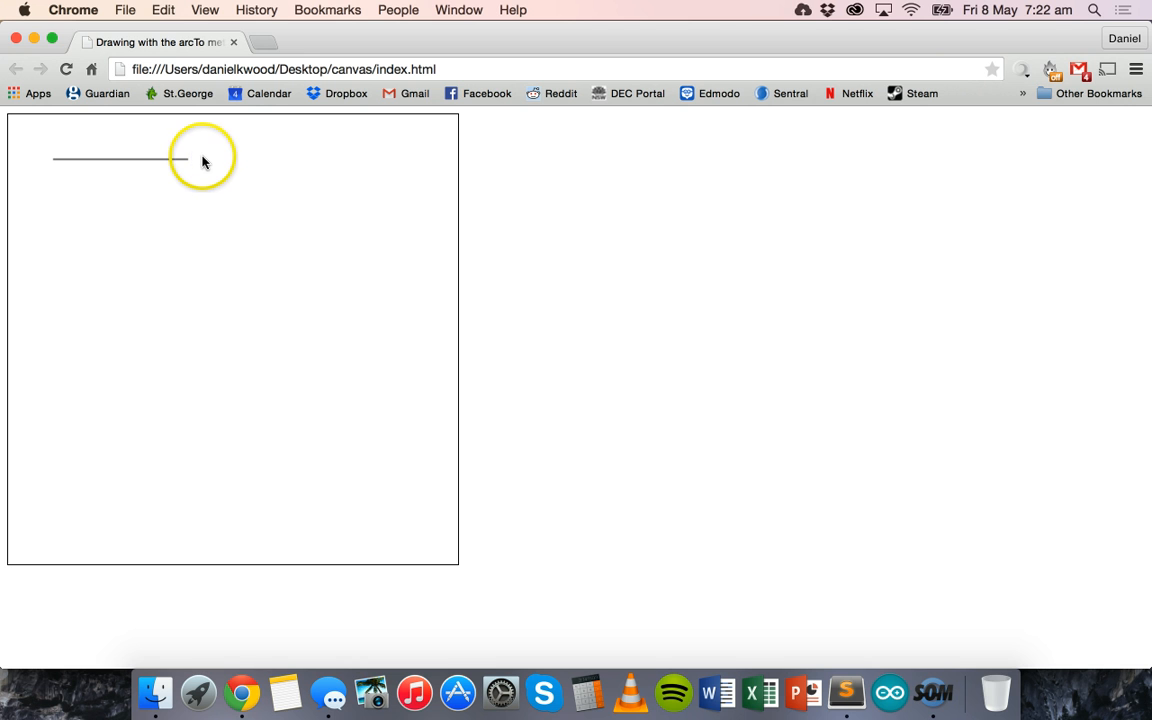
{"action": "mouse_move", "coordinate": [188, 160]}
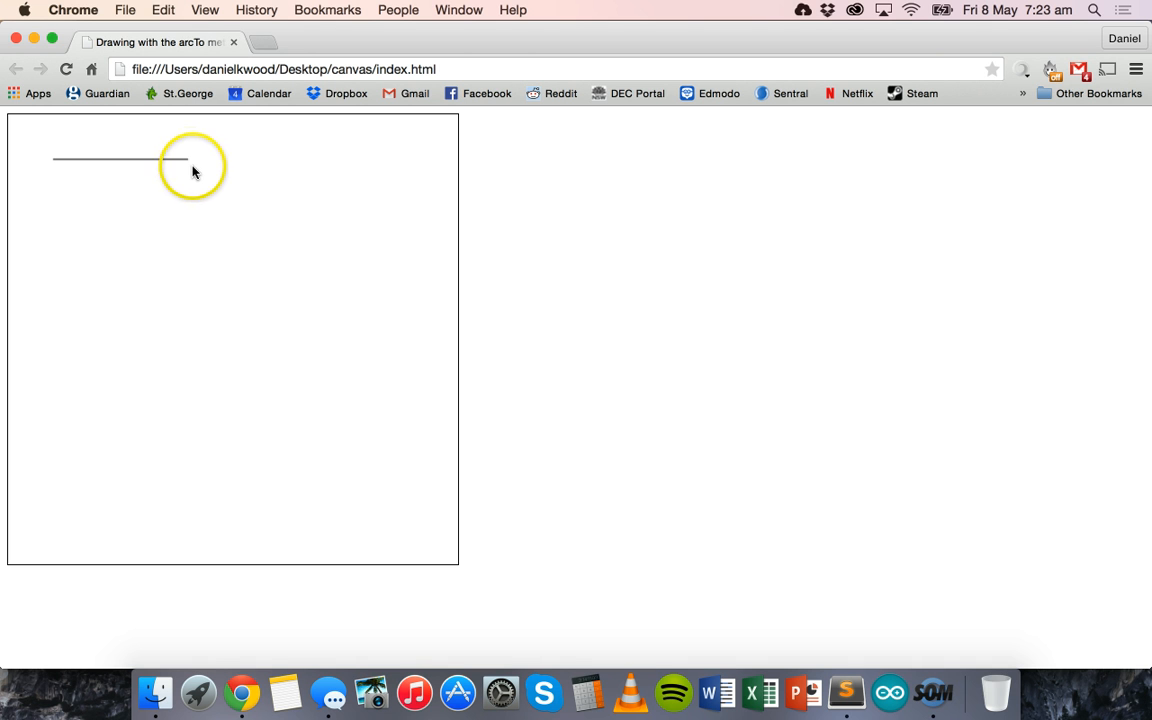
{"action": "mouse_move", "coordinate": [224, 160]}
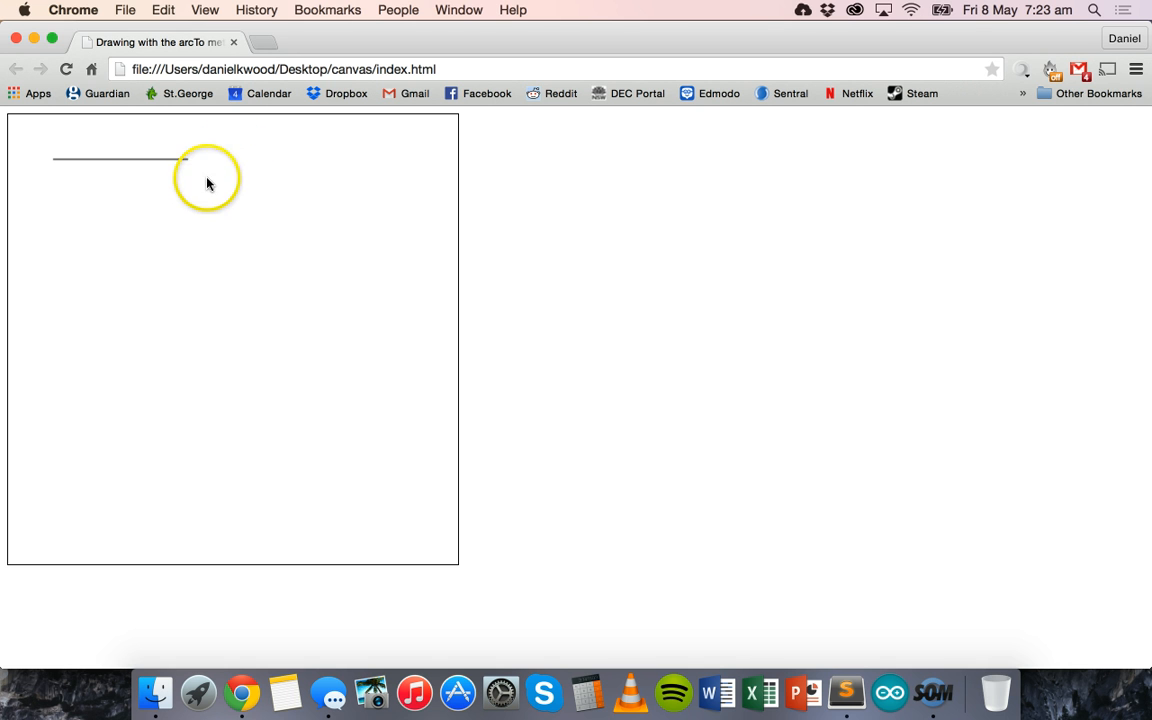
{"action": "mouse_move", "coordinate": [238, 168]}
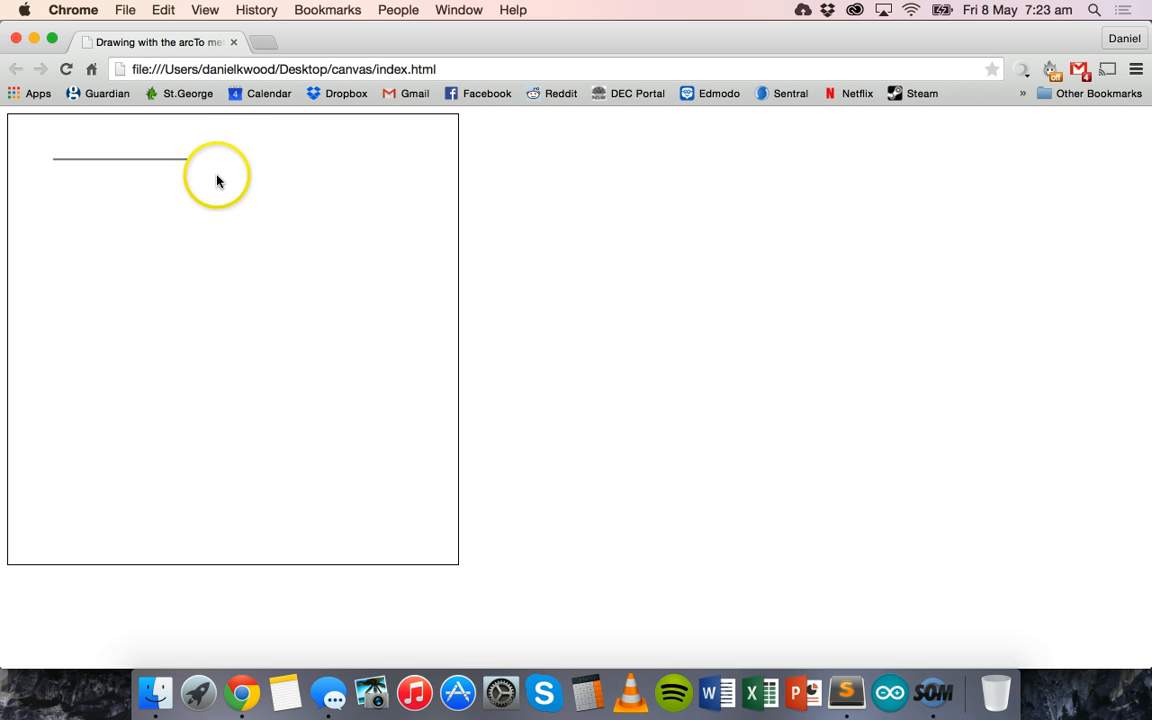
{"action": "mouse_move", "coordinate": [196, 172]}
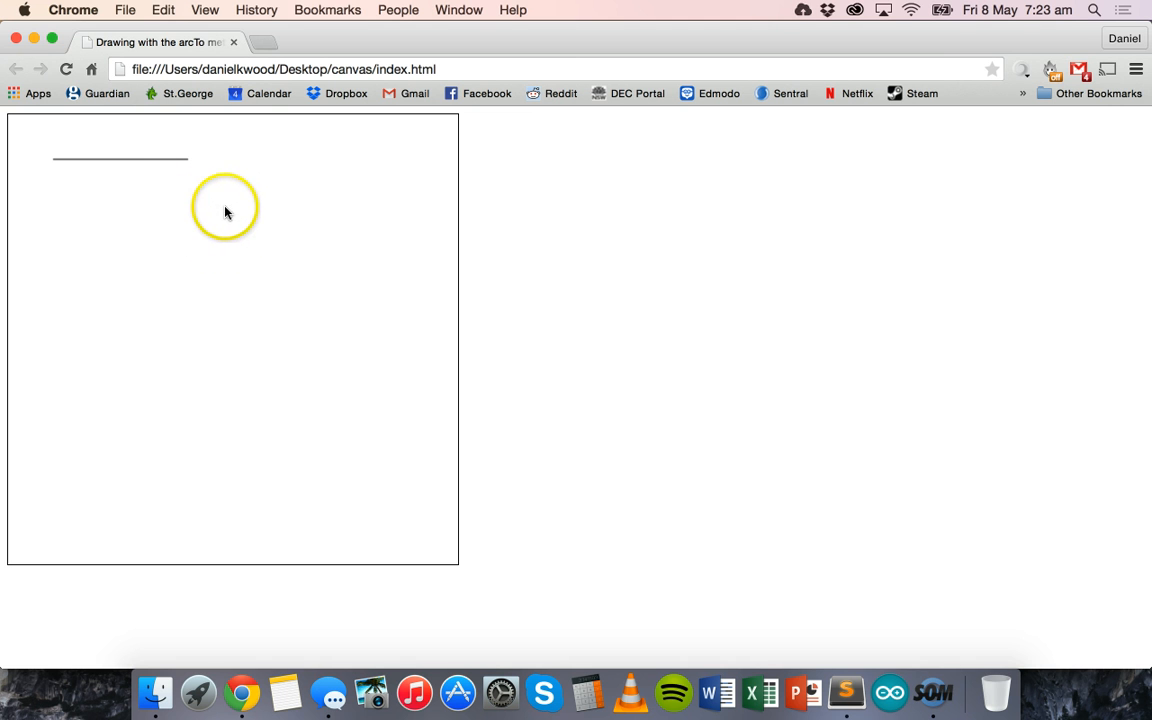
Step: Add a ctx.lineTo(250,20…) call after the arcTo line to draw downward from x 250
{"action": "left_click", "coordinate": [848, 692]}
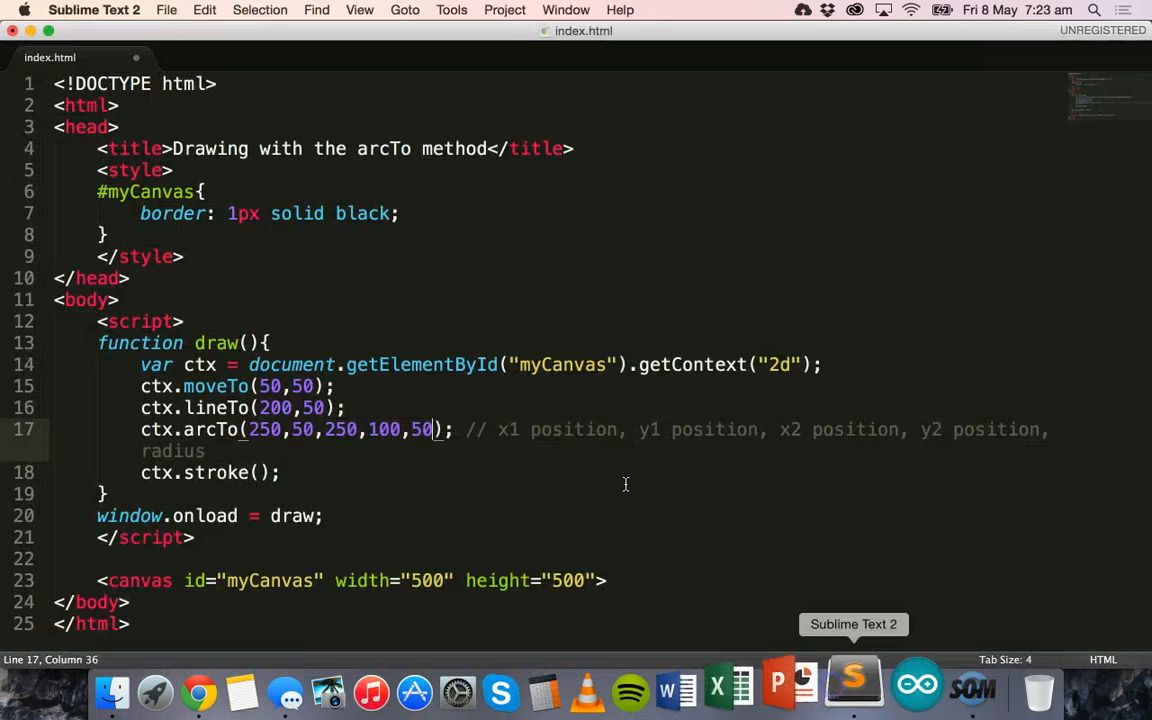
{"action": "mouse_move", "coordinate": [464, 428]}
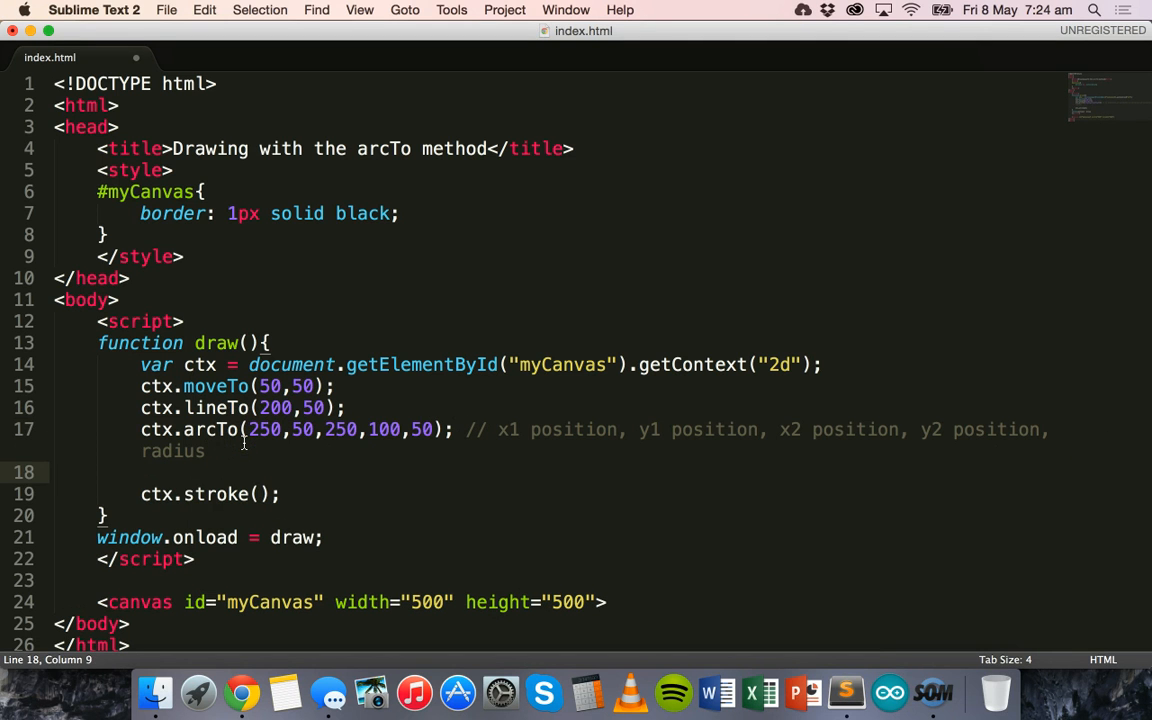
{"action": "type", "text": "ctx.line"}
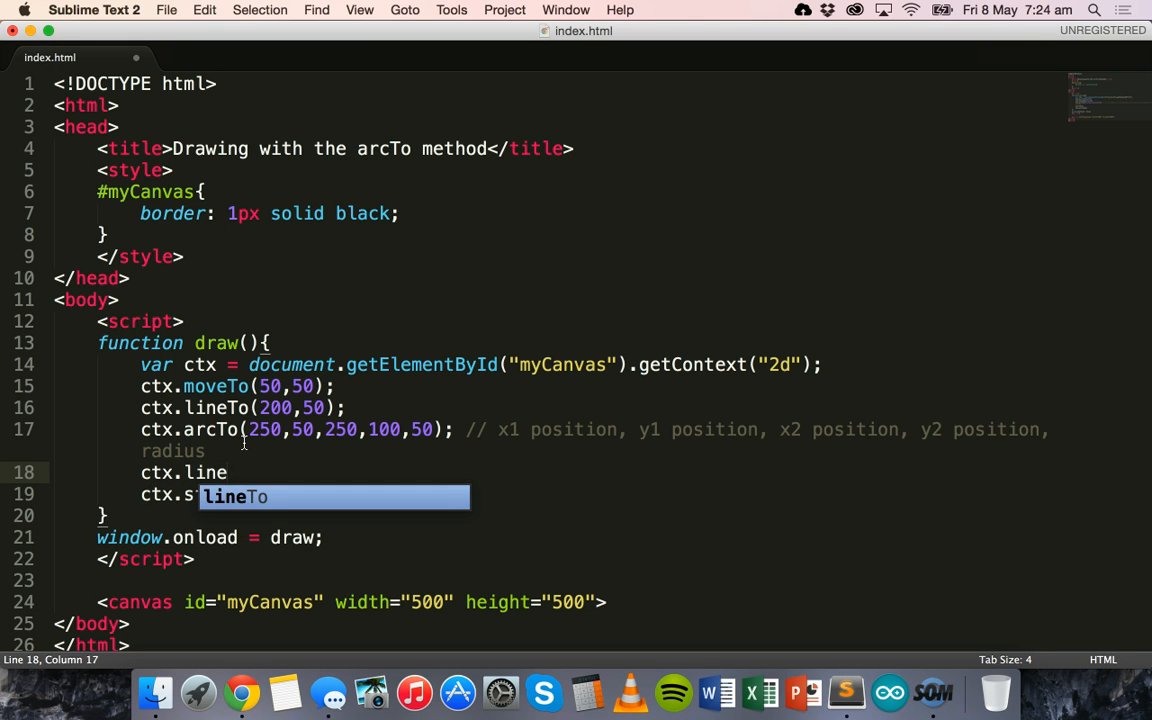
{"action": "key", "text": "Tab"}
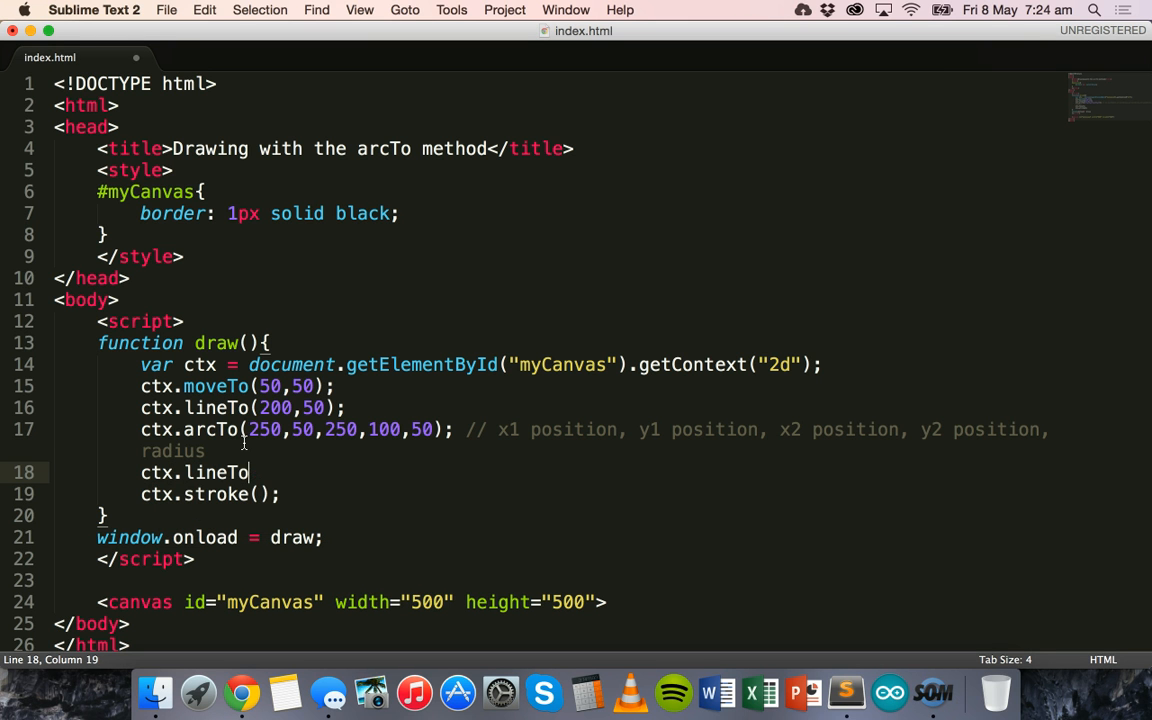
{"action": "type", "text": "("}
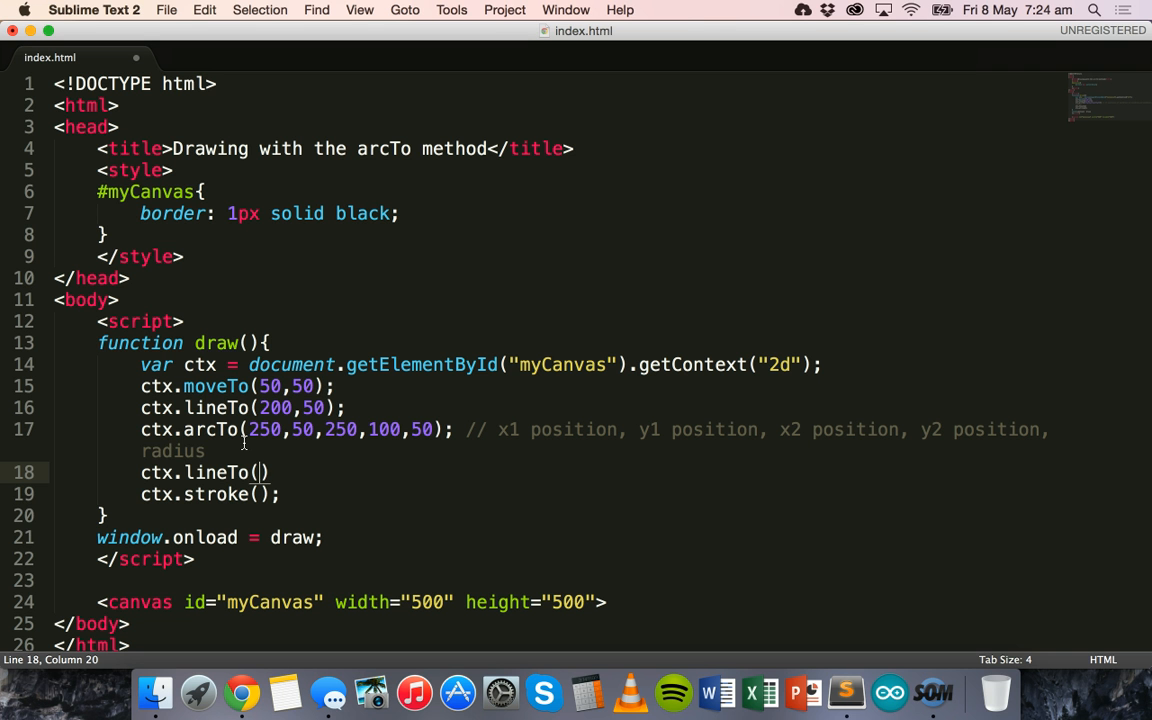
{"action": "type", "text": "2"}
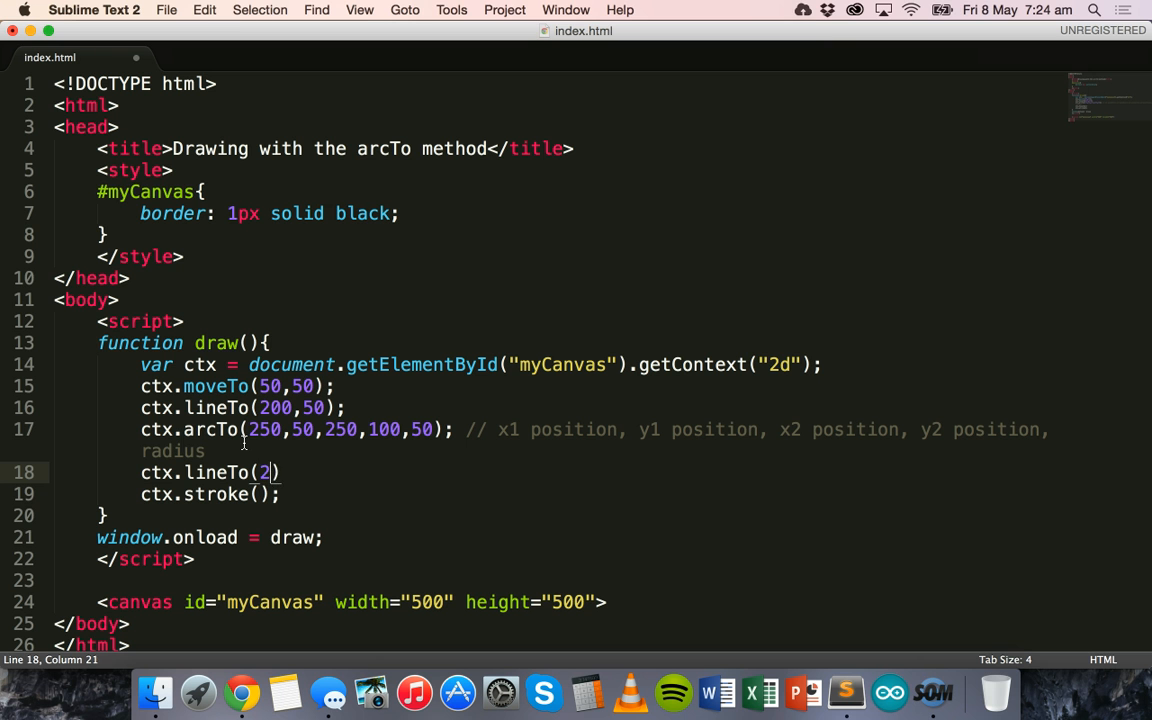
{"action": "type", "text": "50,"}
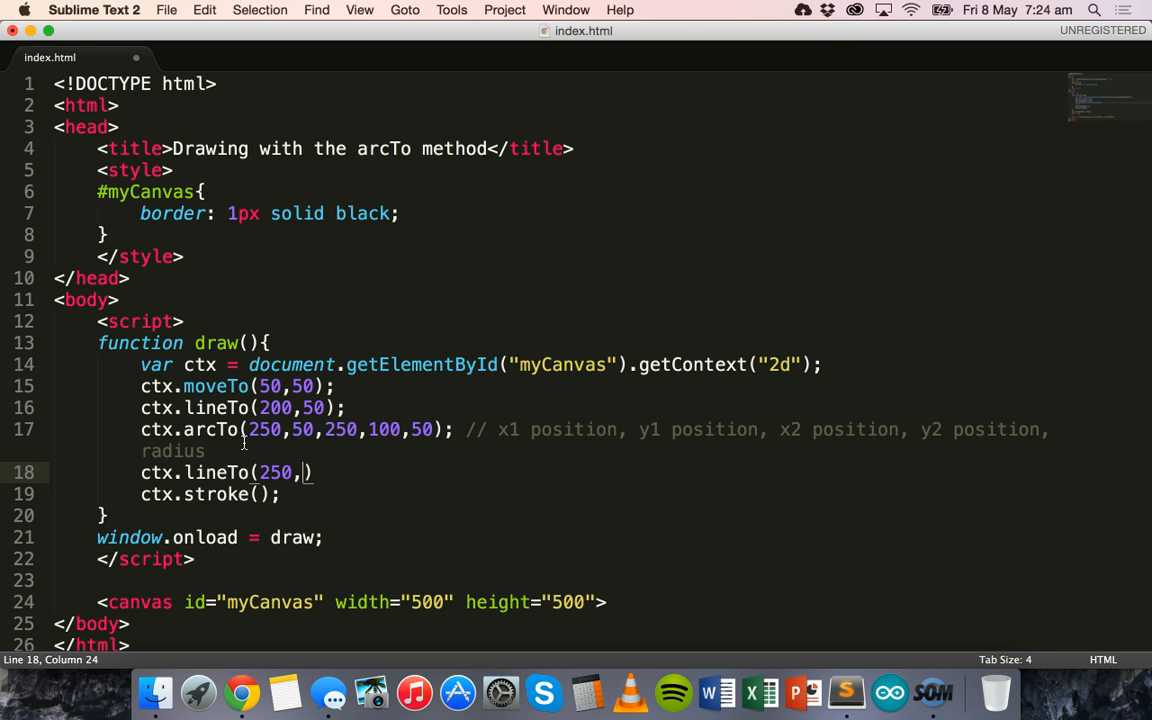
{"action": "type", "text": "20"}
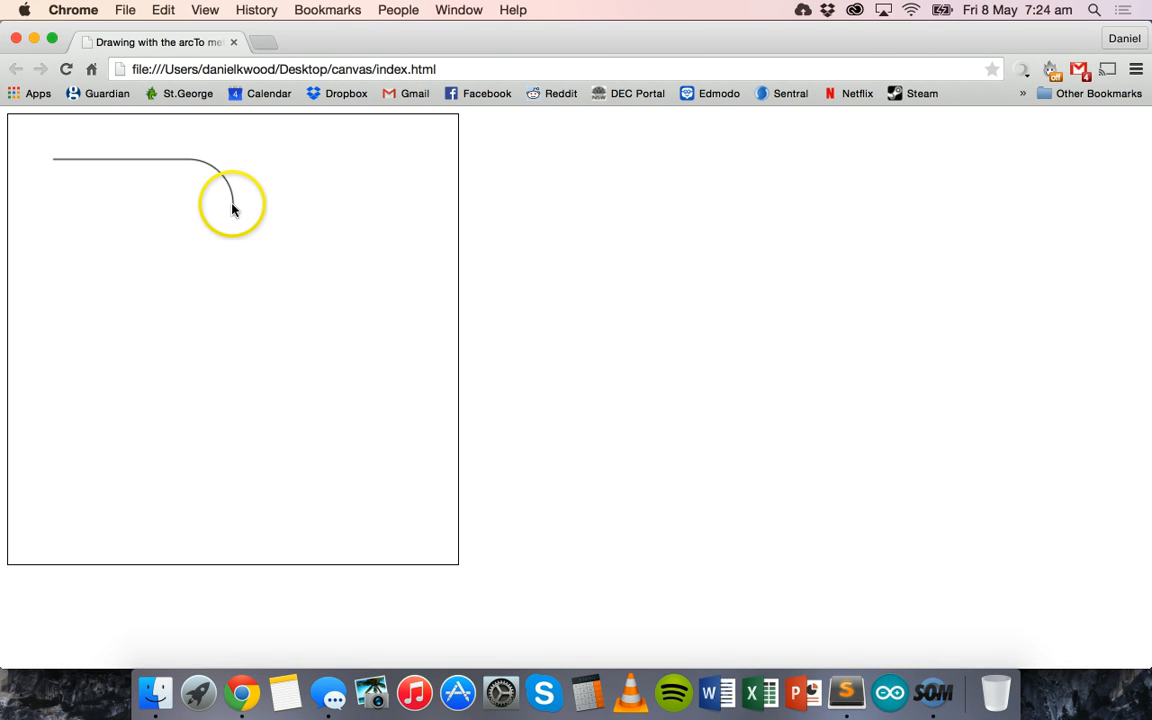
{"action": "mouse_move", "coordinate": [232, 236]}
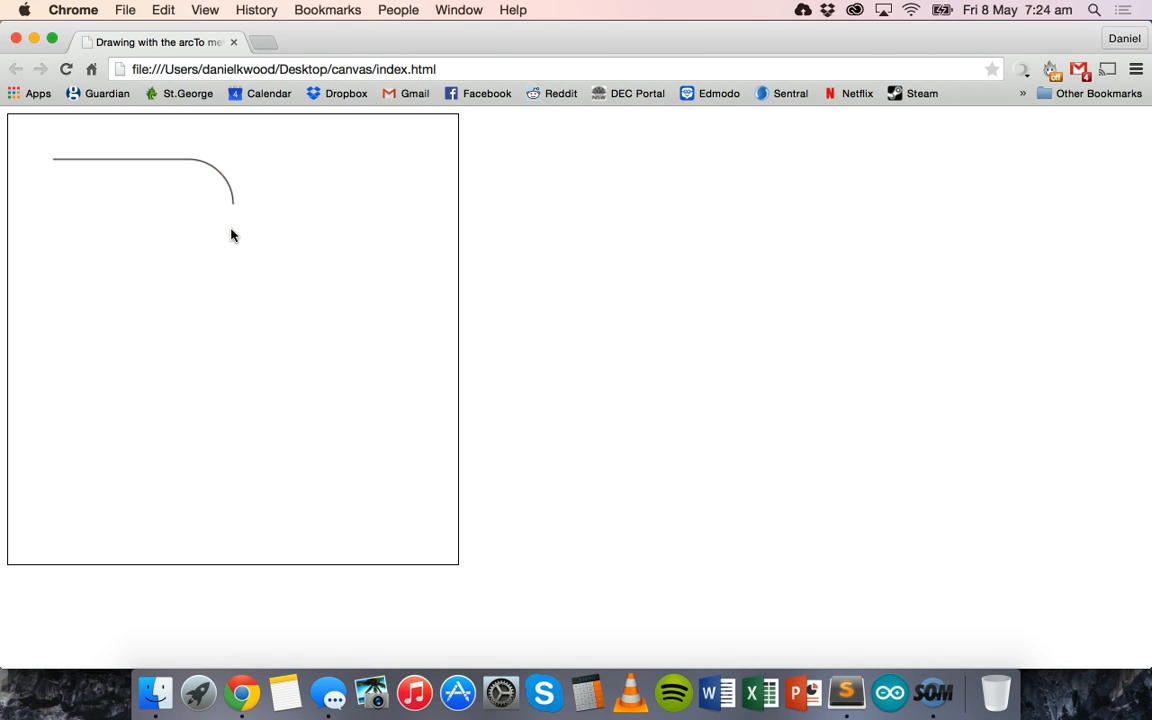
Step: View the canvas in Chrome with the line, rounded arcTo corner and downward line
{"action": "left_click", "coordinate": [236, 298]}
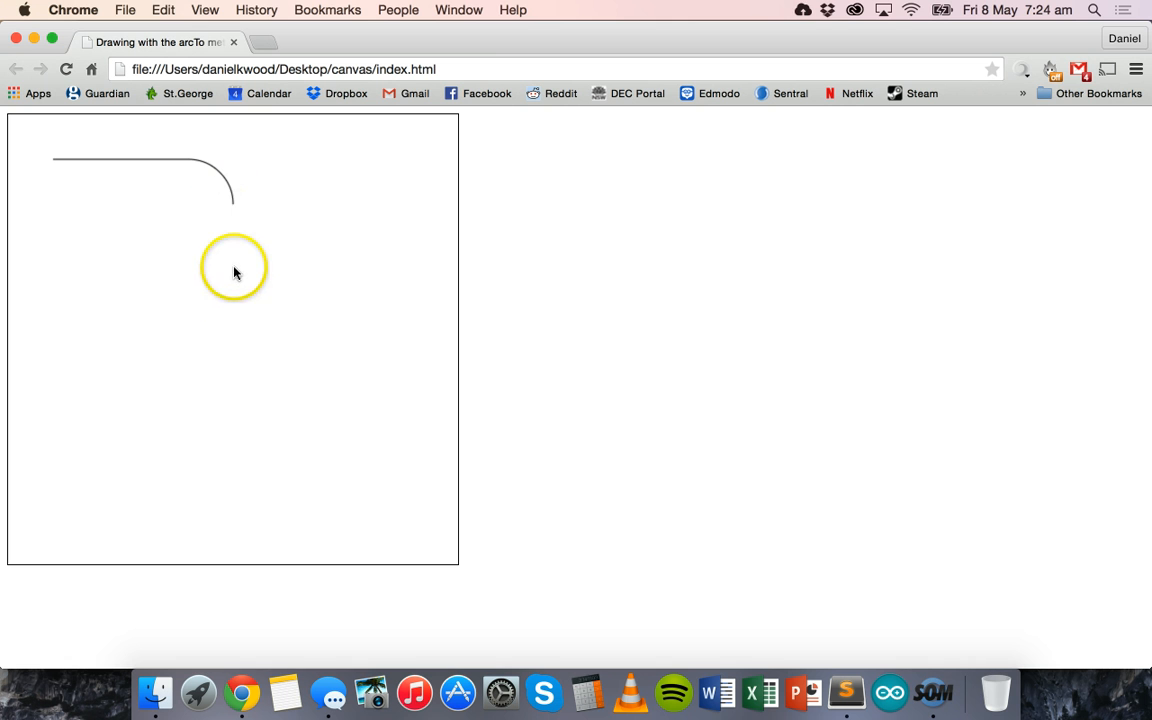
{"action": "mouse_move", "coordinate": [236, 224]}
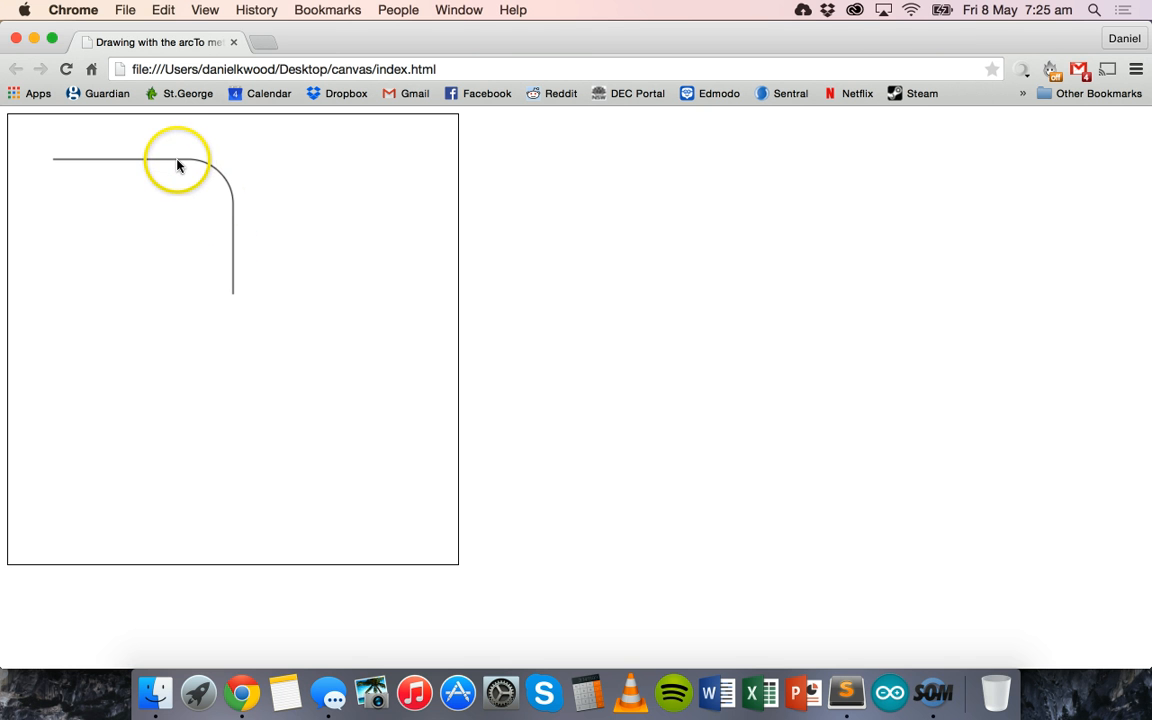
{"action": "mouse_move", "coordinate": [184, 158]}
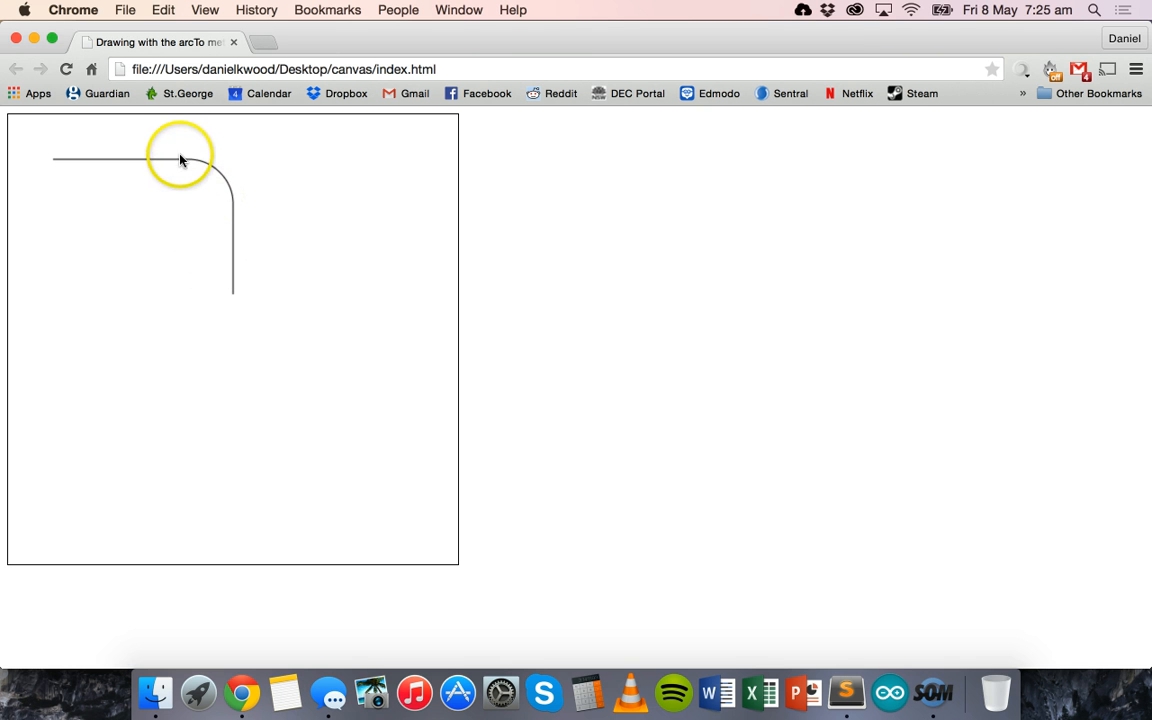
{"action": "mouse_move", "coordinate": [230, 228]}
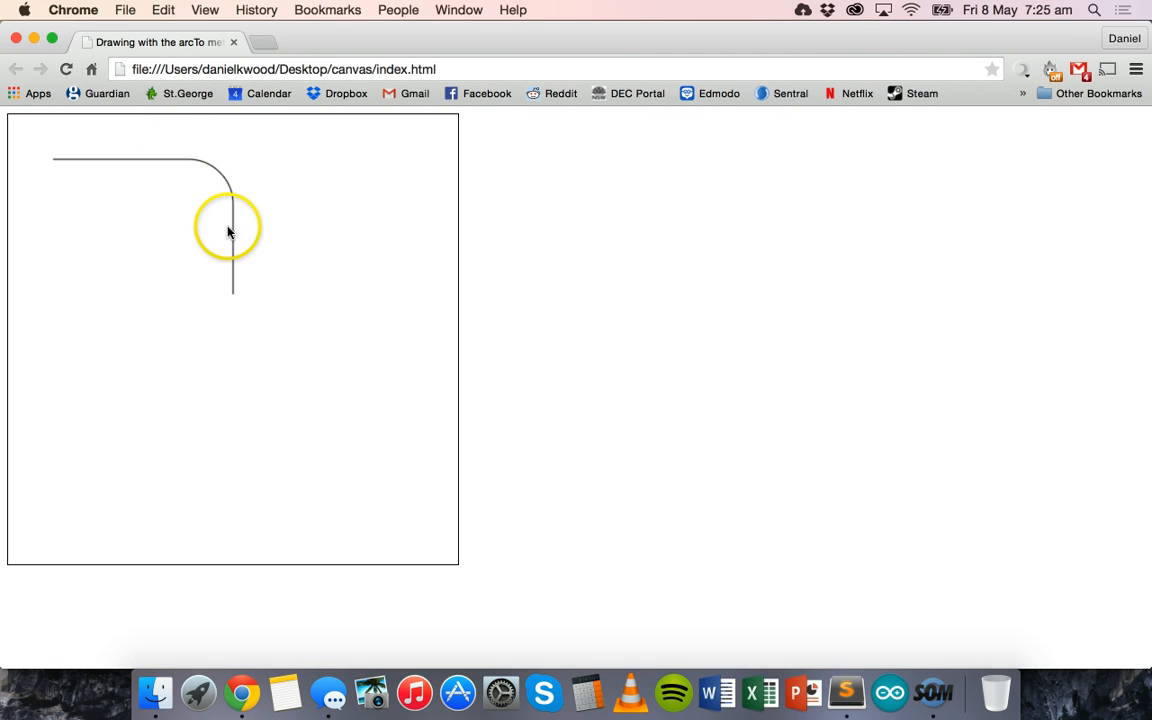
{"action": "mouse_move", "coordinate": [198, 198]}
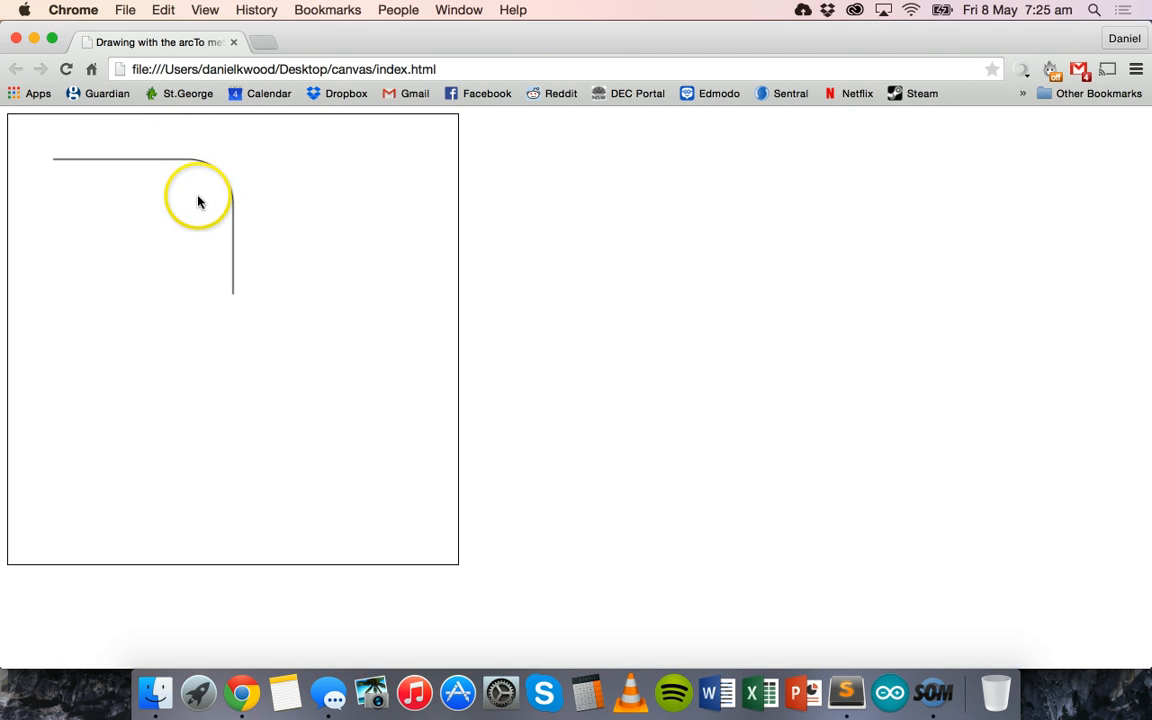